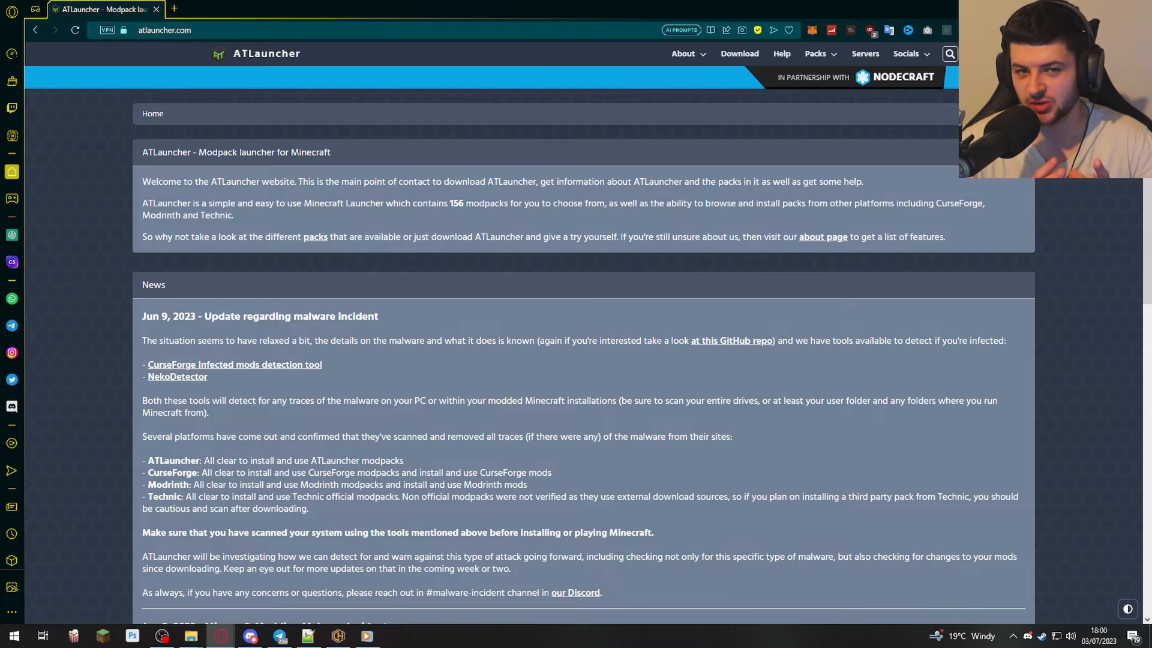
{"action": "mouse_move", "coordinate": [788, 83]}
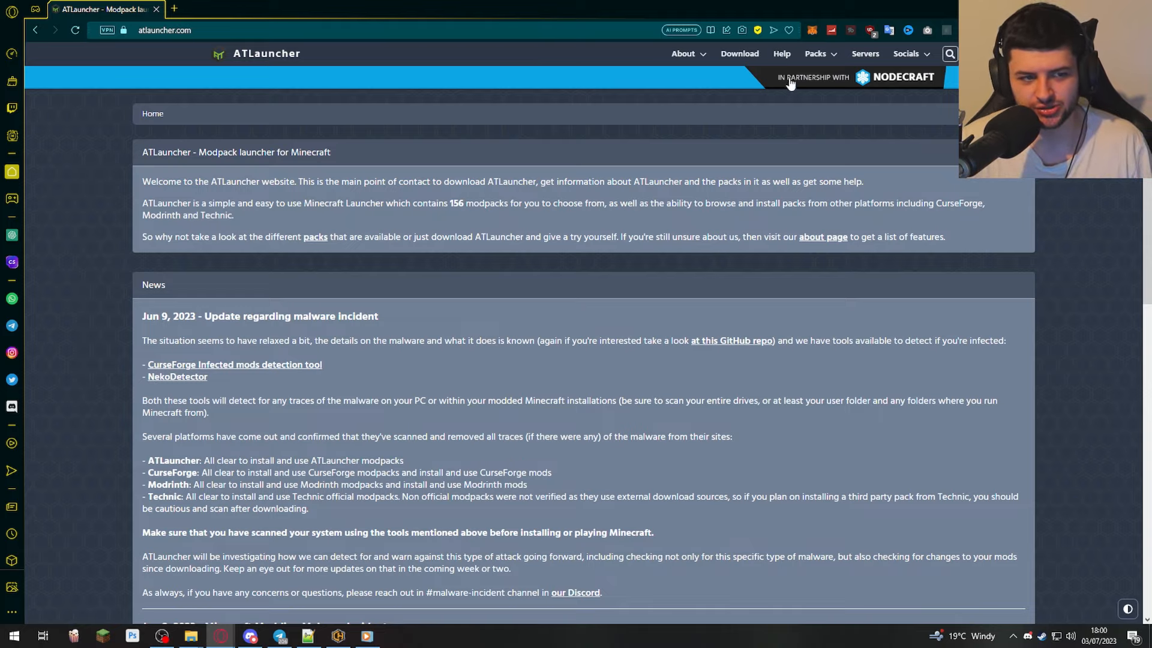
Go to the ATLauncher downloads page from the site's top navigation.
{"action": "left_click", "coordinate": [739, 53]}
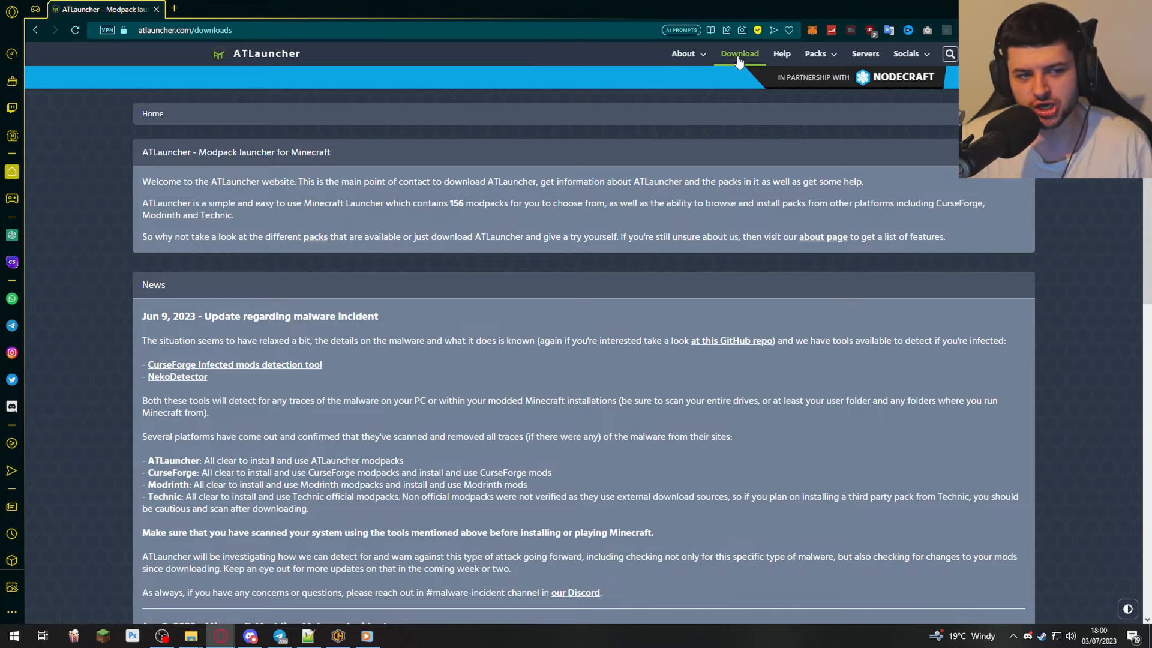
{"action": "left_click", "coordinate": [738, 53]}
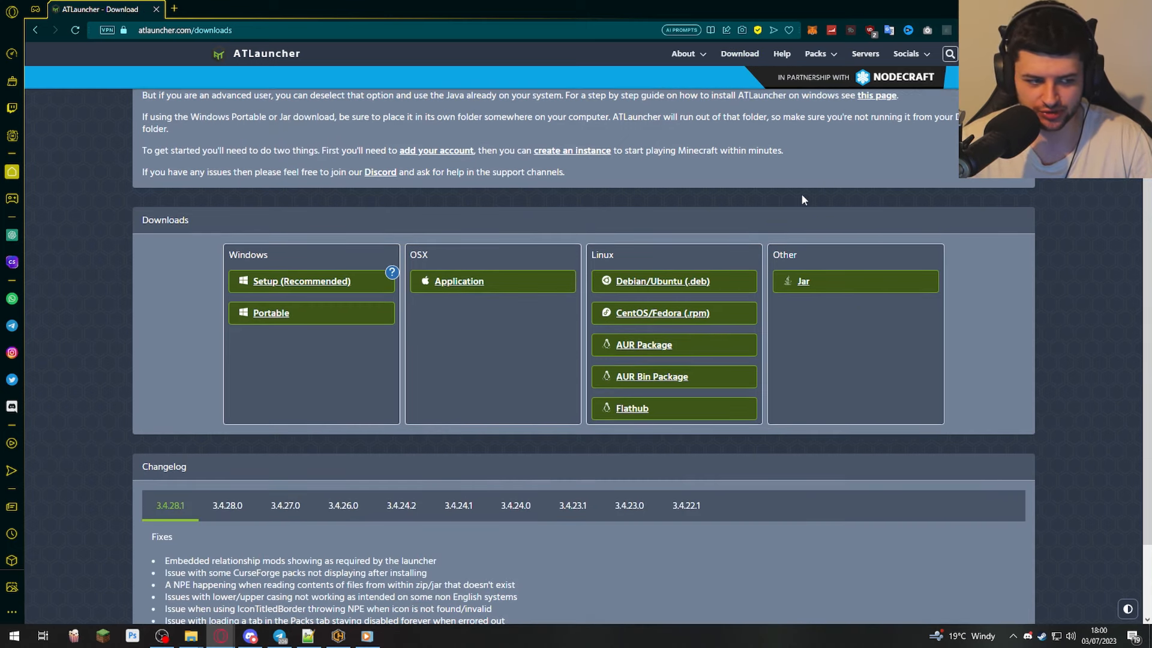
{"action": "mouse_move", "coordinate": [359, 286]}
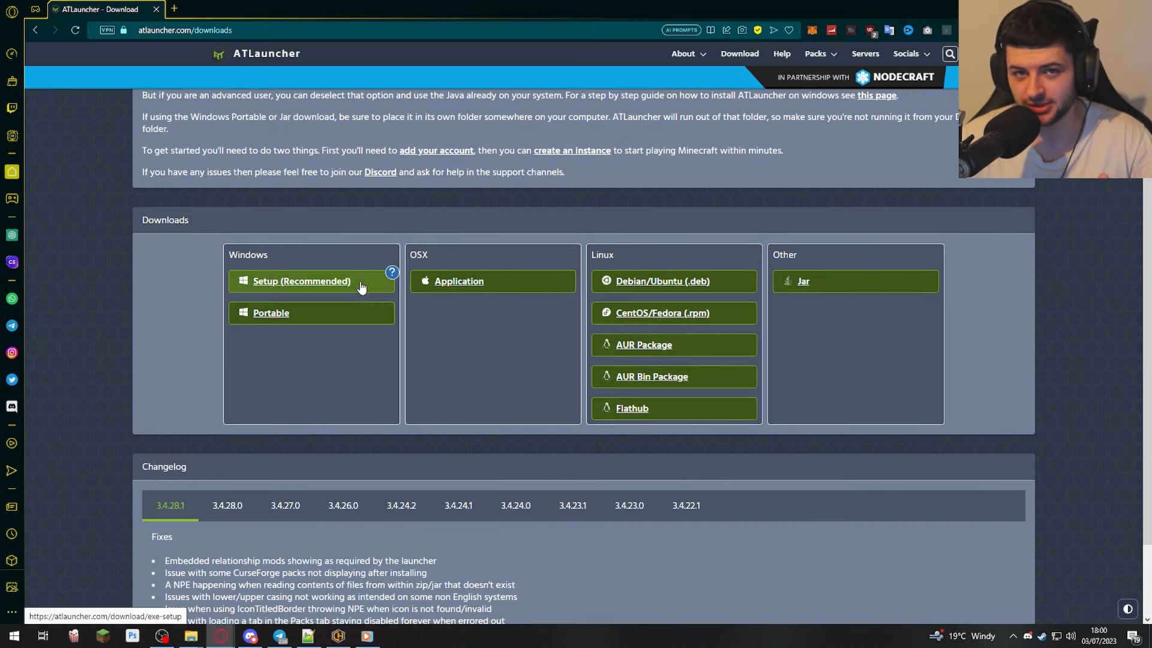
{"action": "mouse_move", "coordinate": [377, 298]}
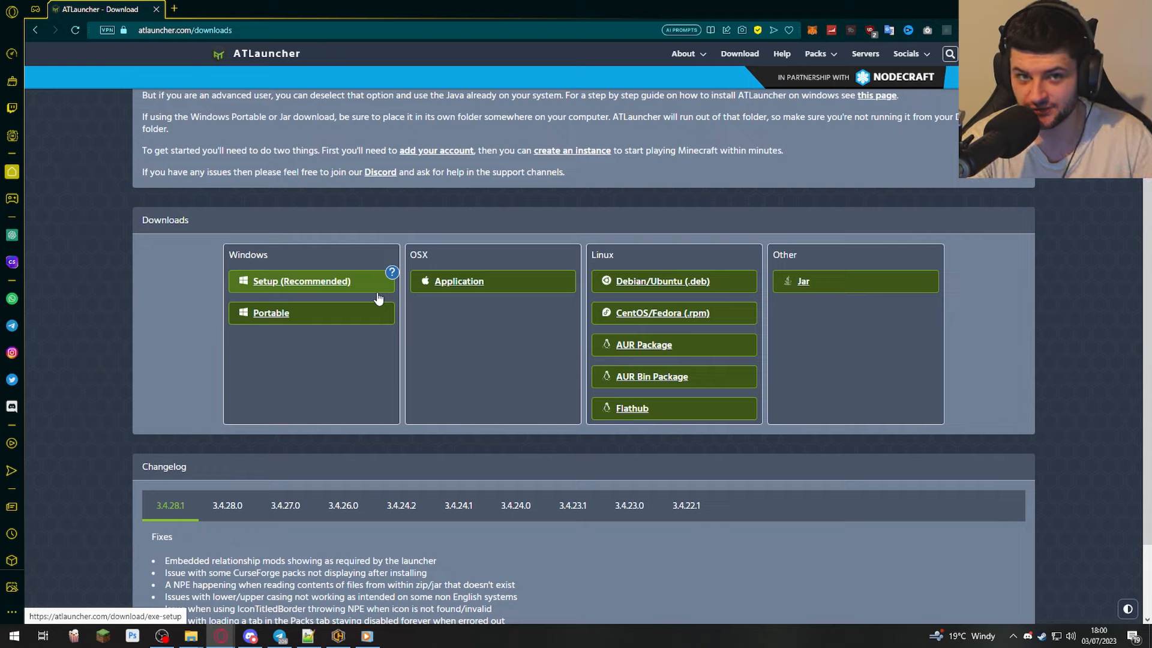
{"action": "mouse_move", "coordinate": [505, 346]}
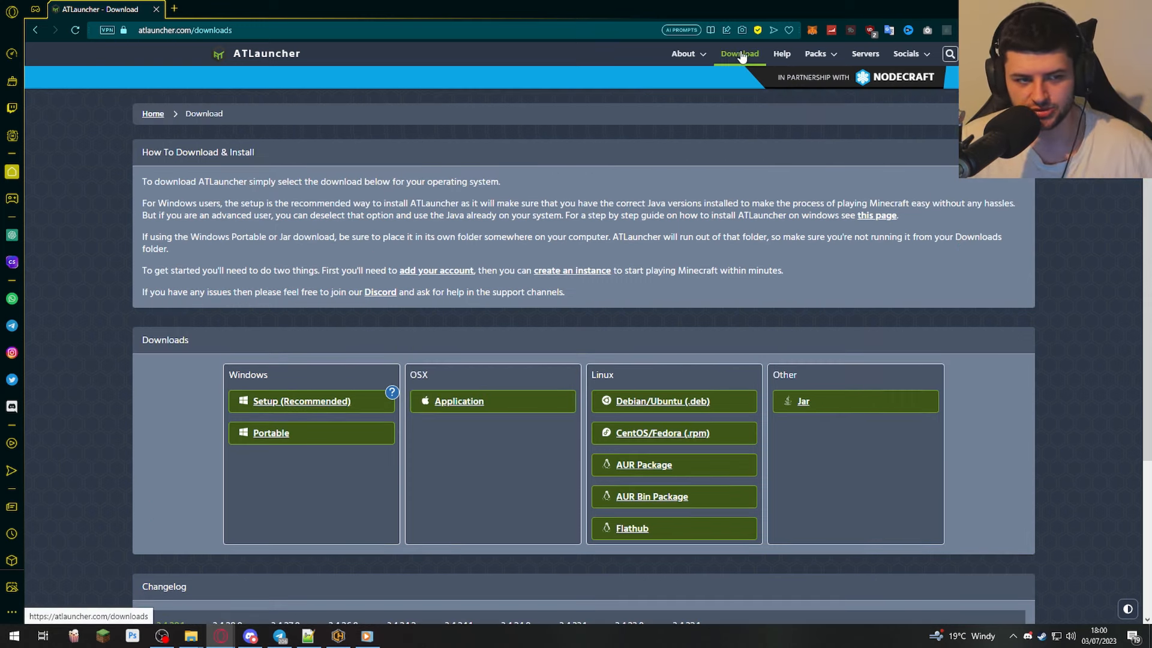
Download the recommended Windows setup to Downloads and run ATLauncher-setup-1.1.0.0.exe.
{"action": "scroll", "scroll_direction": "down", "scroll_amount": 3}
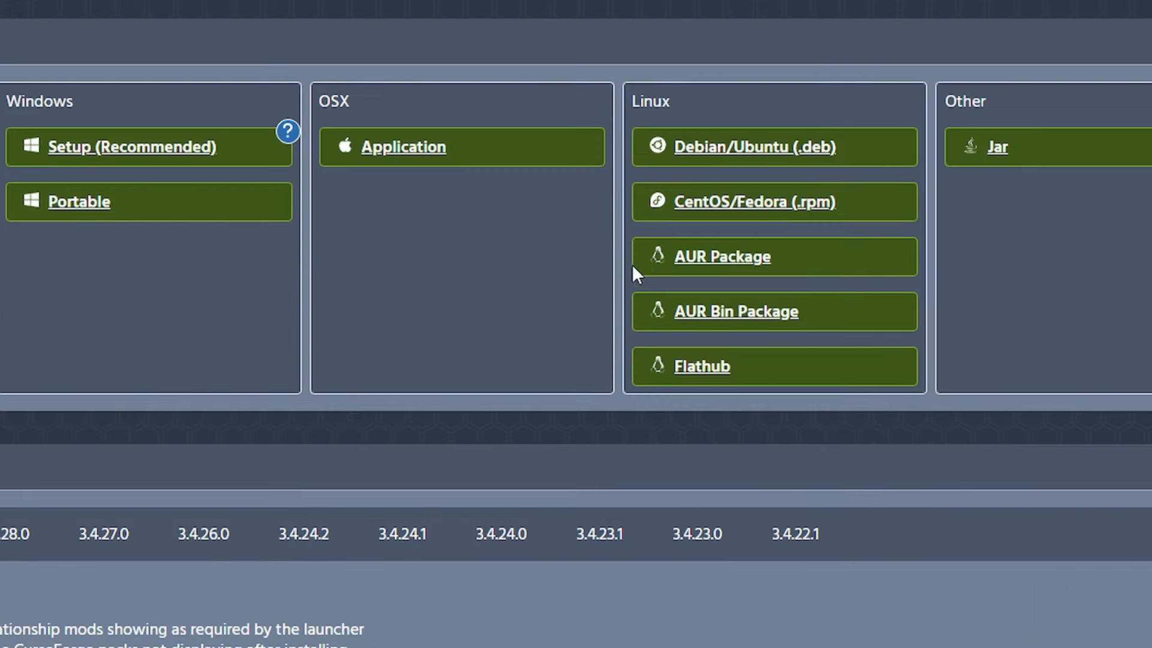
{"action": "mouse_move", "coordinate": [955, 209]}
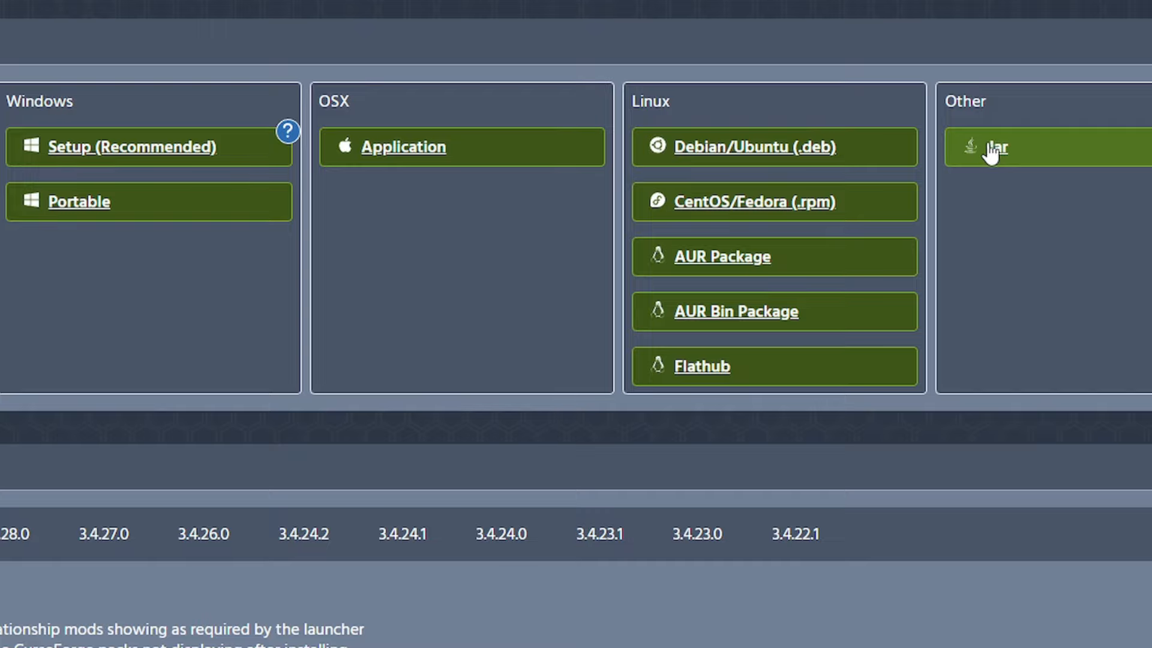
{"action": "mouse_move", "coordinate": [411, 146]}
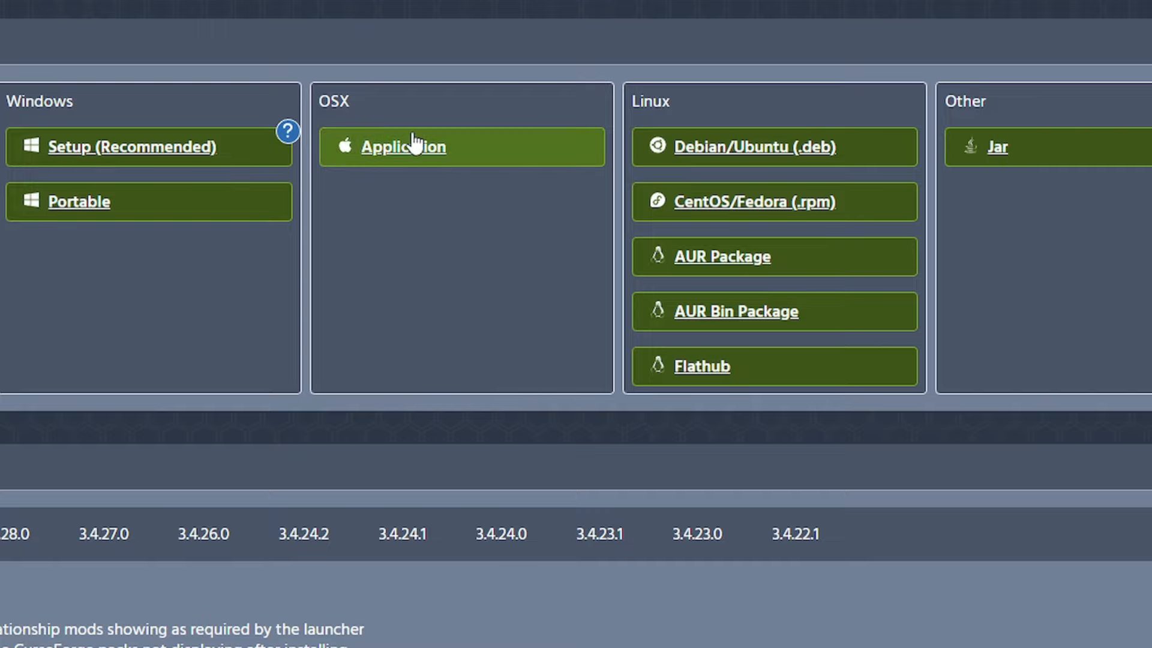
{"action": "mouse_move", "coordinate": [92, 158]}
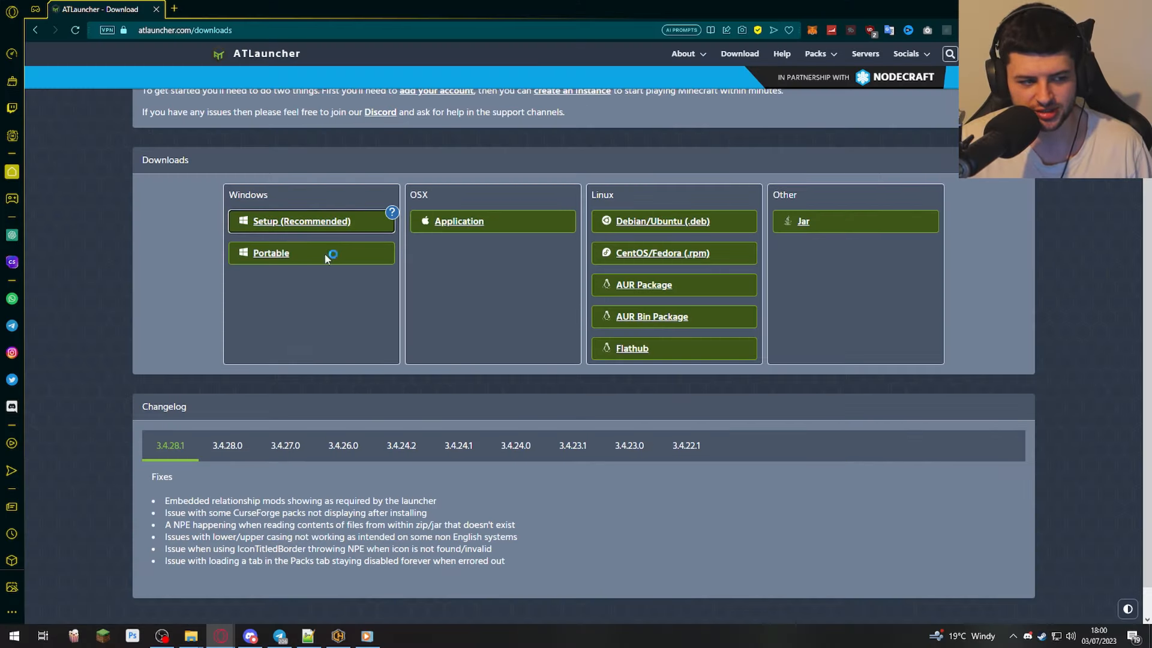
{"action": "left_click", "coordinate": [302, 221]}
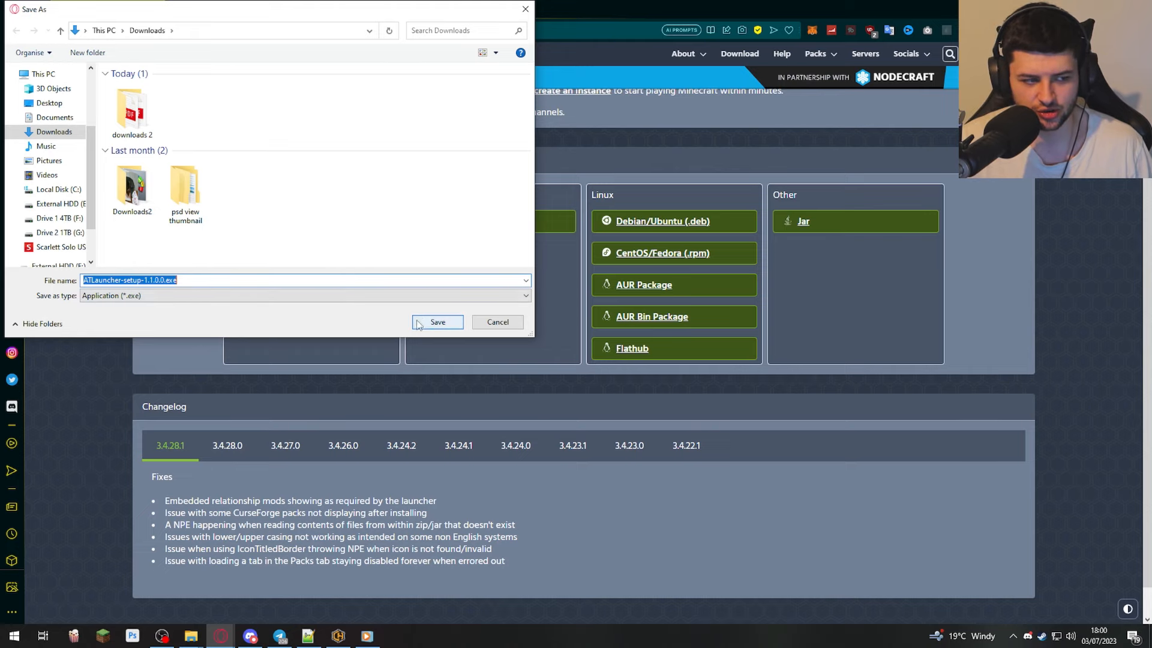
{"action": "left_click", "coordinate": [437, 322]}
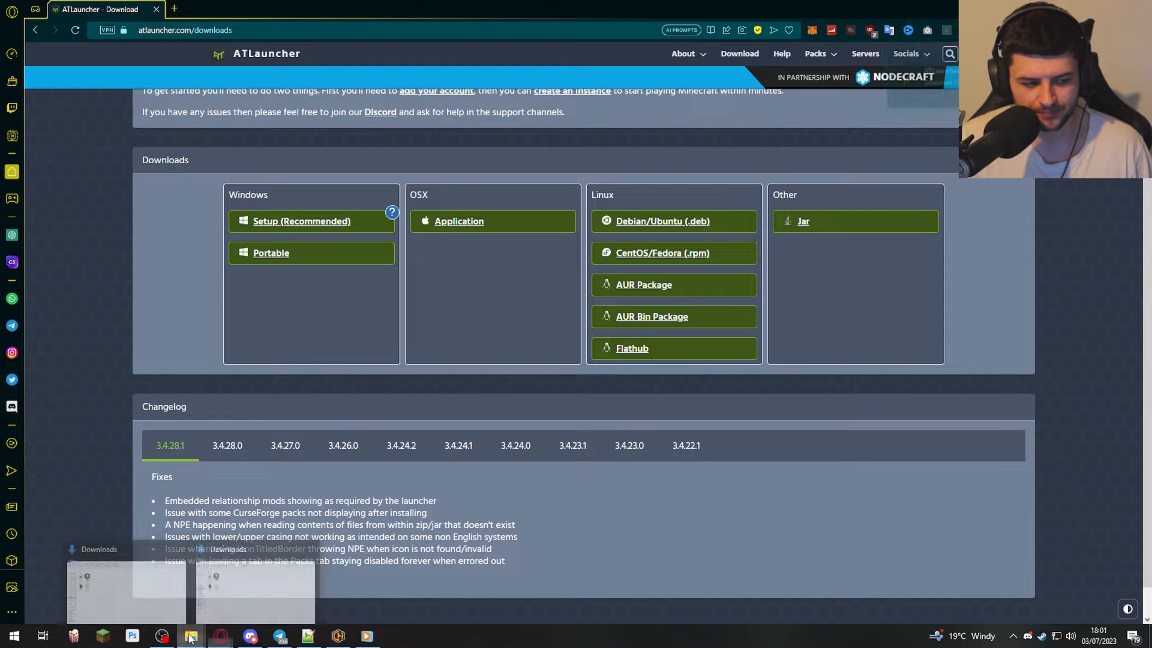
{"action": "left_click", "coordinate": [191, 636]}
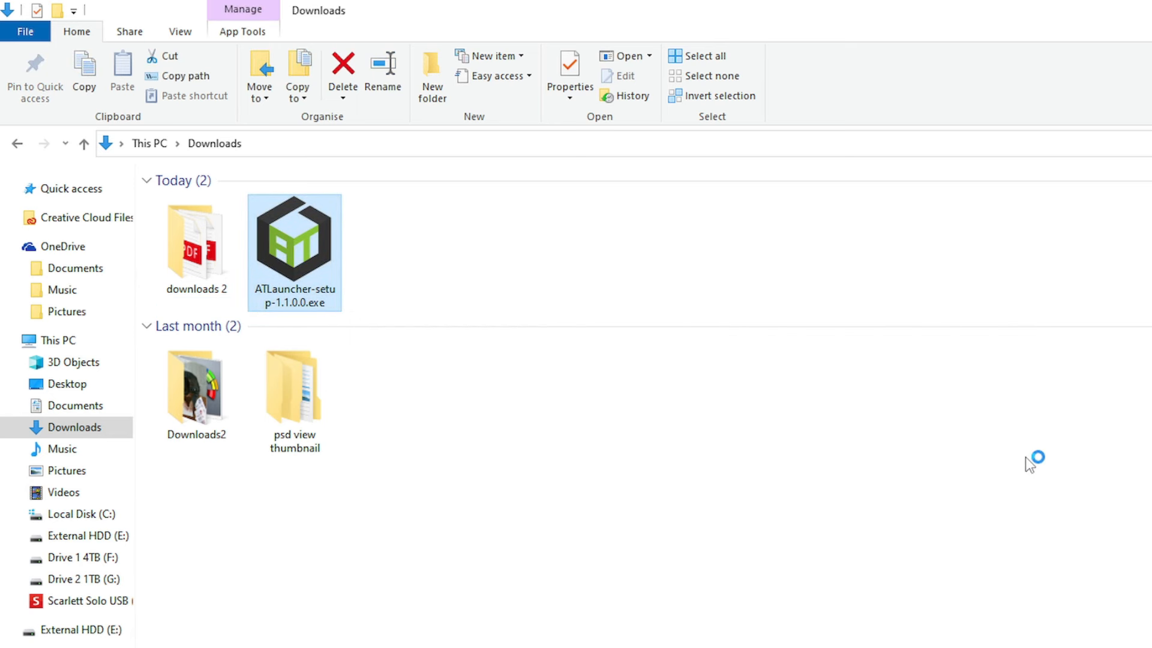
{"action": "double_click", "coordinate": [293, 242]}
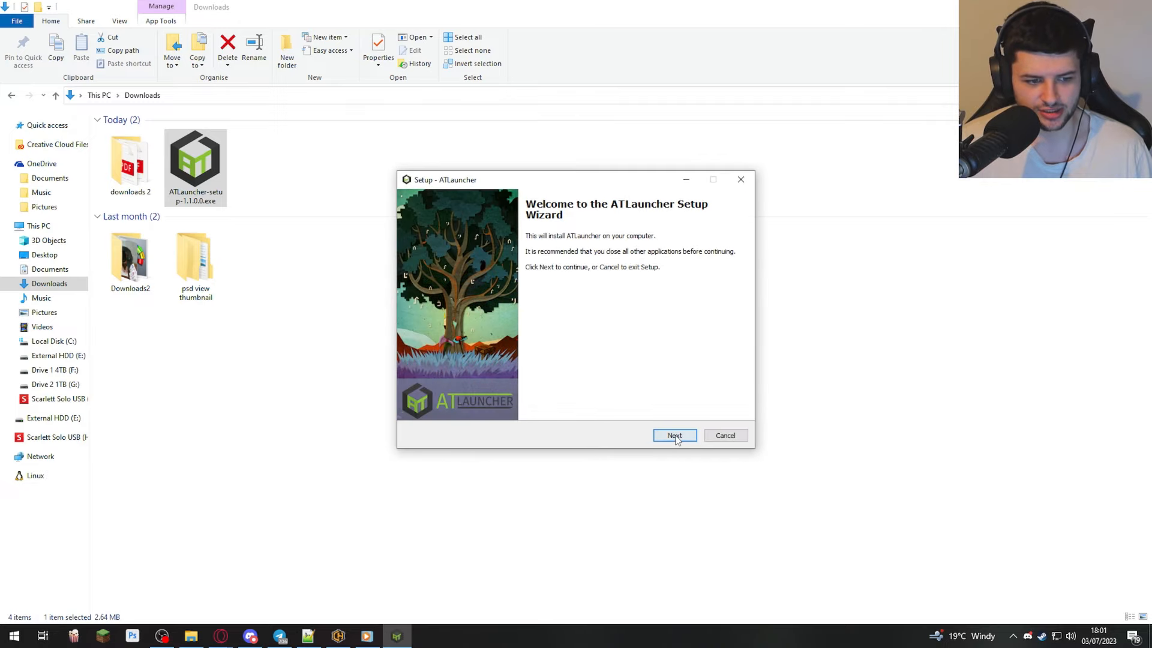
Accept the default install folder, confirm using the existing folder, and skip installing Java.
{"action": "left_click", "coordinate": [673, 434]}
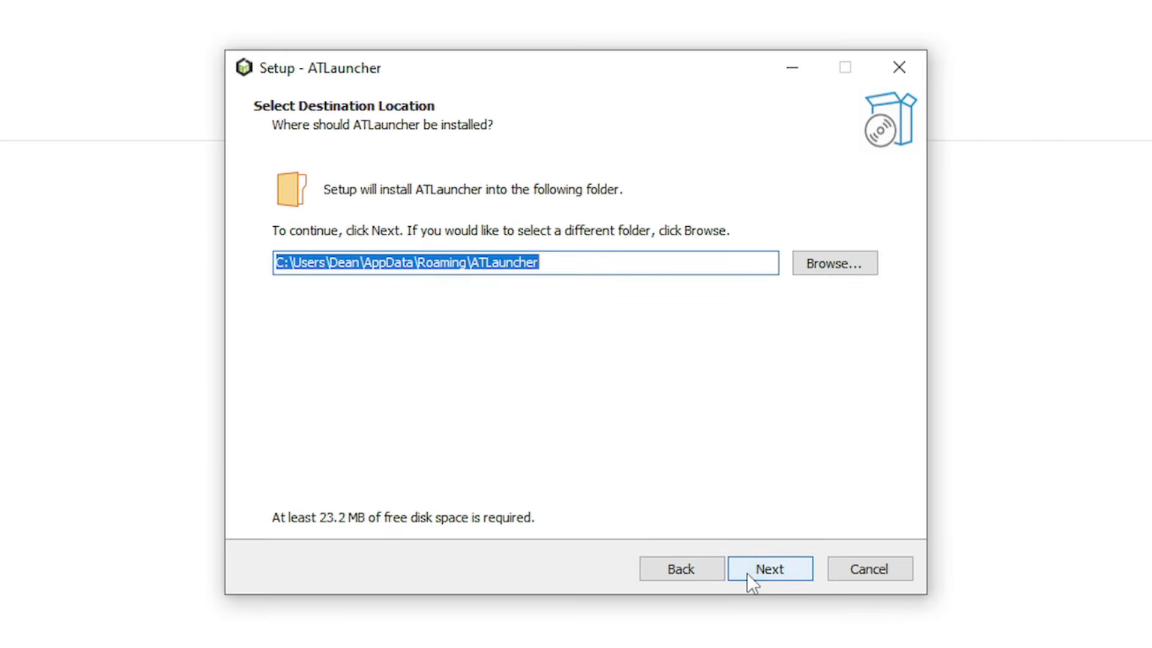
{"action": "left_click", "coordinate": [769, 567]}
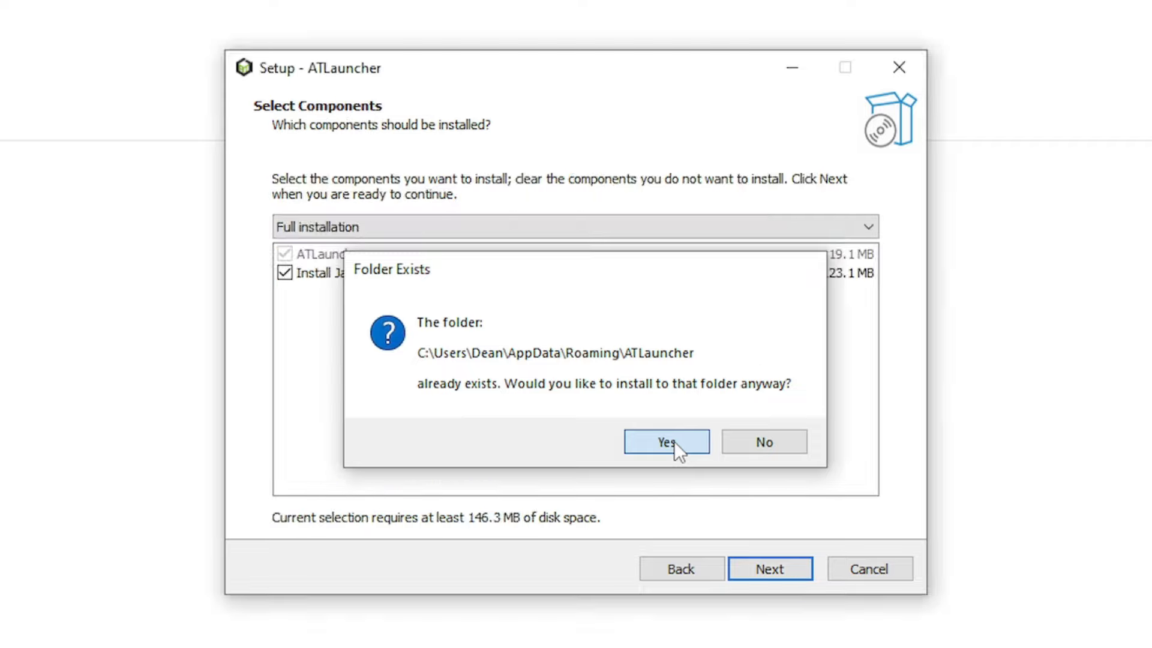
{"action": "left_click", "coordinate": [664, 441]}
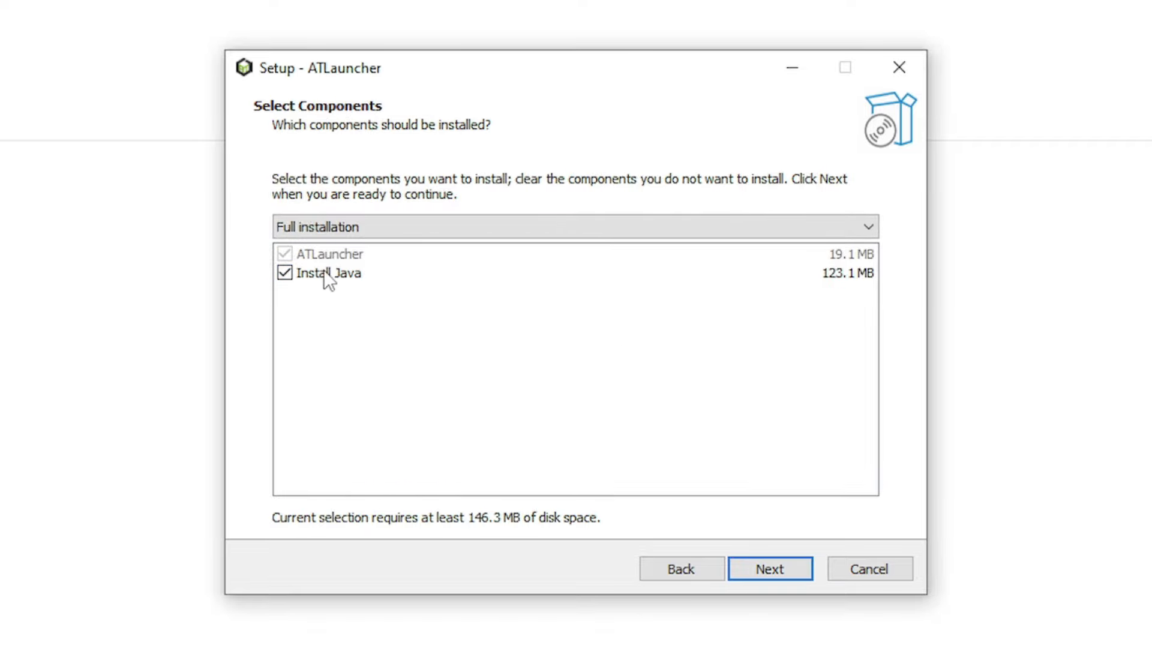
{"action": "left_click", "coordinate": [283, 272]}
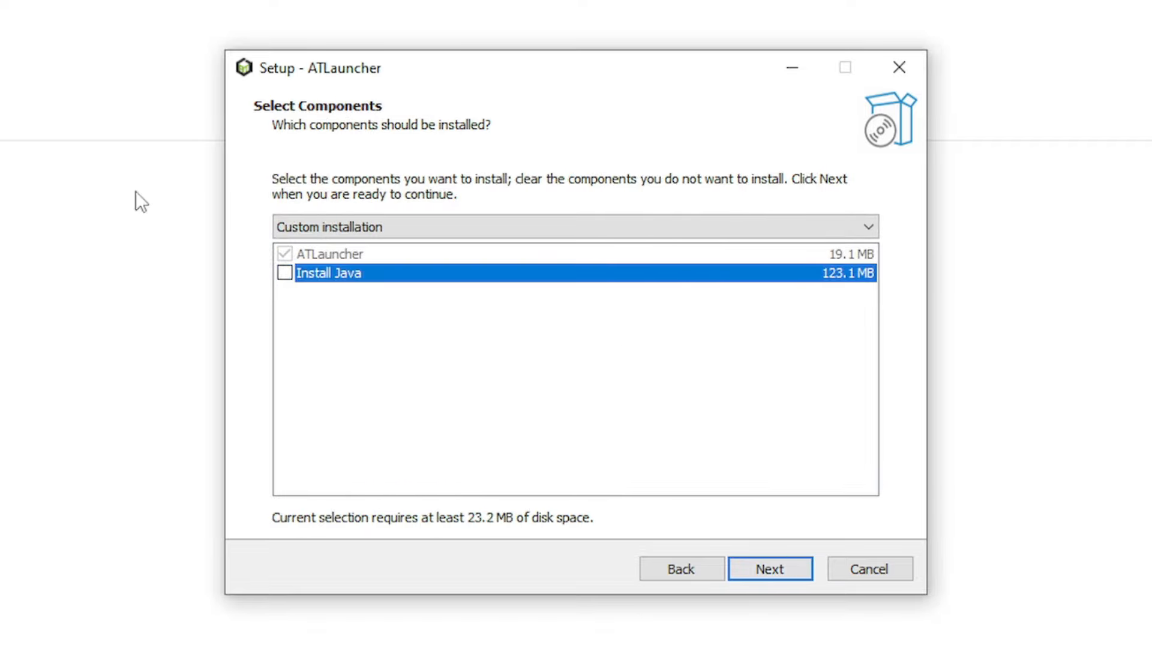
Install with a desktop shortcut and finish with Launch ATLauncher ticked.
{"action": "left_click", "coordinate": [769, 568]}
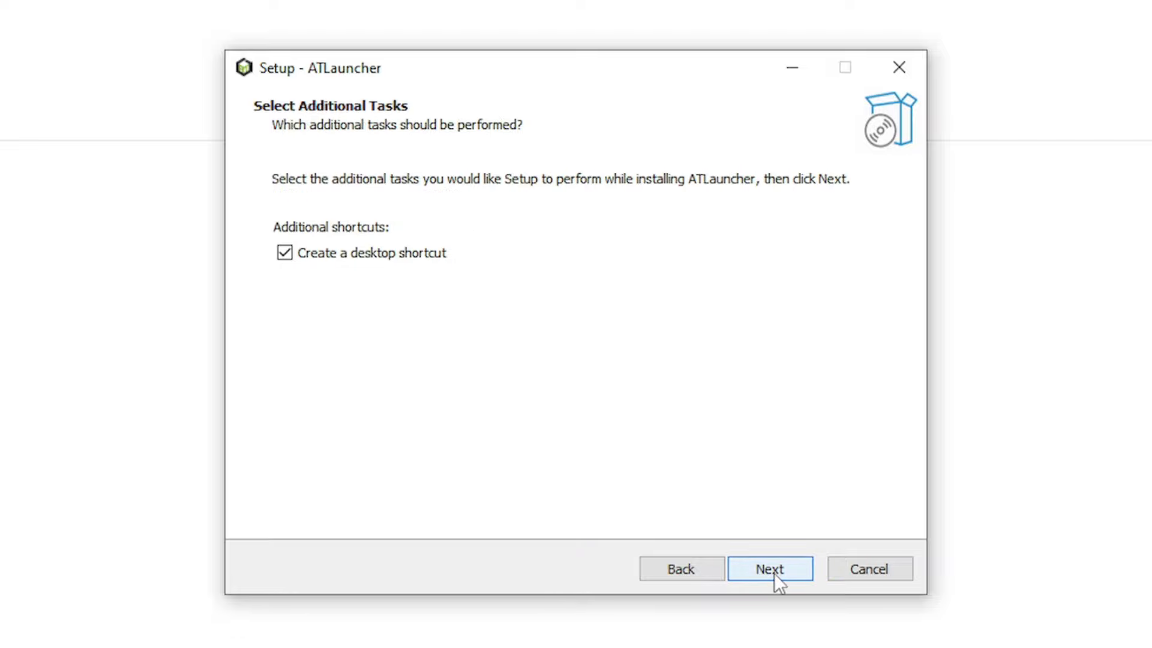
{"action": "left_click", "coordinate": [769, 567]}
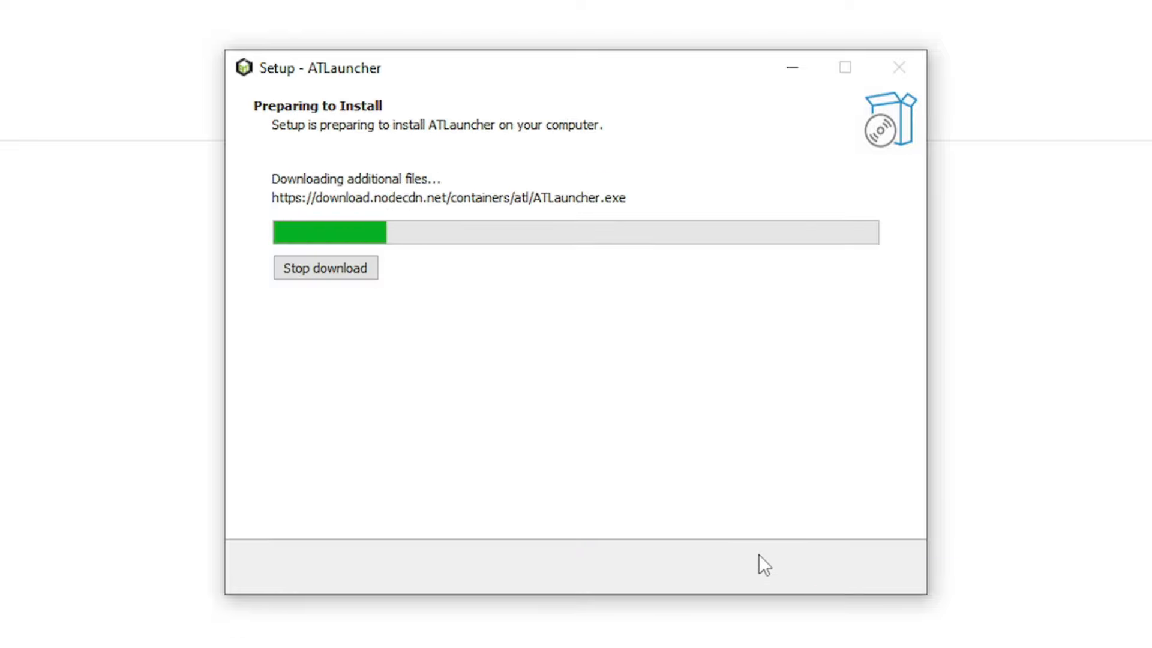
{"action": "mouse_move", "coordinate": [696, 460]}
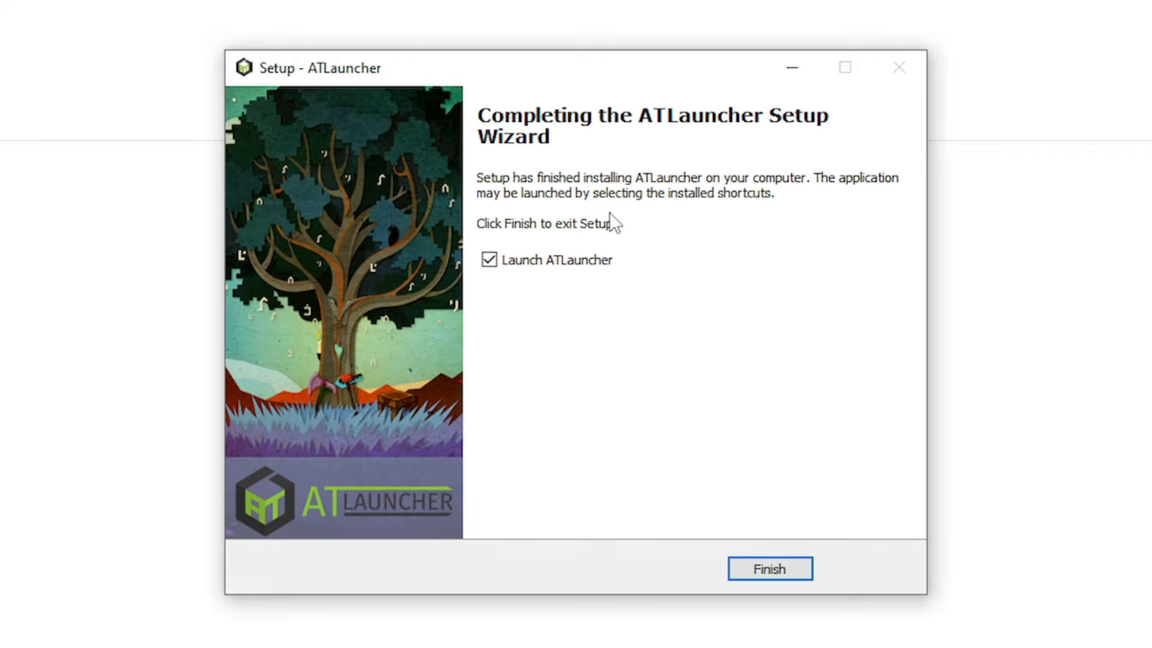
{"action": "mouse_move", "coordinate": [537, 312]}
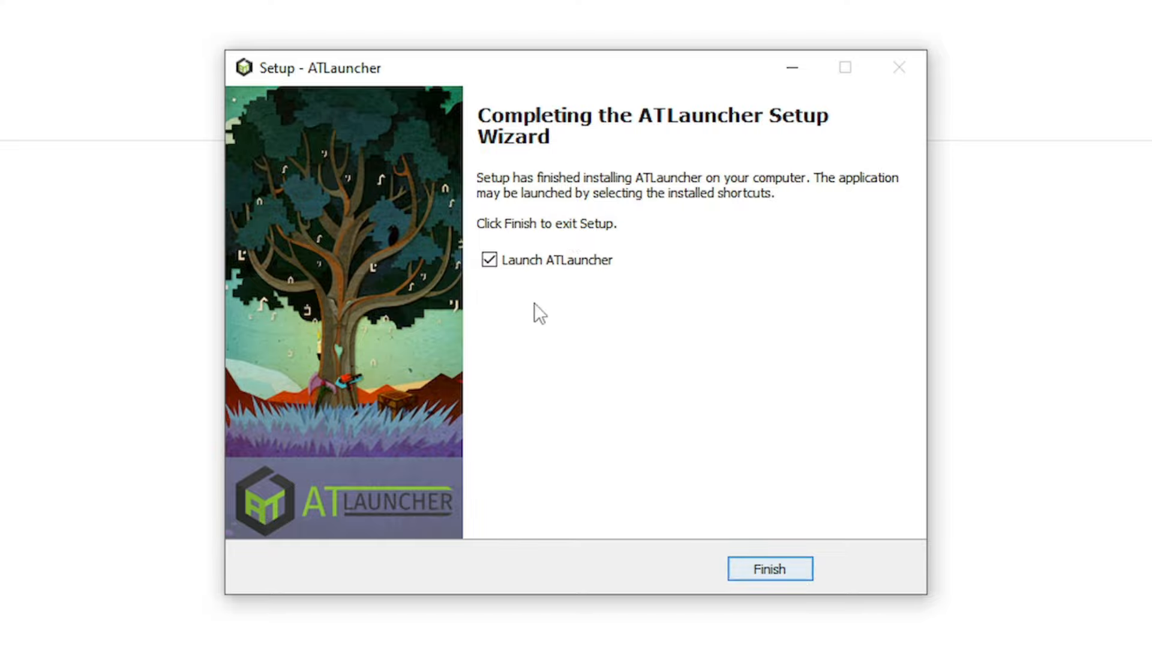
{"action": "left_click", "coordinate": [769, 569]}
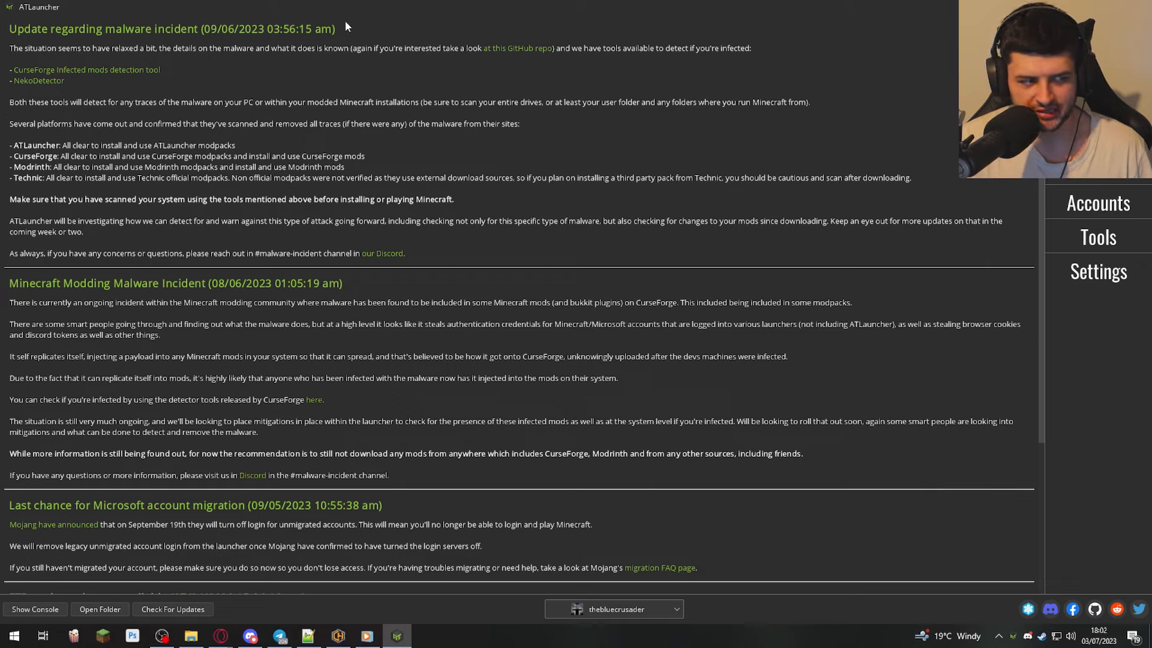
{"action": "mouse_move", "coordinate": [2, 22]}
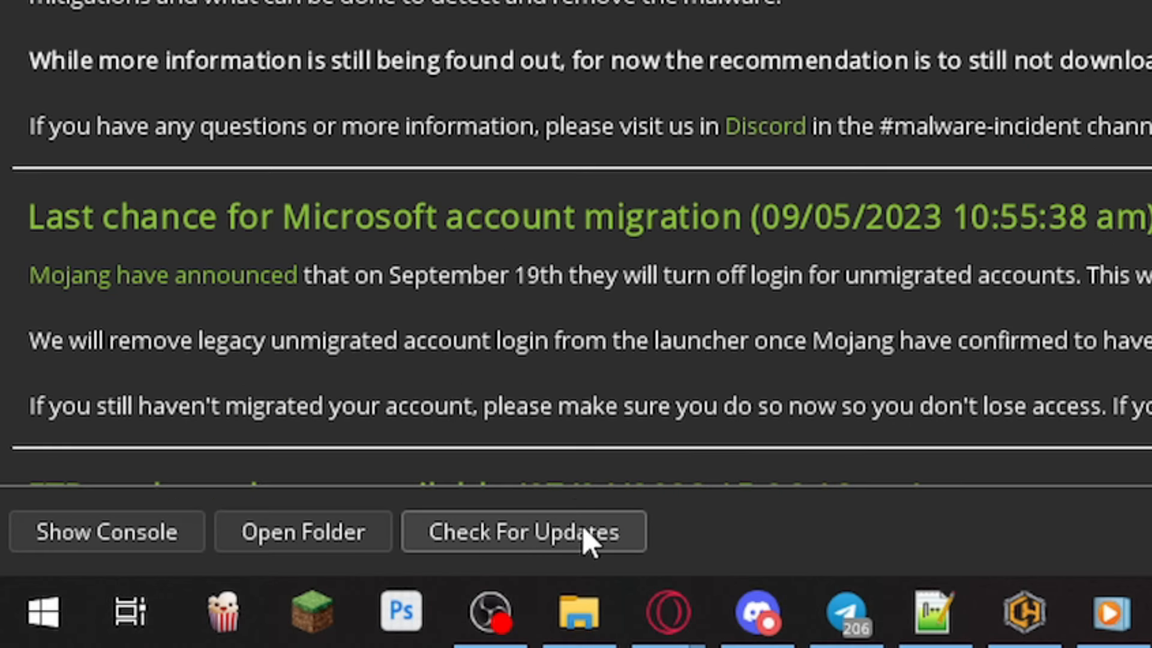
{"action": "mouse_move", "coordinate": [468, 542]}
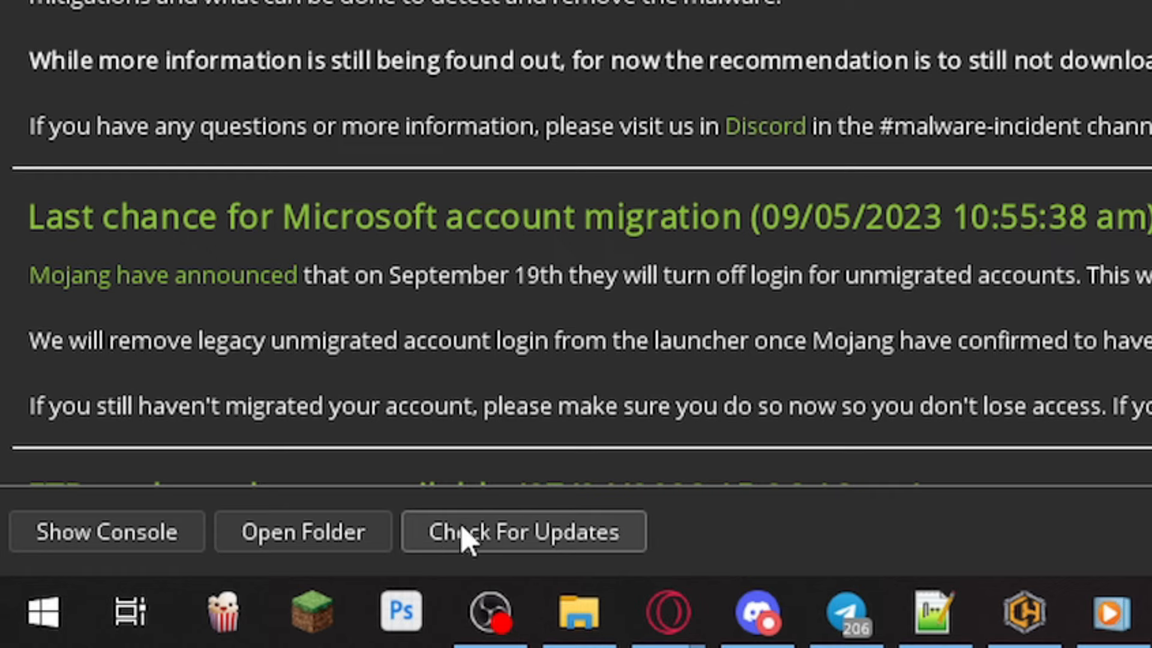
Run Check For Updates from the launcher's news page.
{"action": "left_click", "coordinate": [301, 532]}
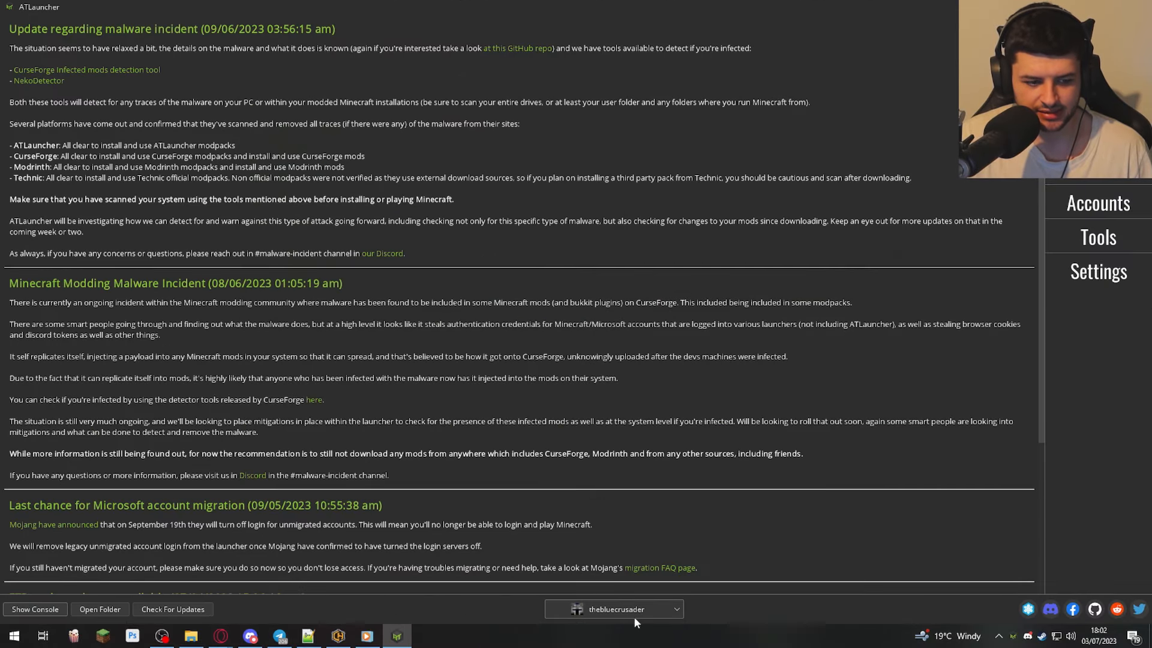
{"action": "left_click", "coordinate": [614, 609]}
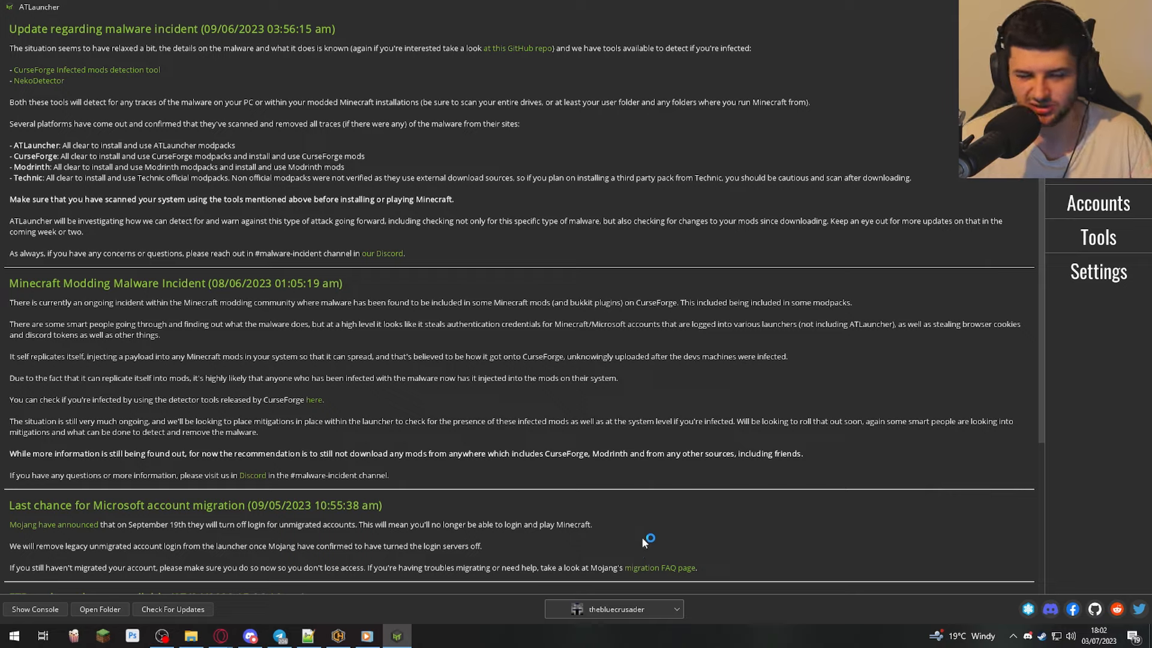
{"action": "mouse_move", "coordinate": [1094, 294]}
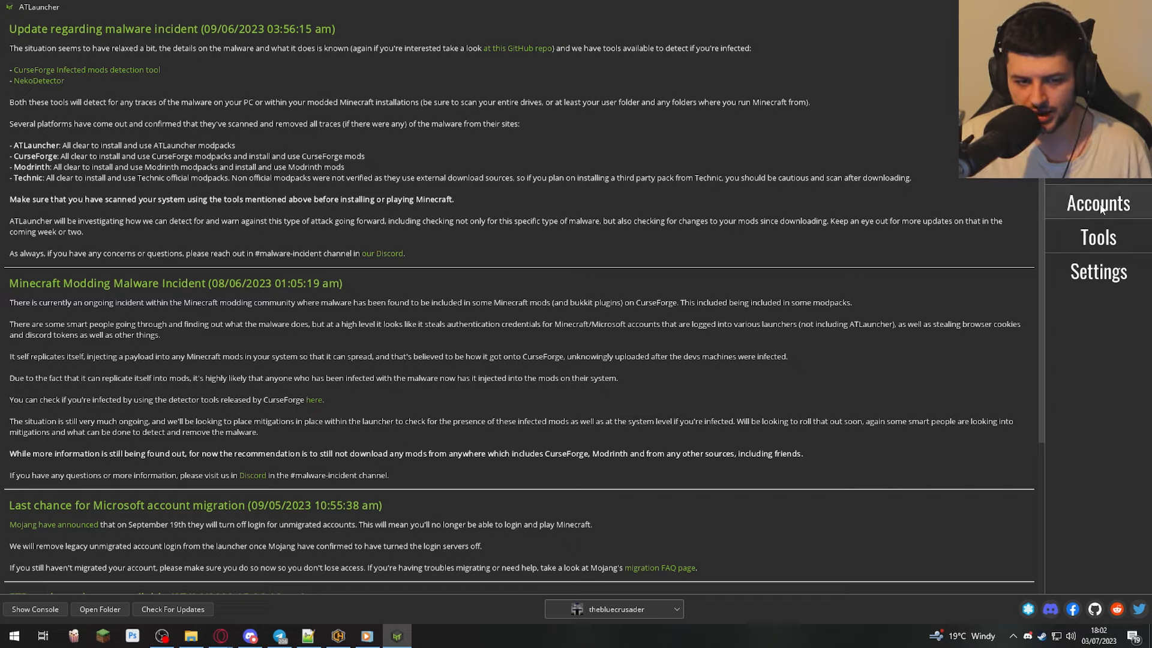
{"action": "left_click", "coordinate": [1097, 202]}
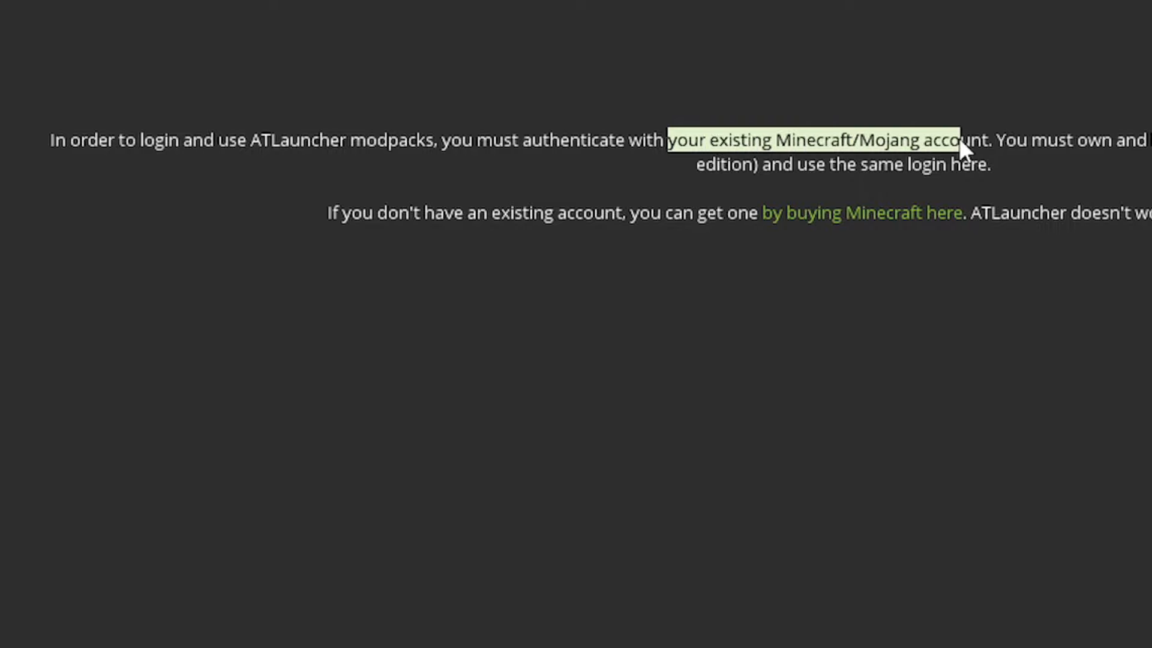
{"action": "mouse_move", "coordinate": [1007, 146]}
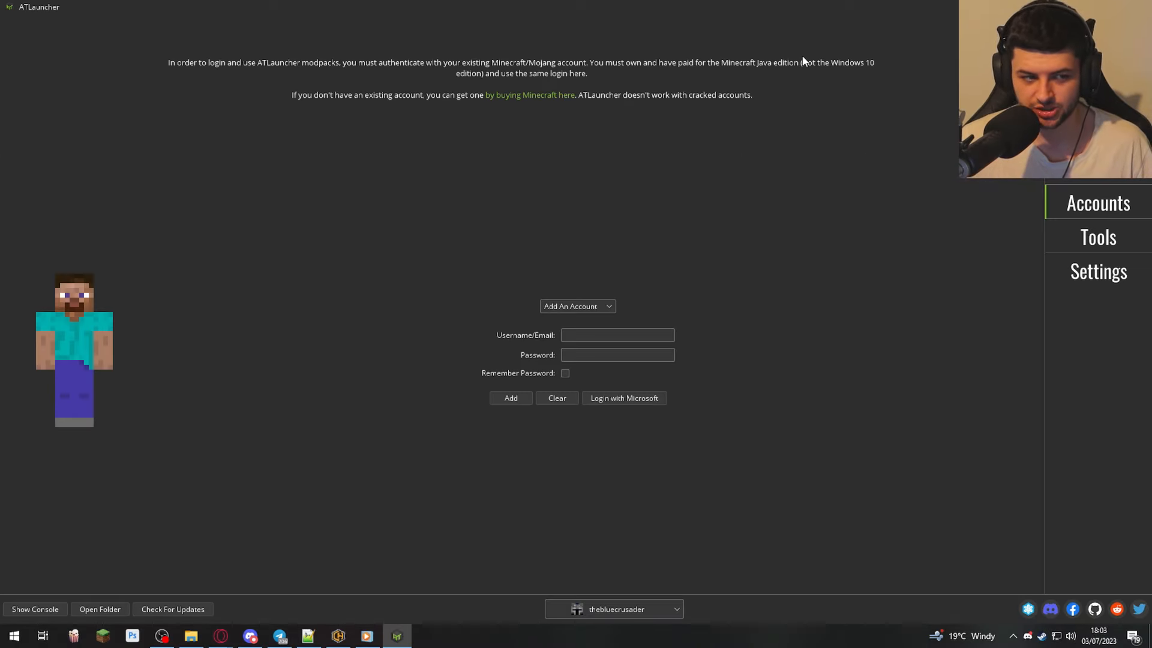
{"action": "left_click_drag", "start_coordinate": [573, 62], "coordinate": [587, 73]}
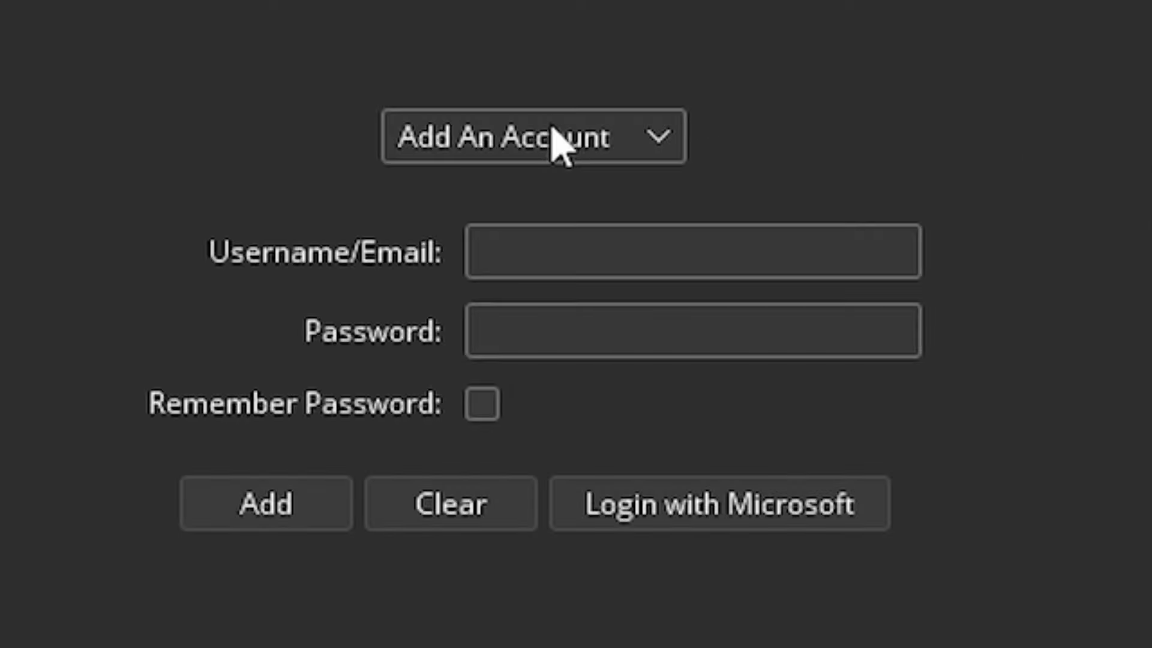
{"action": "mouse_move", "coordinate": [463, 246]}
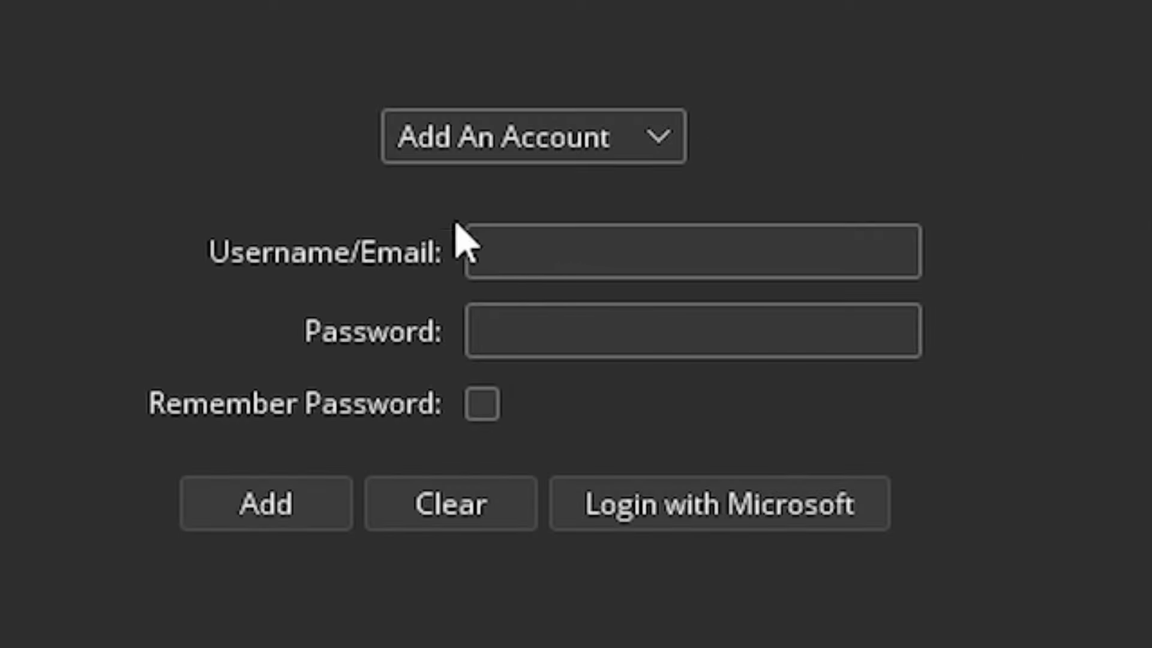
{"action": "left_click", "coordinate": [488, 249]}
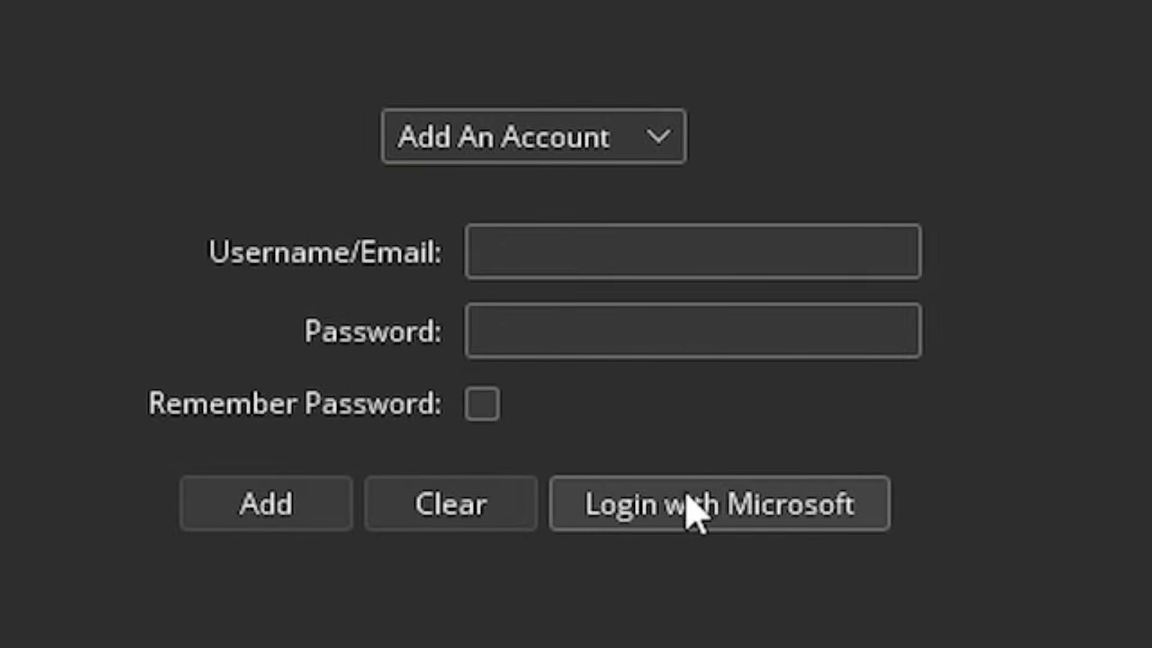
Allow Java through the firewall, sign in with the existing Microsoft account and accept Minecraft's permissions.
{"action": "left_click", "coordinate": [719, 504]}
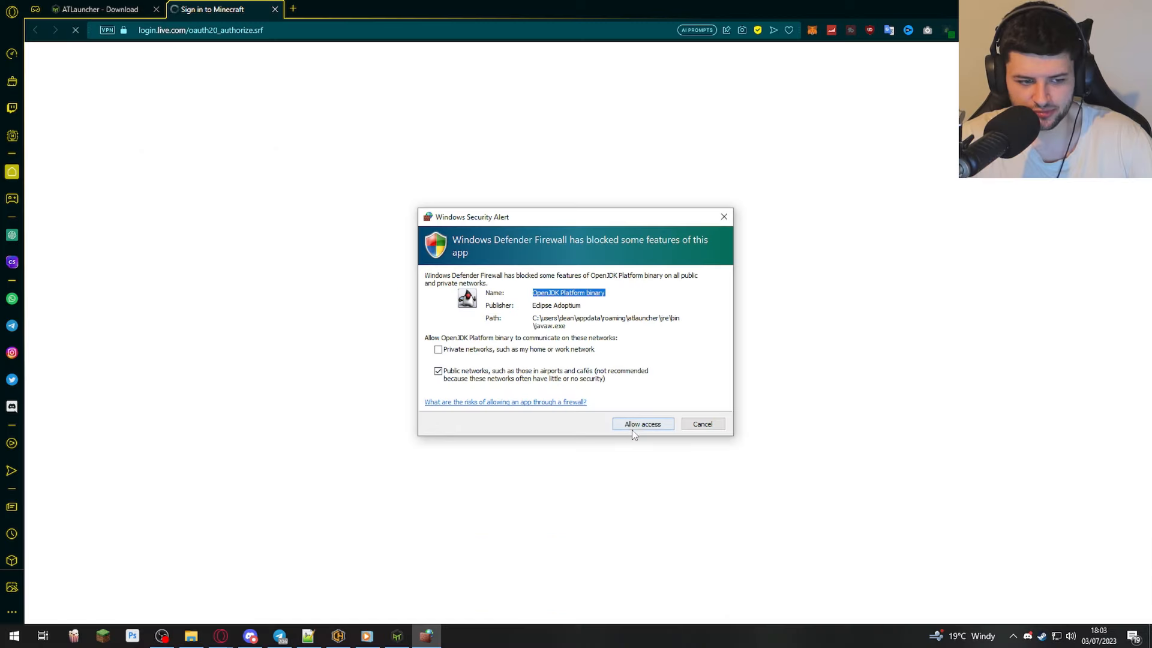
{"action": "left_click", "coordinate": [640, 423]}
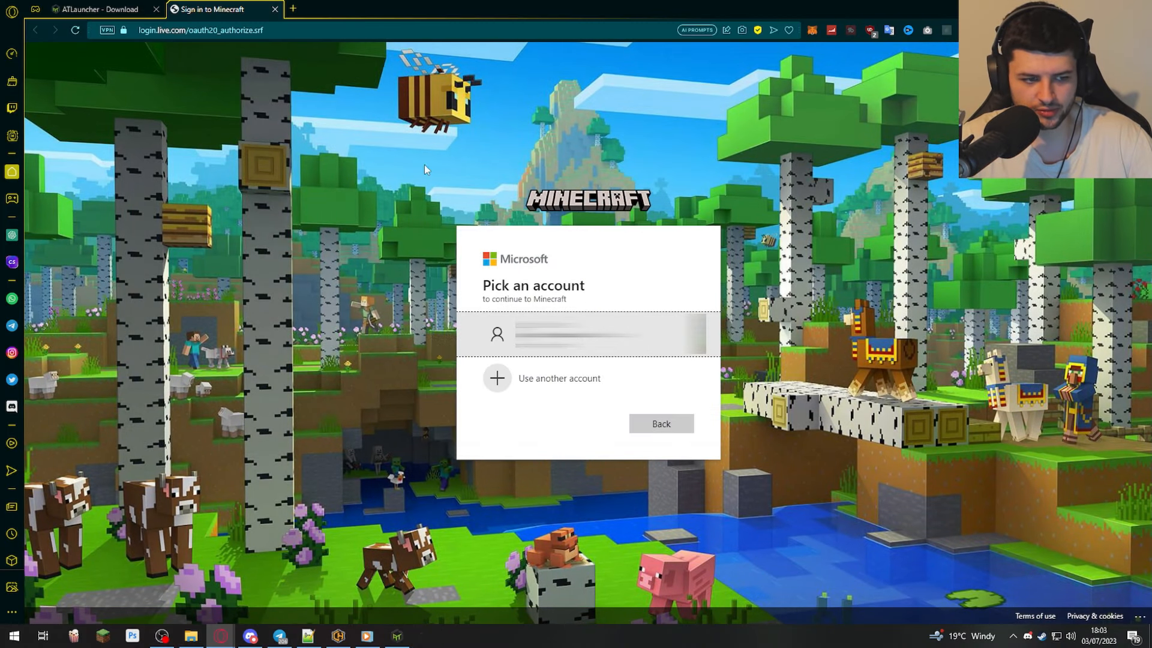
{"action": "left_click", "coordinate": [588, 333]}
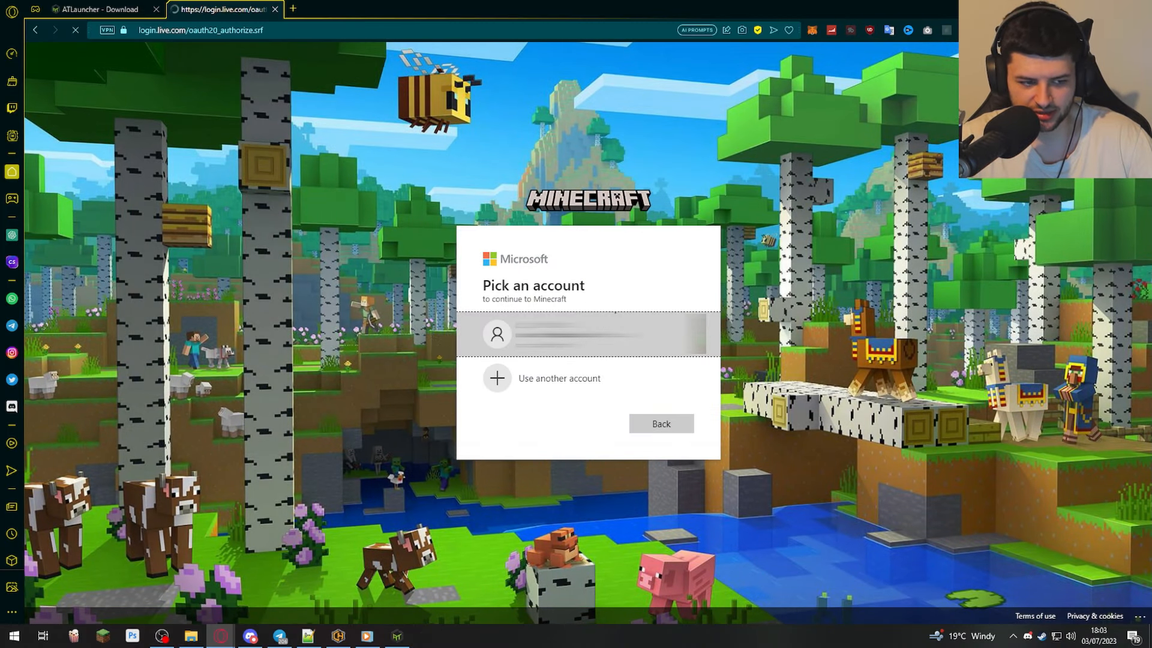
{"action": "left_click", "coordinate": [587, 333]}
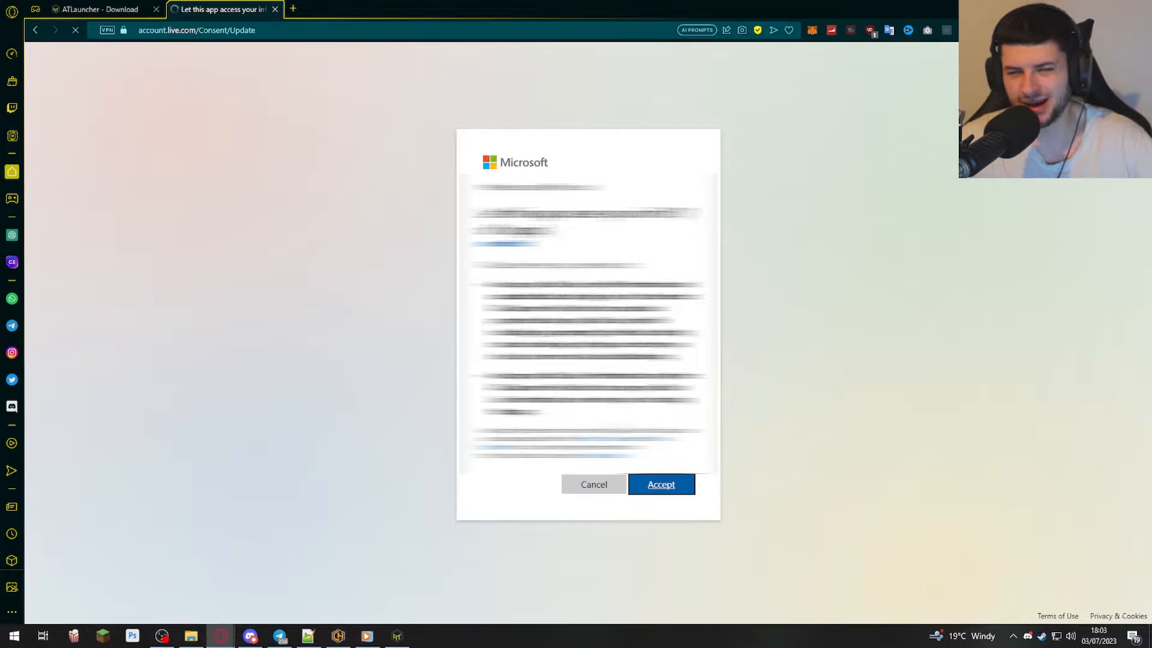
{"action": "left_click", "coordinate": [660, 483]}
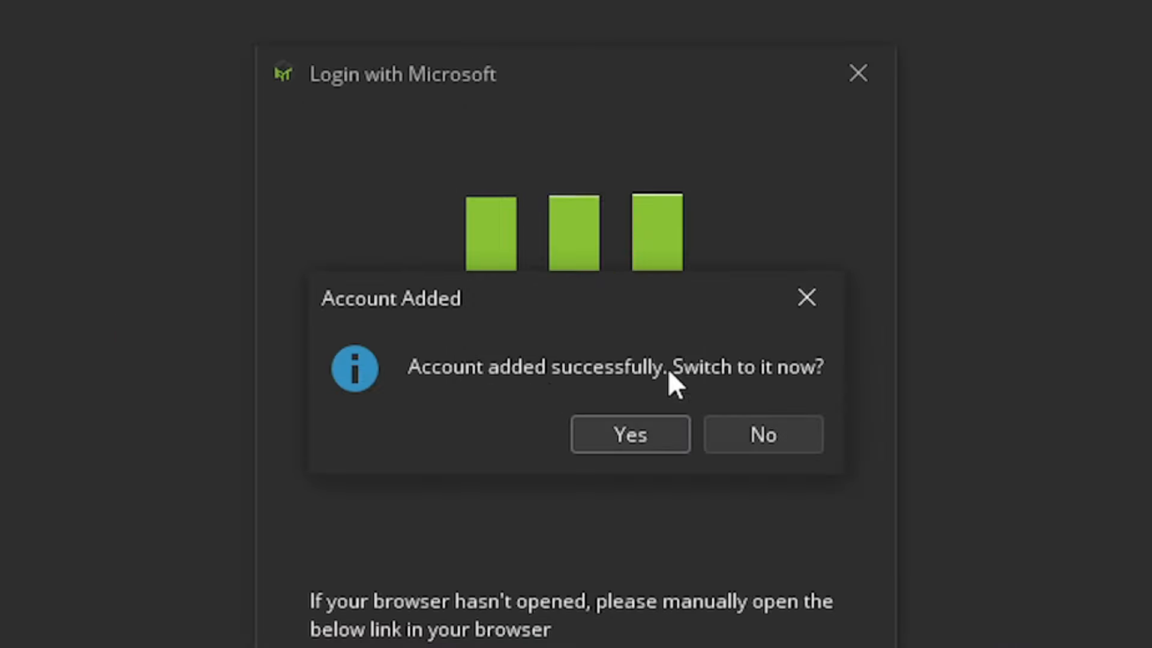
Switch to the newly added account and view the Tools page utilities.
{"action": "left_click", "coordinate": [762, 435]}
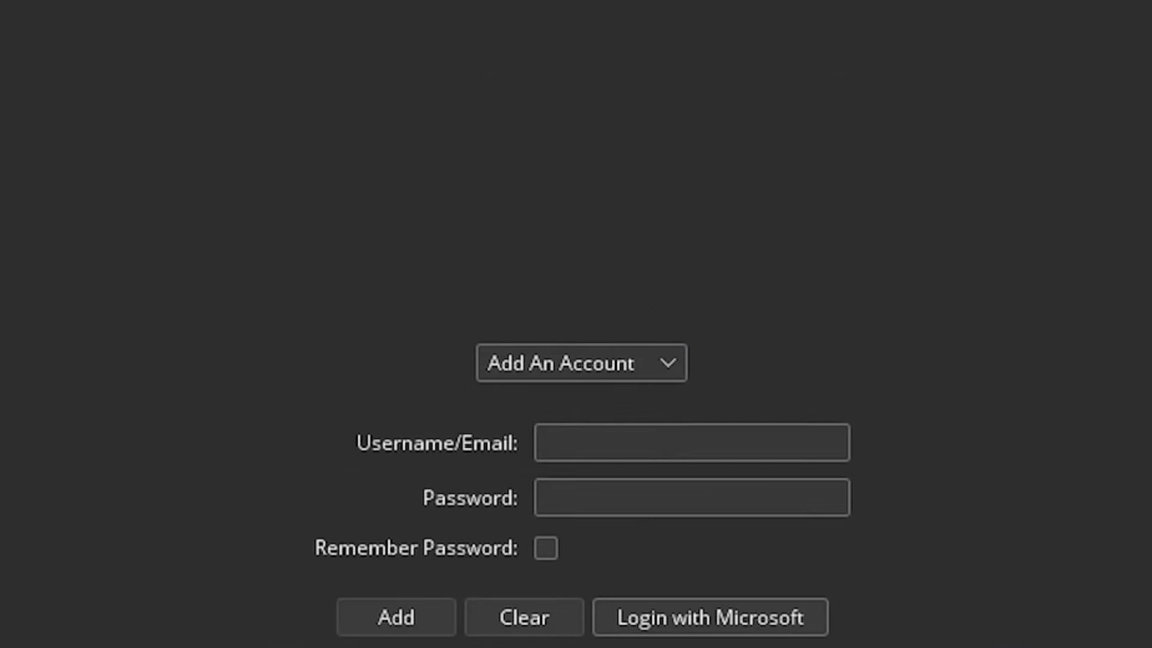
{"action": "left_click", "coordinate": [581, 362]}
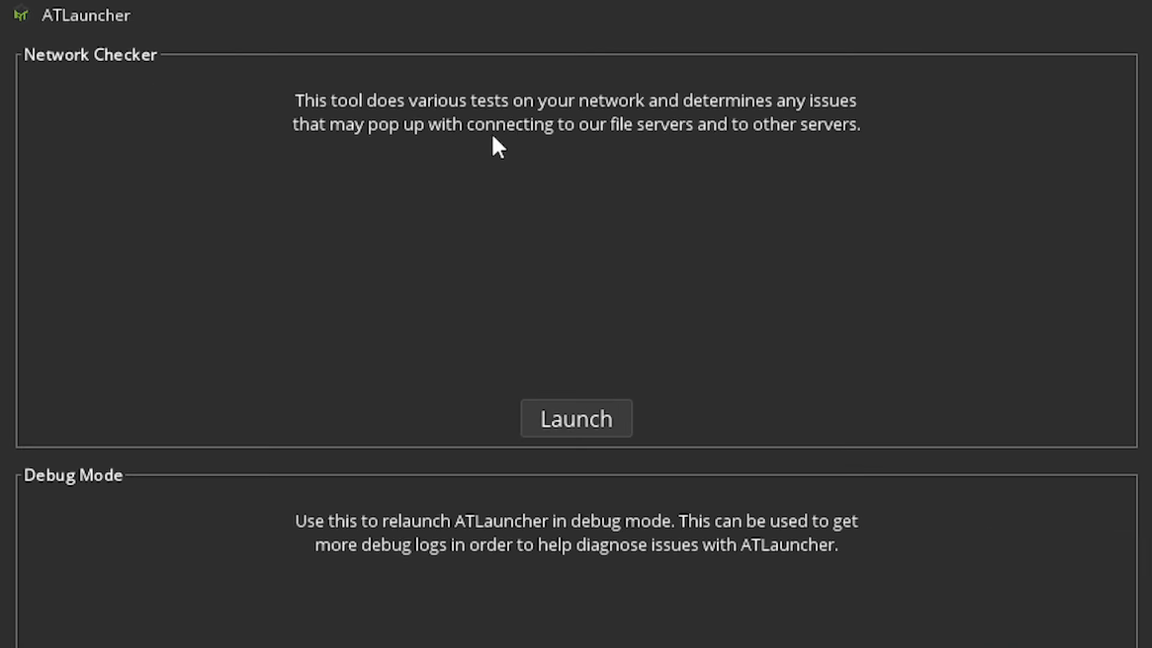
{"action": "mouse_move", "coordinate": [973, 235]}
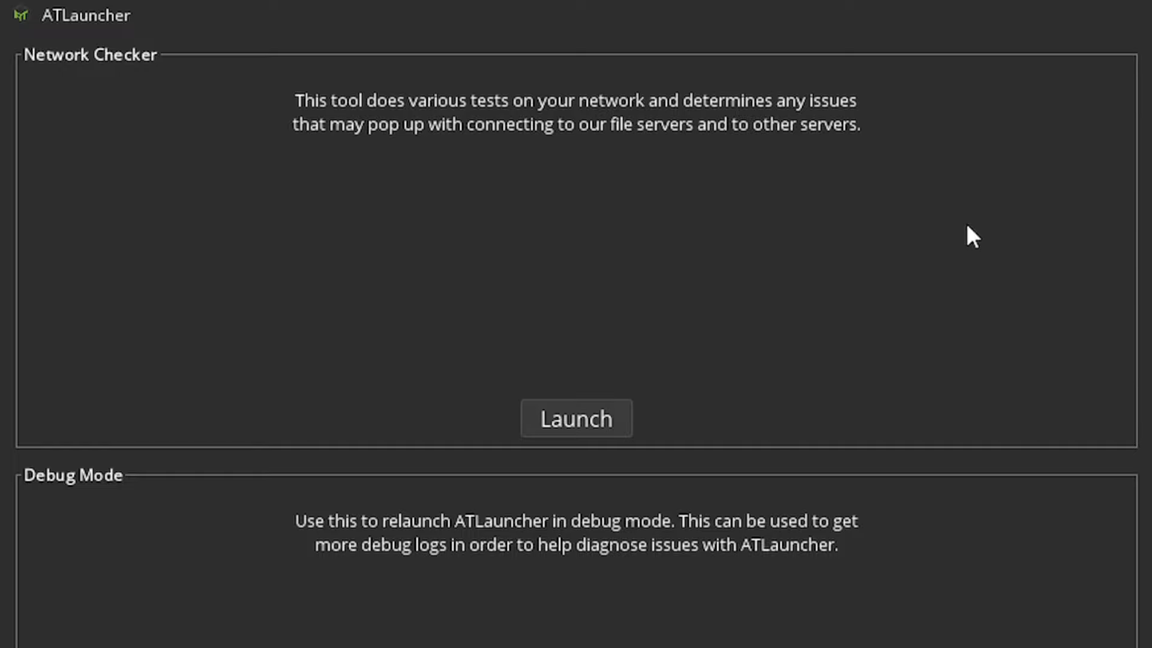
{"action": "scroll", "scroll_direction": "down", "scroll_amount": 3}
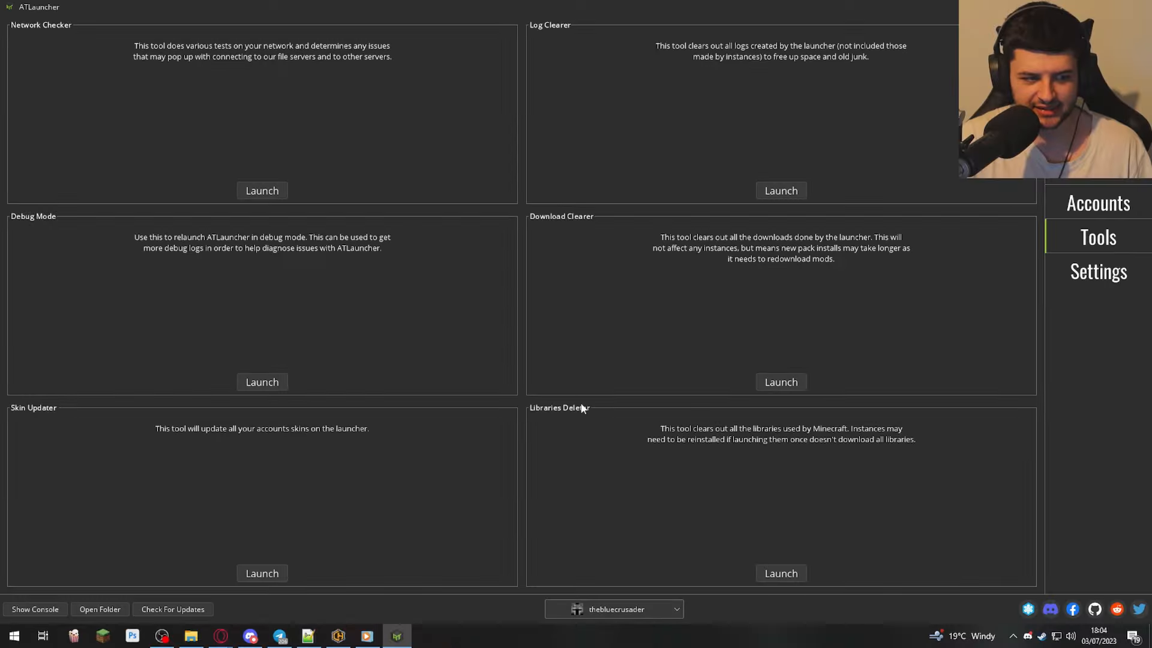
{"action": "mouse_move", "coordinate": [540, 66]}
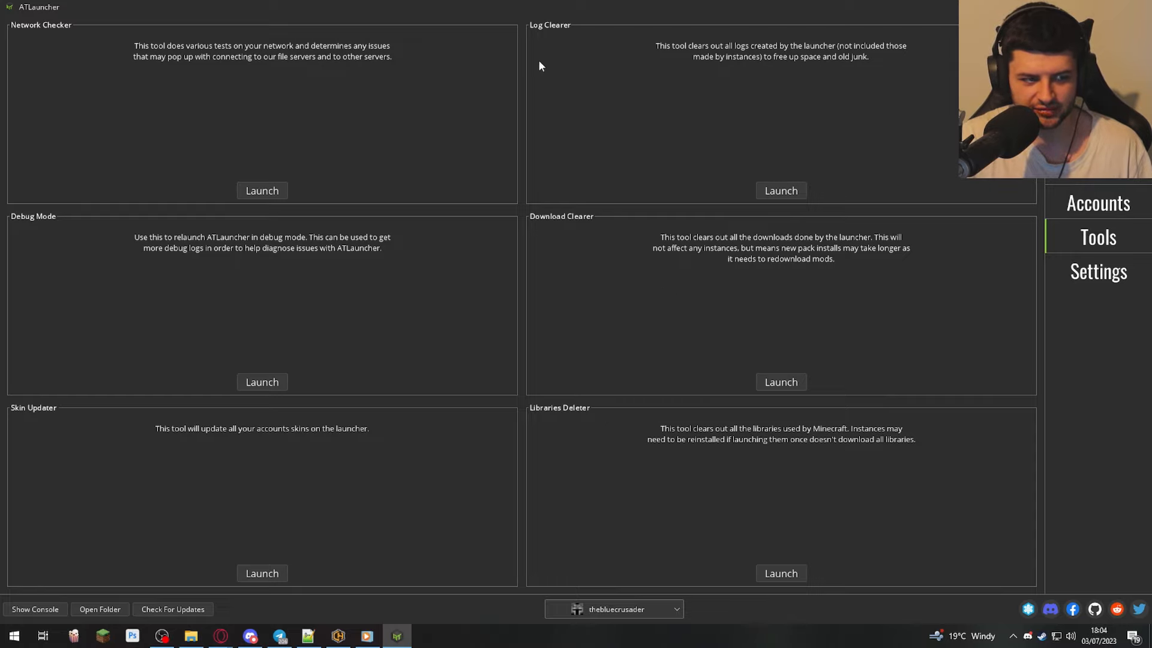
In General settings, save the ATLauncher Light theme, then choose Monokai Pro.
{"action": "left_click", "coordinate": [1098, 270]}
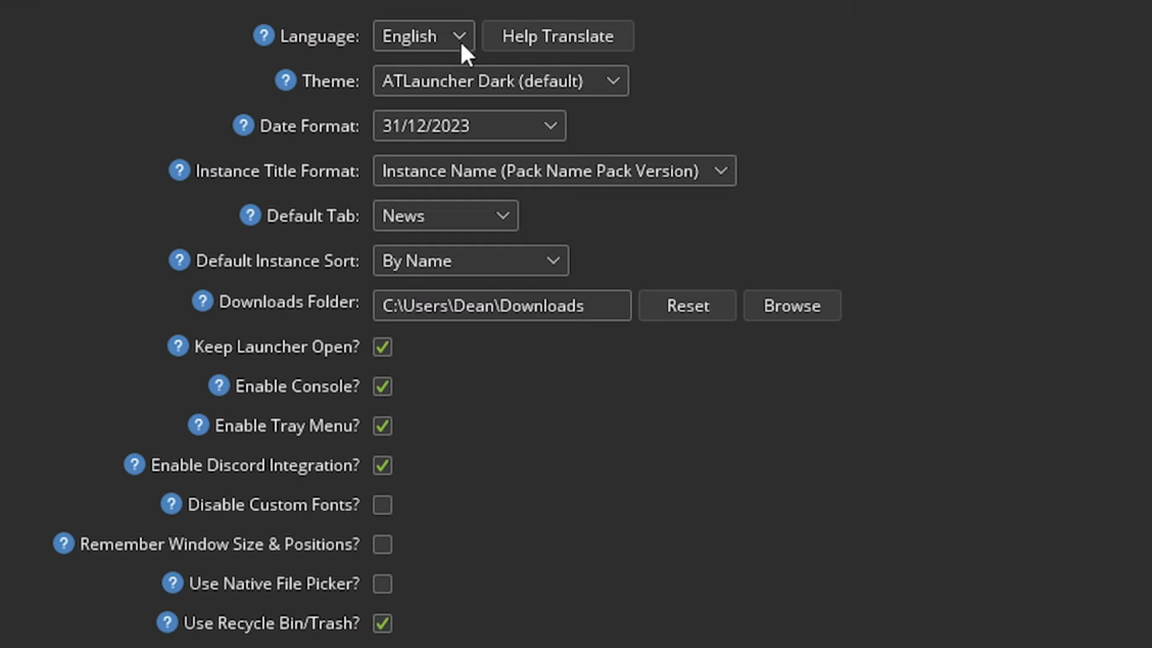
{"action": "left_click", "coordinate": [499, 81]}
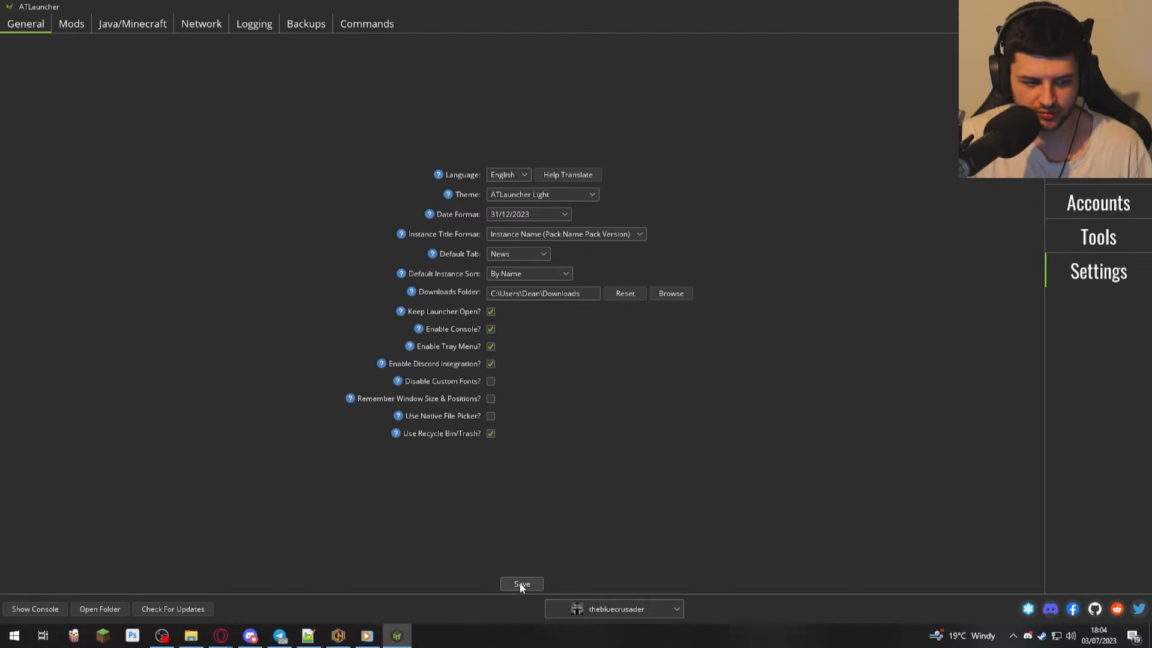
{"action": "left_click", "coordinate": [543, 195]}
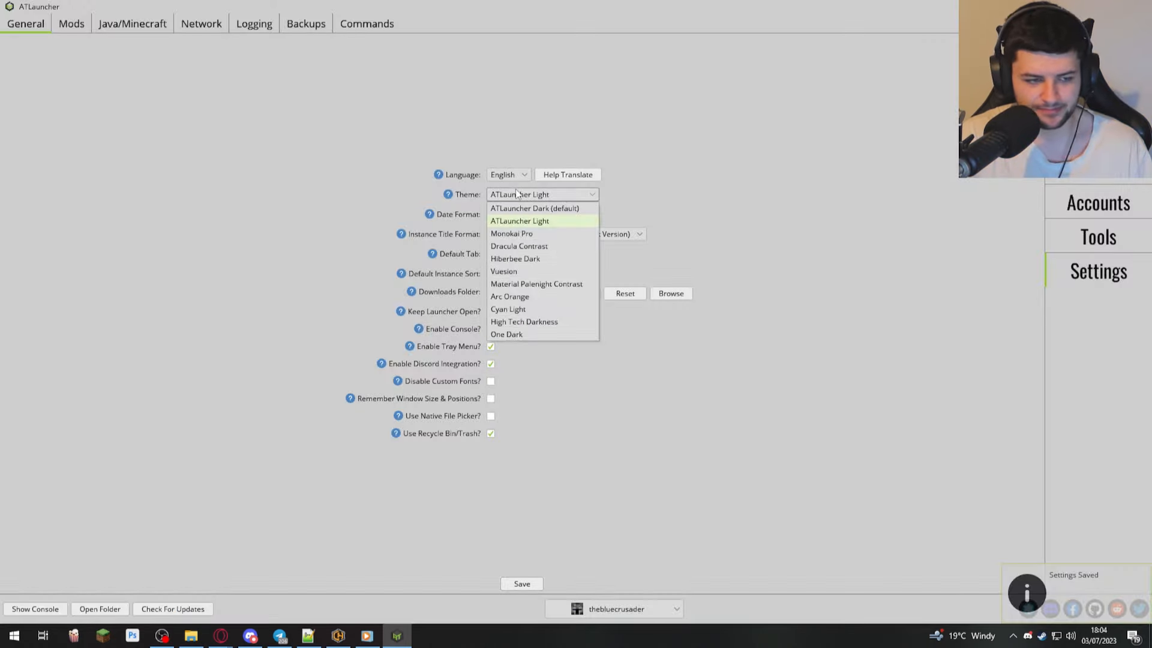
{"action": "left_click", "coordinate": [511, 232]}
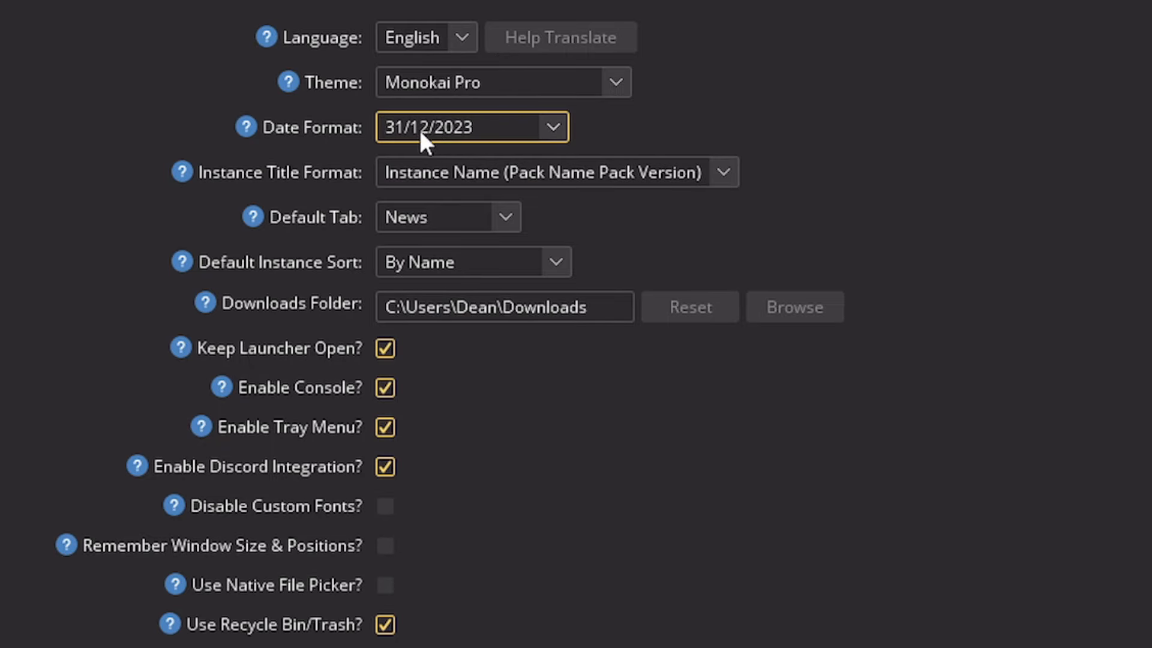
{"action": "mouse_move", "coordinate": [298, 323]}
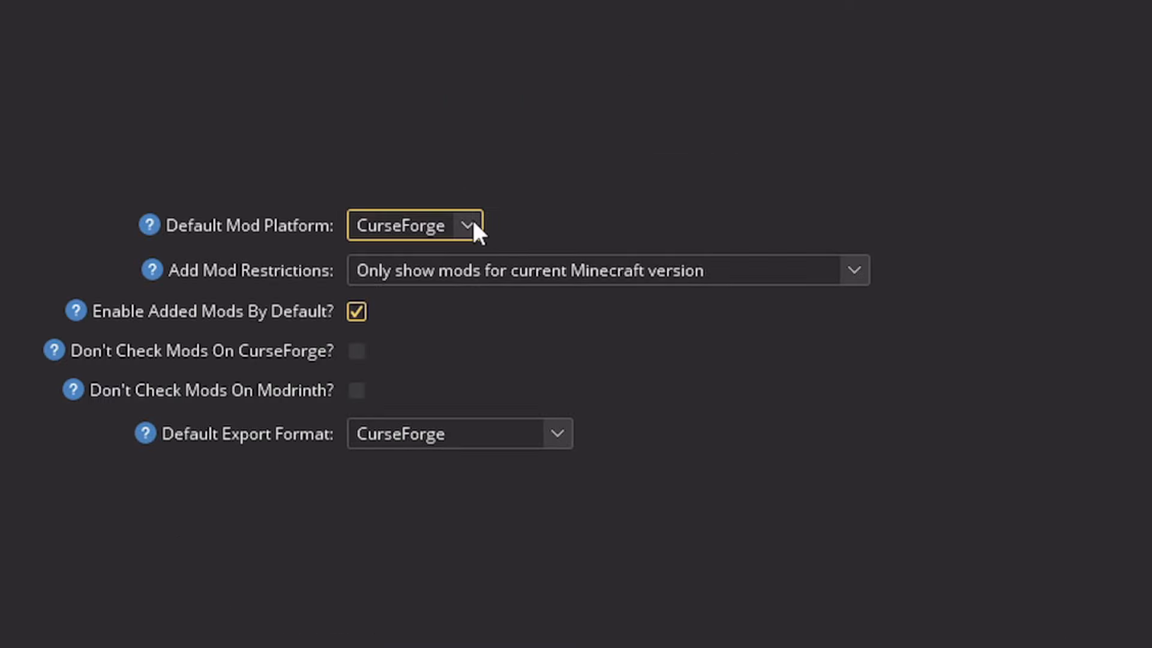
{"action": "left_click", "coordinate": [414, 225]}
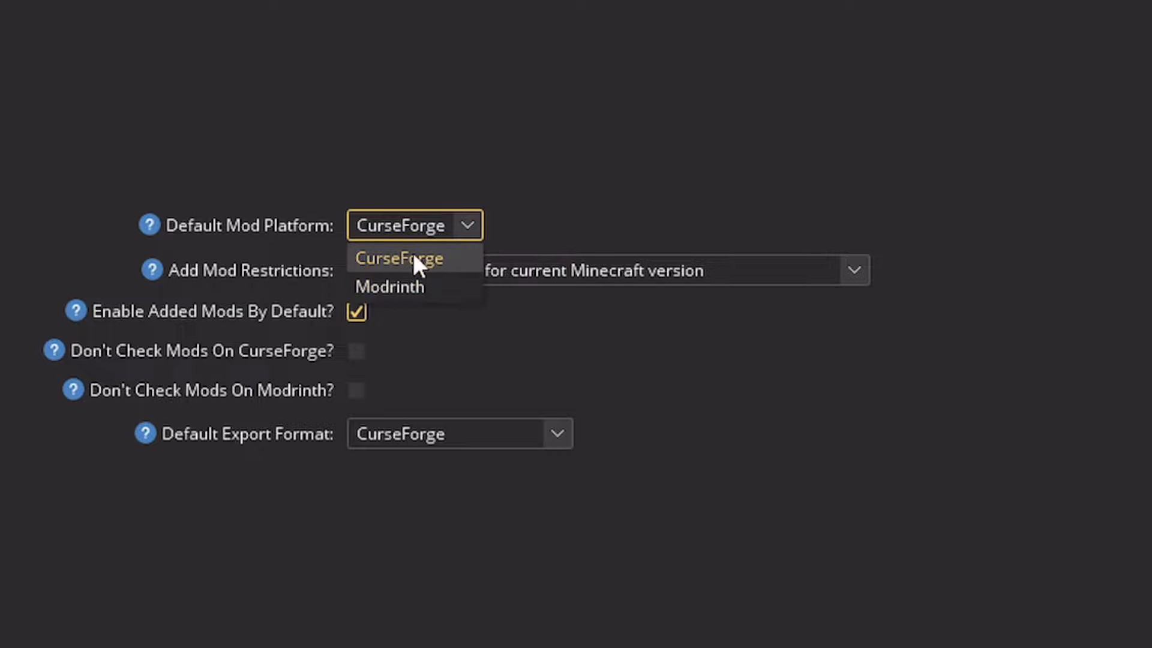
{"action": "left_click", "coordinate": [399, 258]}
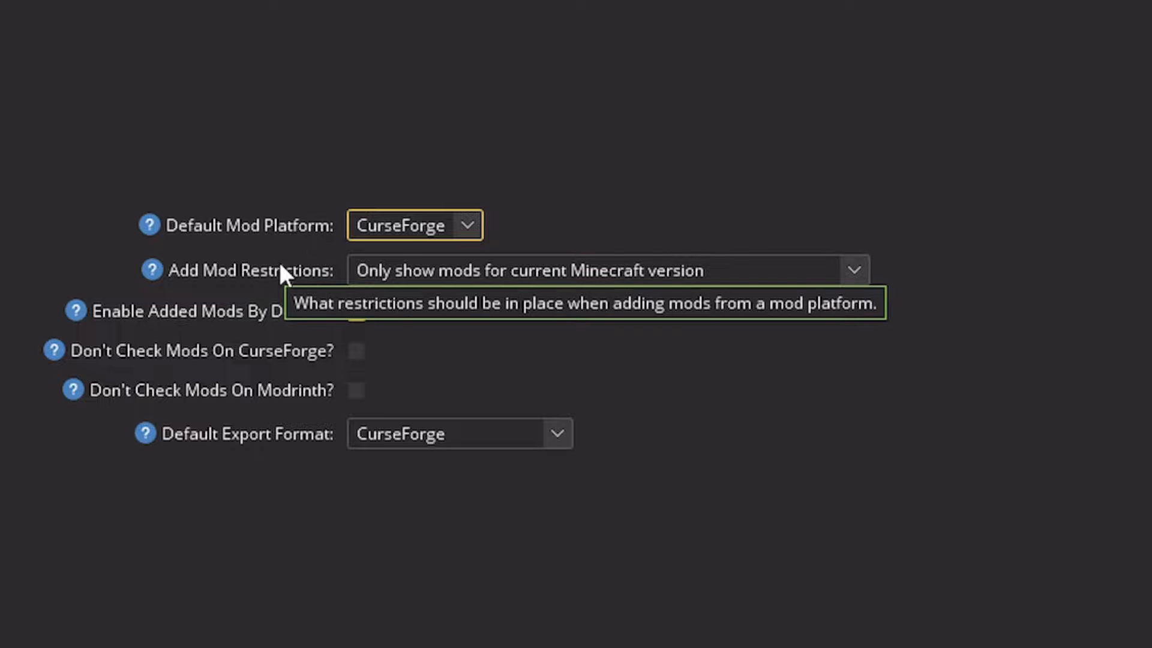
{"action": "left_click", "coordinate": [600, 270]}
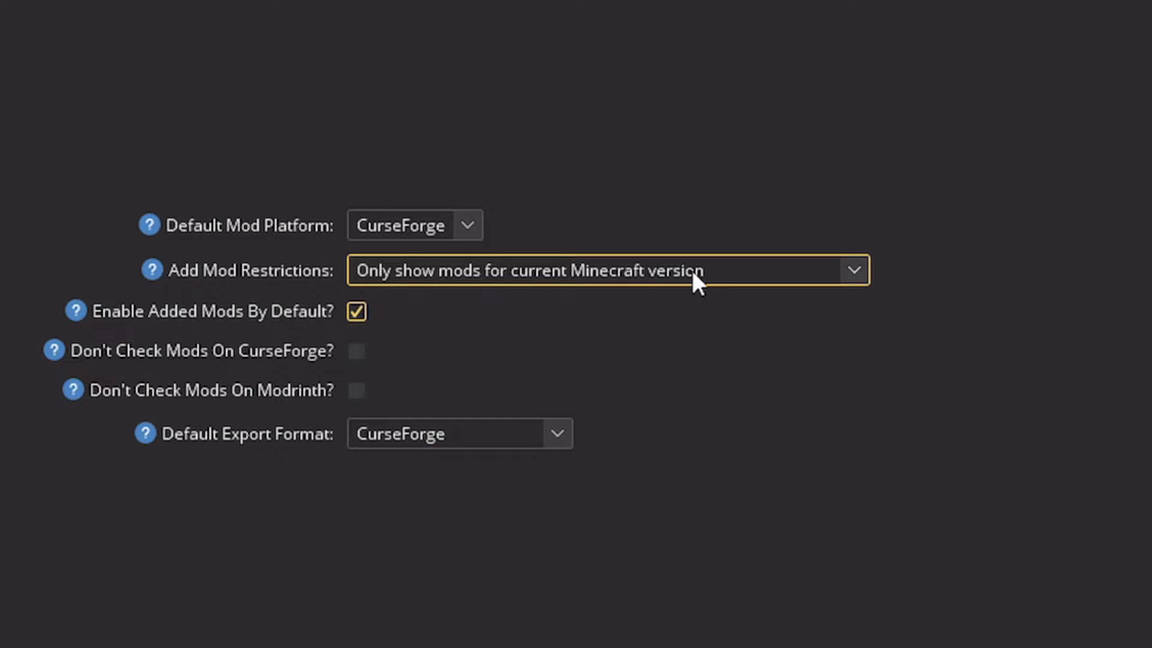
{"action": "mouse_move", "coordinate": [688, 255]}
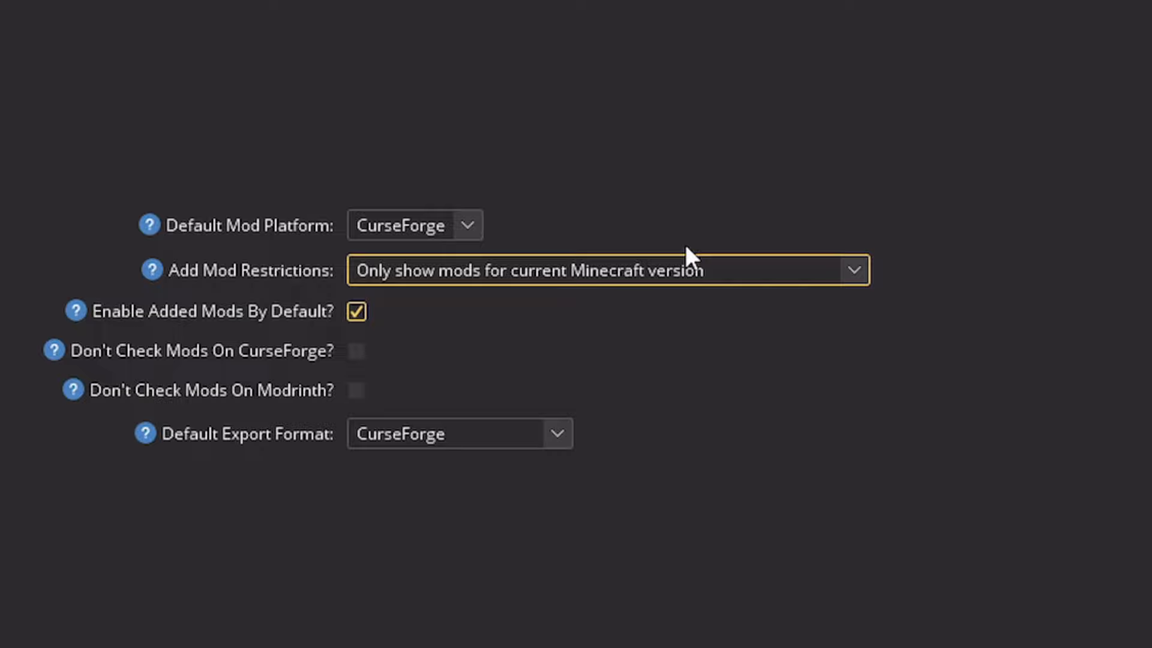
{"action": "mouse_move", "coordinate": [466, 289]}
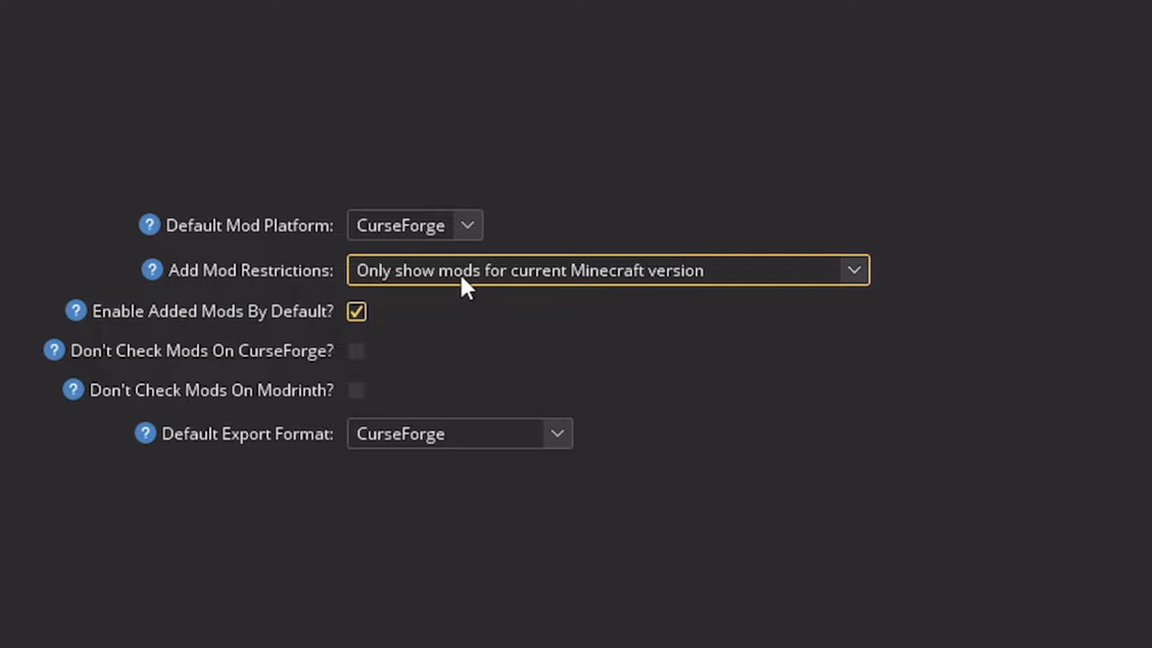
{"action": "mouse_move", "coordinate": [80, 342]}
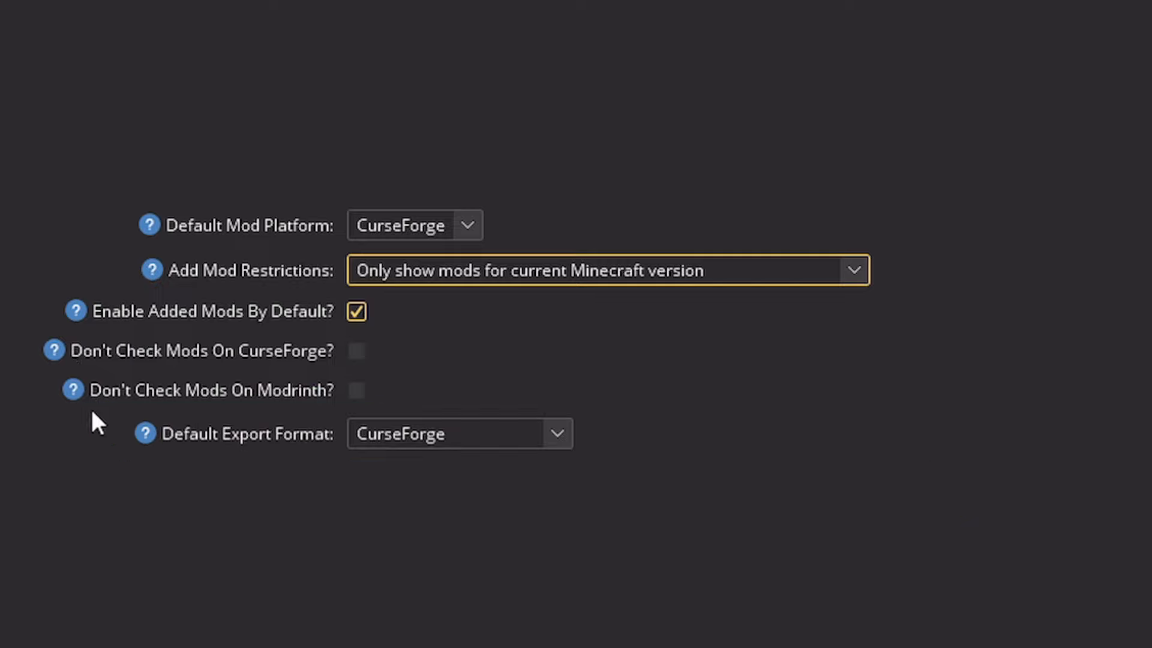
{"action": "mouse_move", "coordinate": [469, 433]}
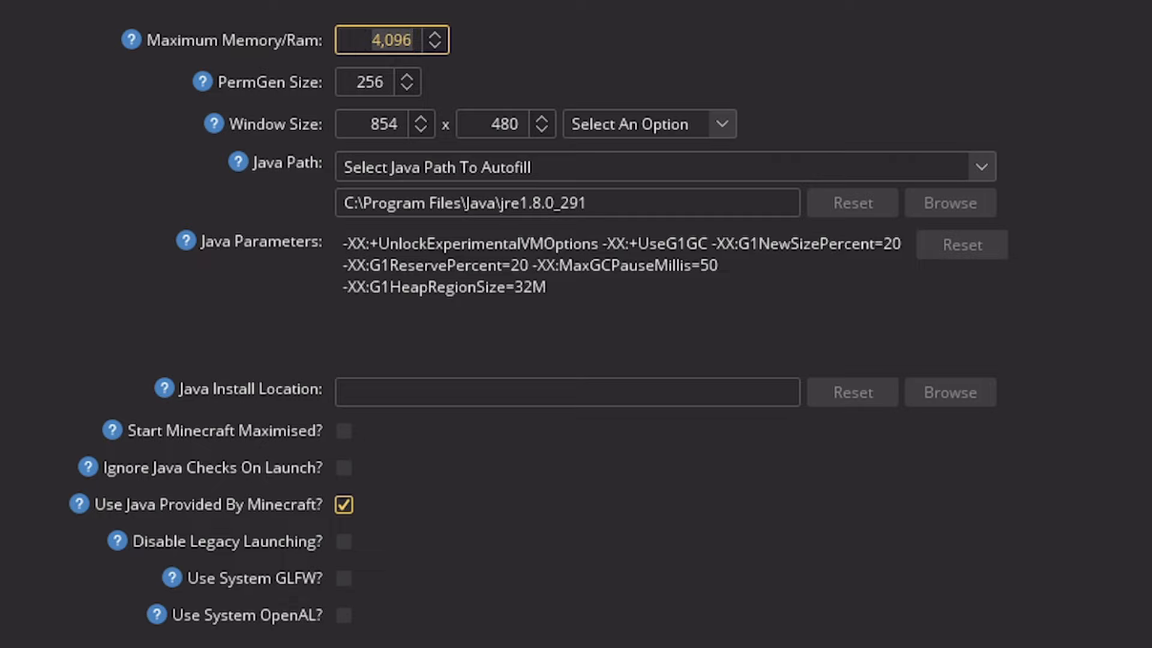
Raise maximum memory to 8192 MB in the Java/Minecraft settings.
{"action": "left_click", "coordinate": [391, 39]}
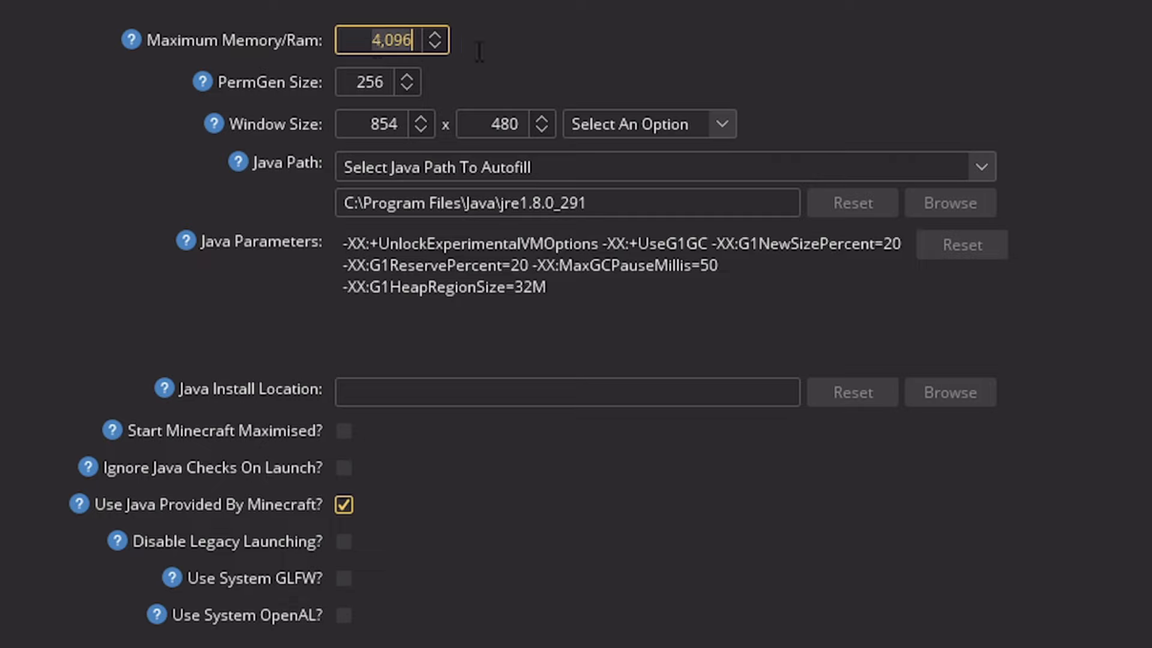
{"action": "type", "text": "8192"}
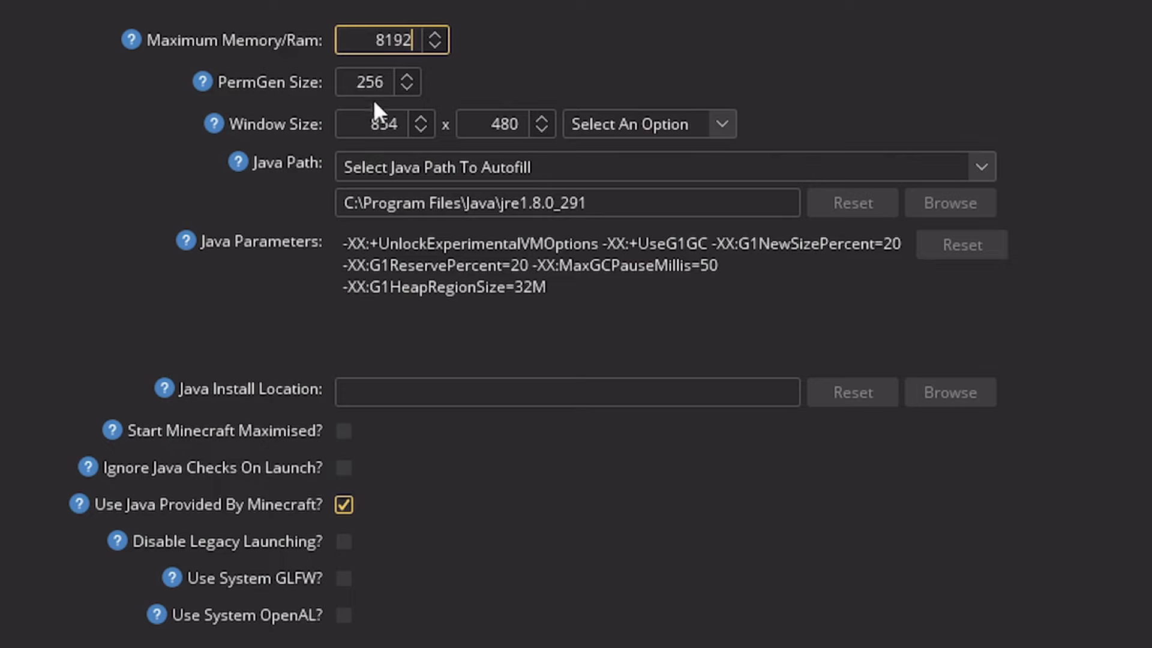
{"action": "left_click", "coordinate": [505, 124]}
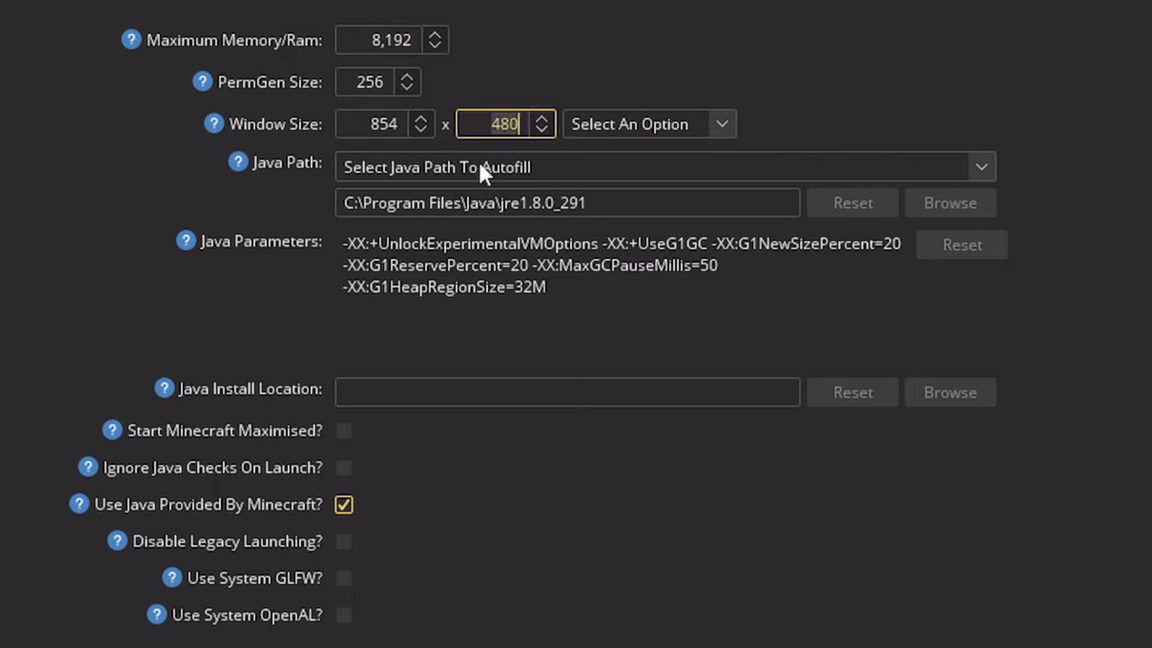
{"action": "mouse_move", "coordinate": [571, 170]}
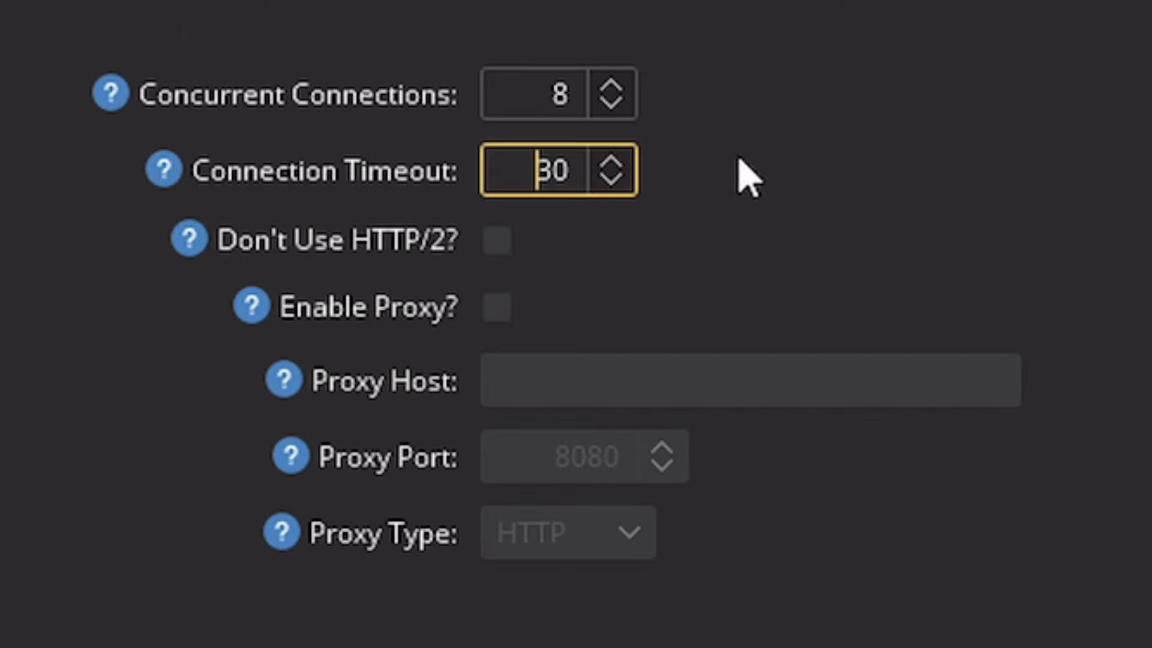
Review the network connections value, then the Backups and Commands settings pages unchanged.
{"action": "left_click", "coordinate": [532, 94]}
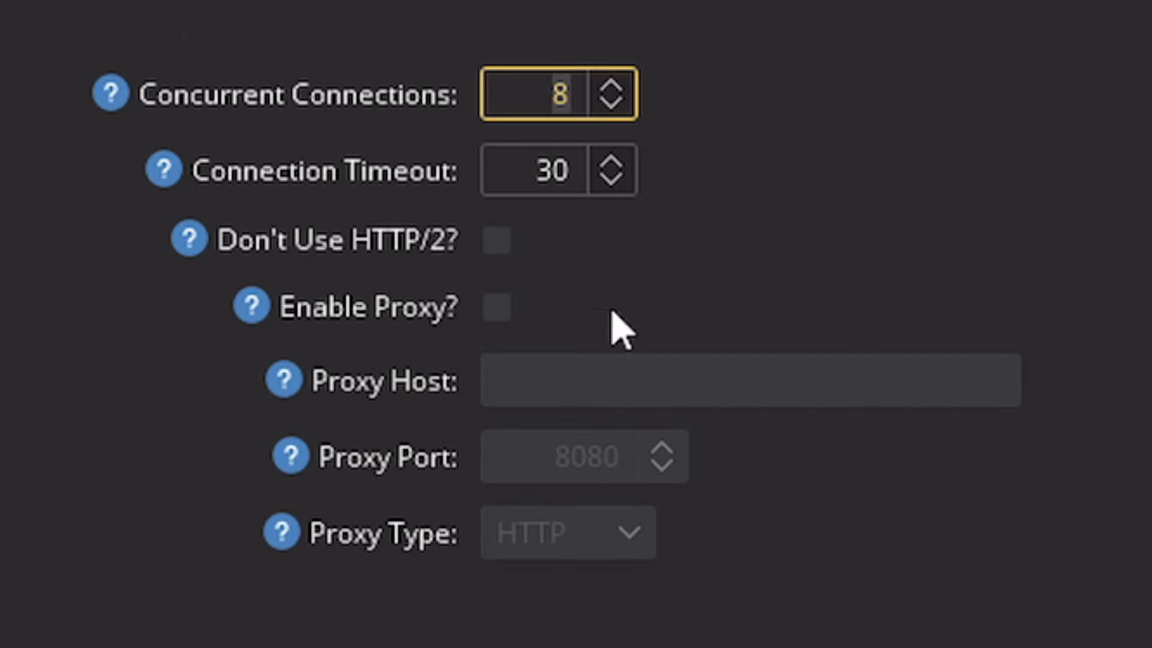
{"action": "left_click", "coordinate": [550, 93]}
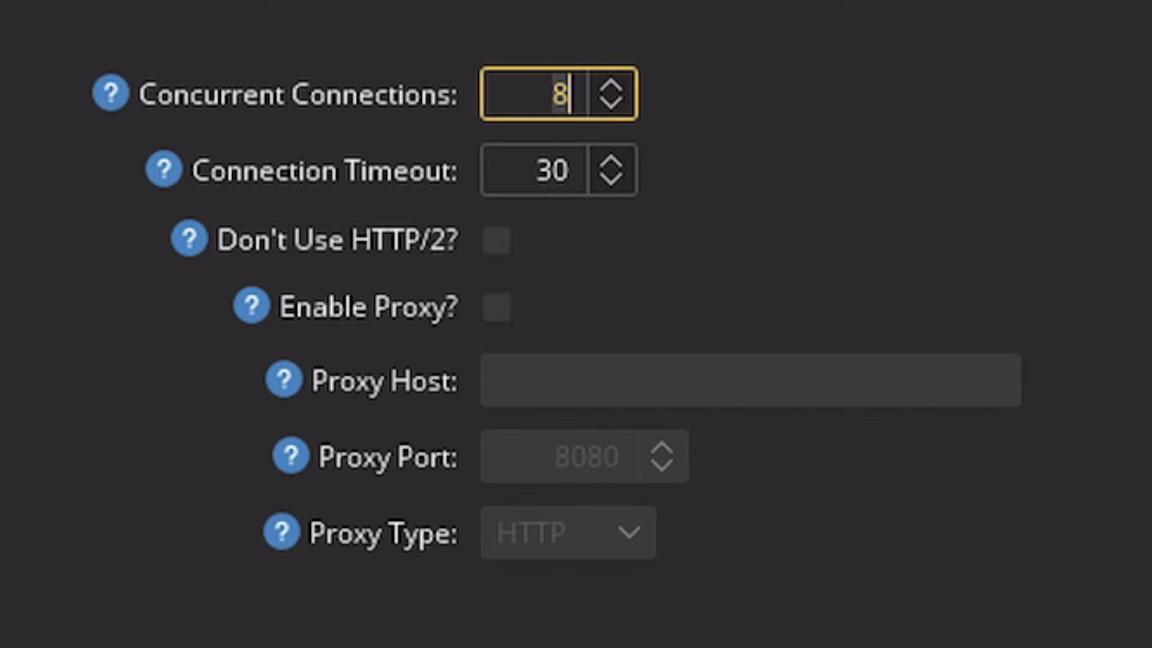
{"action": "left_click", "coordinate": [293, 24]}
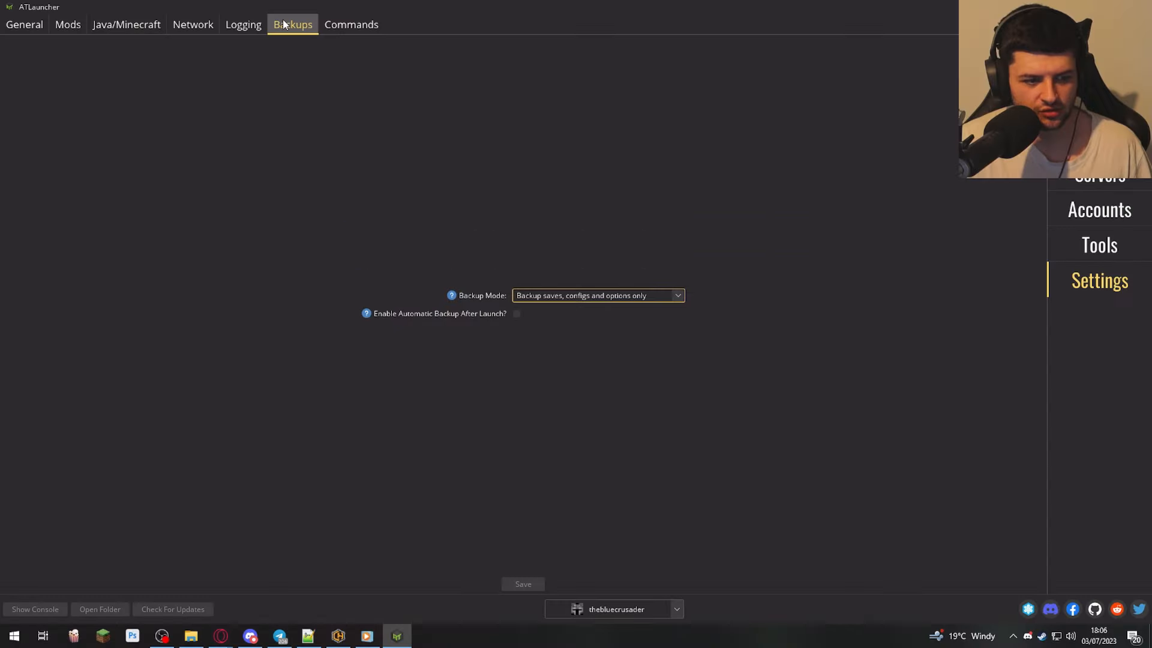
{"action": "left_click", "coordinate": [352, 24]}
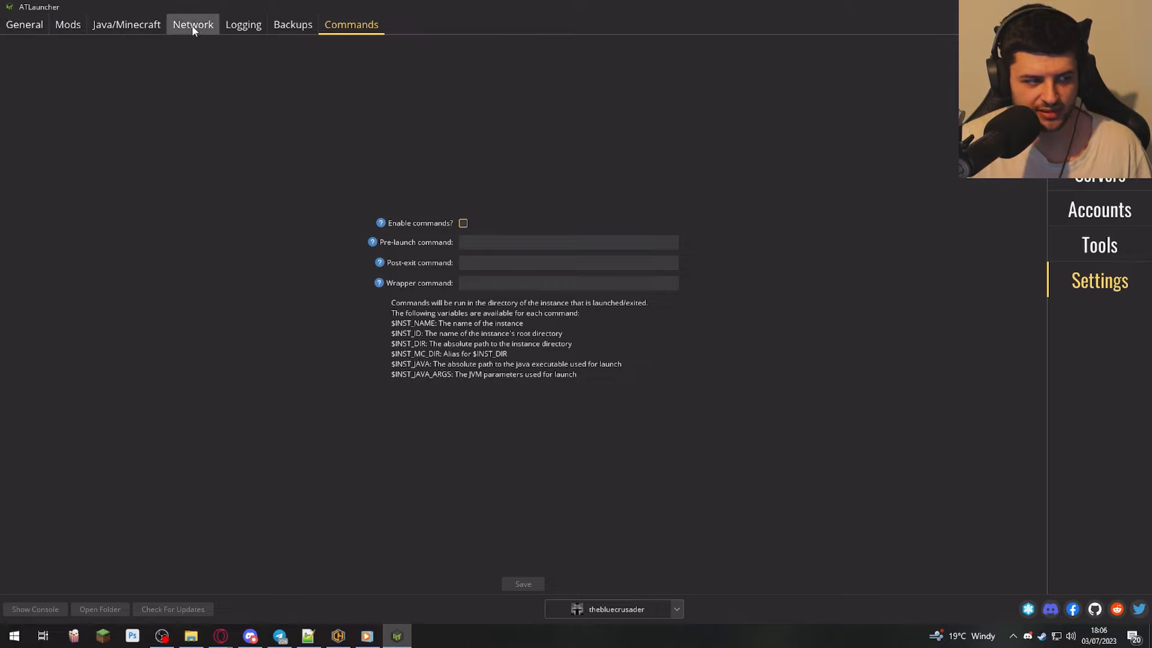
Revisit the Java/Minecraft and Mods settings, then go to the Servers section.
{"action": "left_click", "coordinate": [126, 24]}
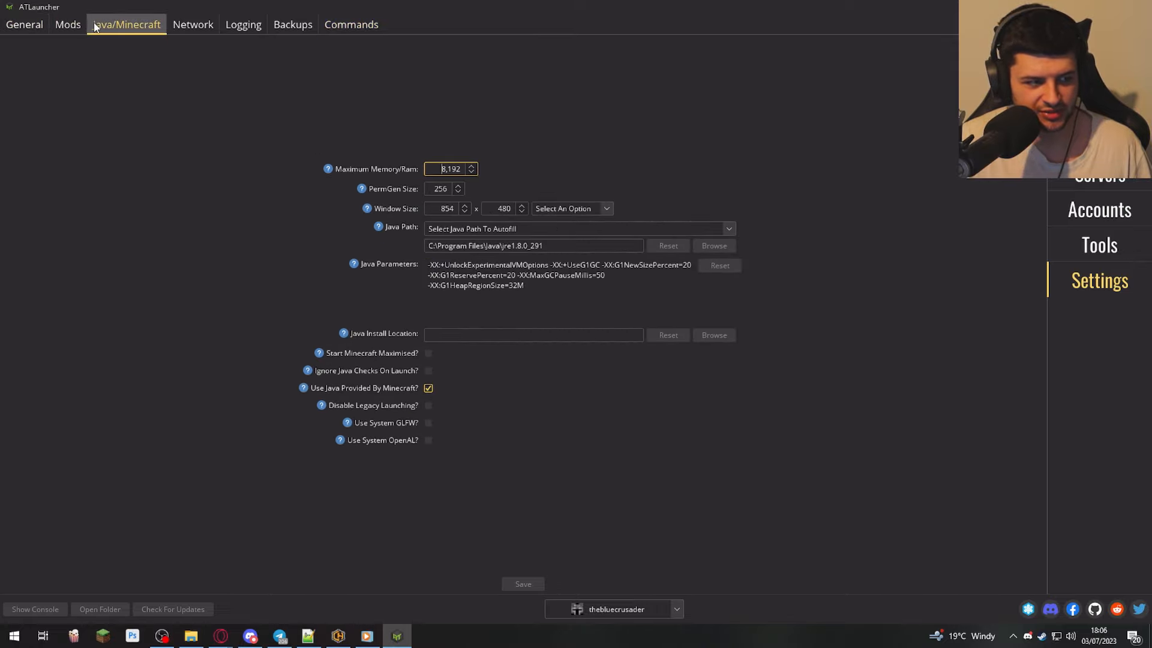
{"action": "left_click", "coordinate": [68, 24]}
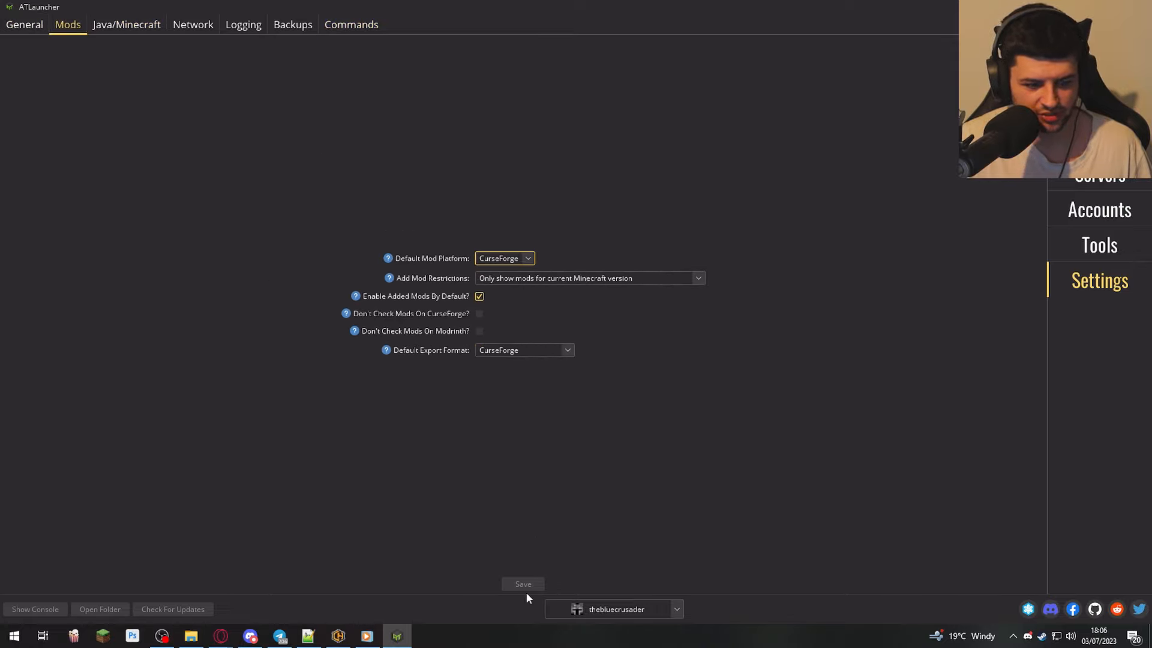
{"action": "left_click", "coordinate": [1098, 177]}
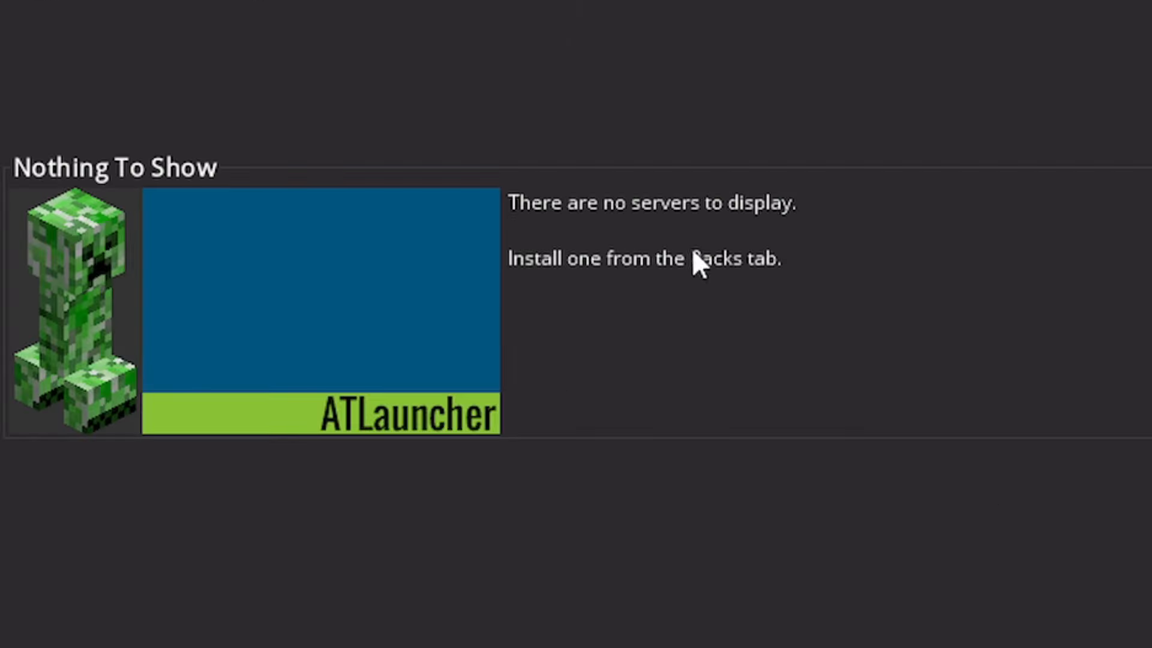
{"action": "mouse_move", "coordinate": [100, 286]}
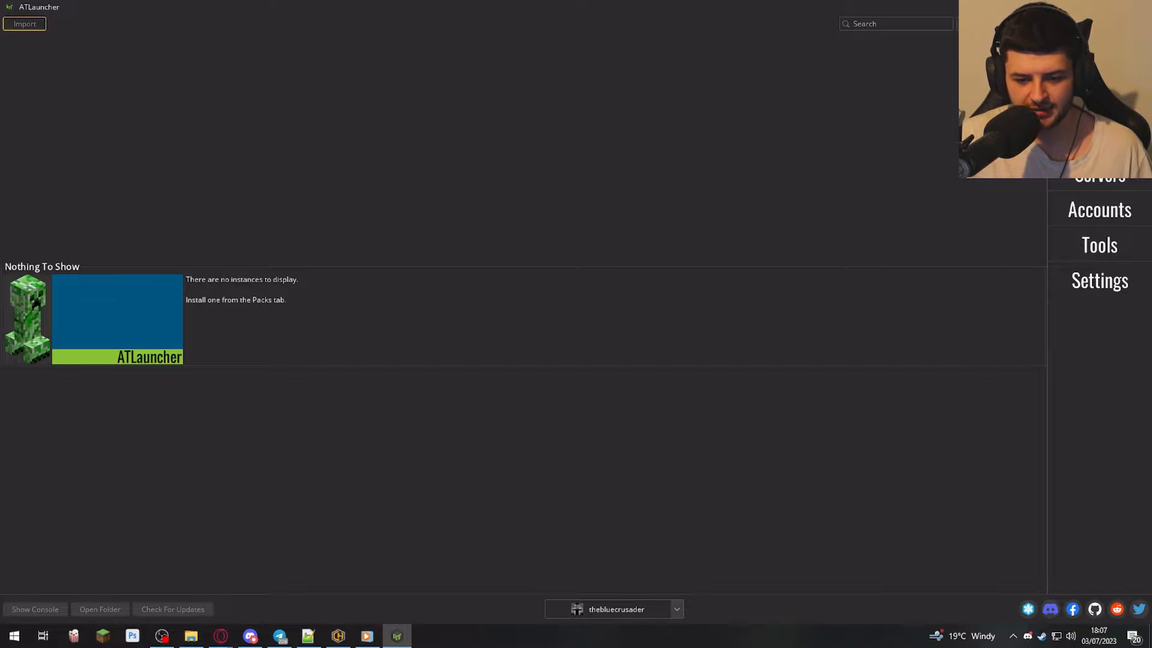
Start a new vanilla instance and try versions 1.20, 1.19.4, 1.19.3, 1.18, settling on 1.20.1.
{"action": "left_click", "coordinate": [1099, 67]}
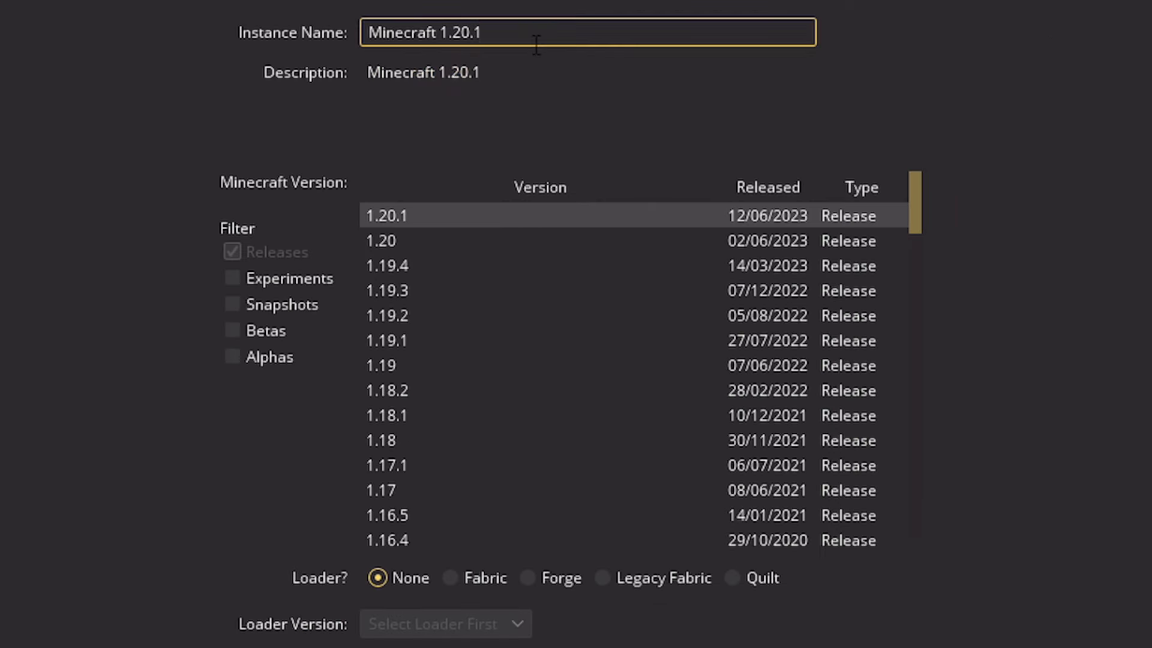
{"action": "mouse_move", "coordinate": [214, 270]}
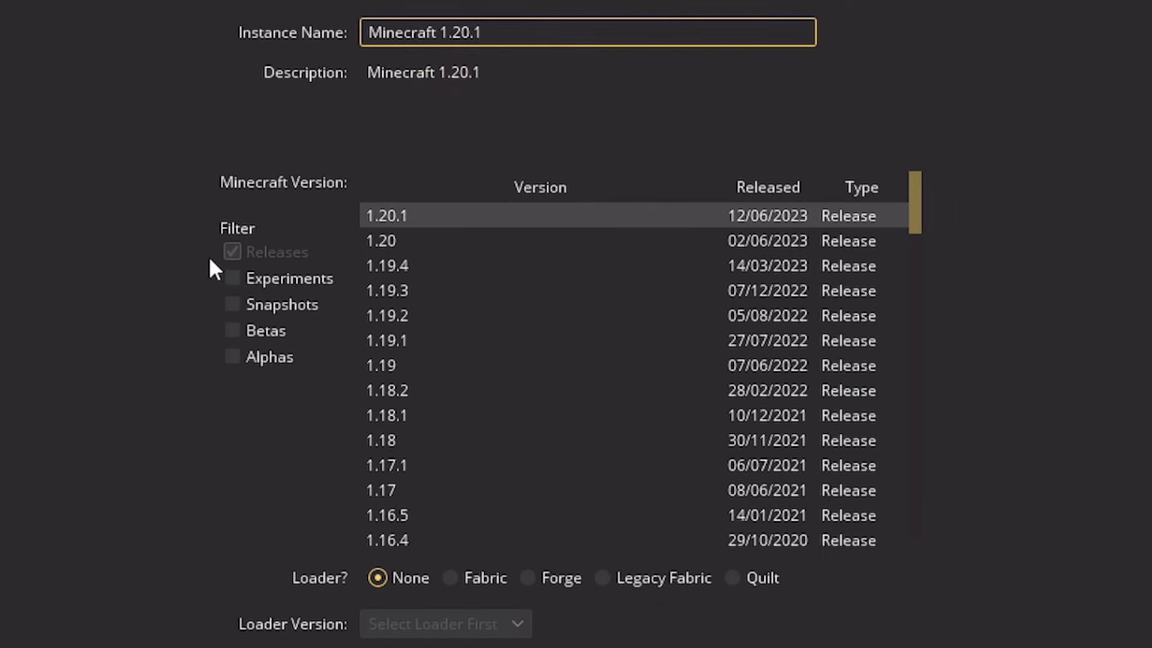
{"action": "left_click", "coordinate": [380, 241]}
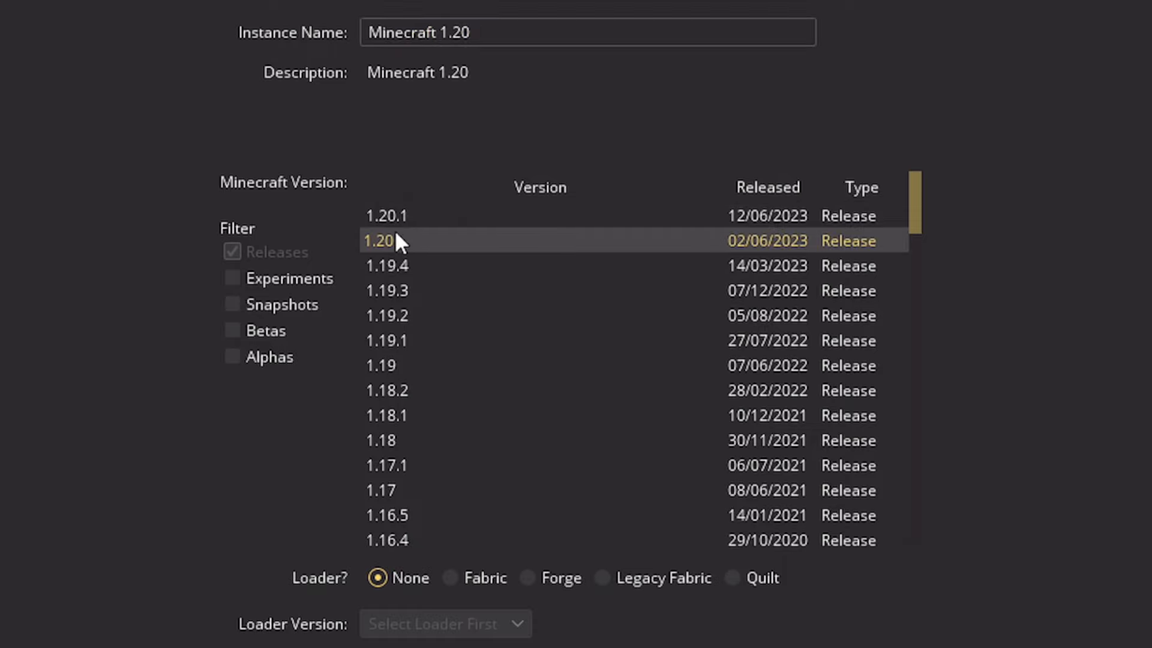
{"action": "left_click", "coordinate": [386, 265]}
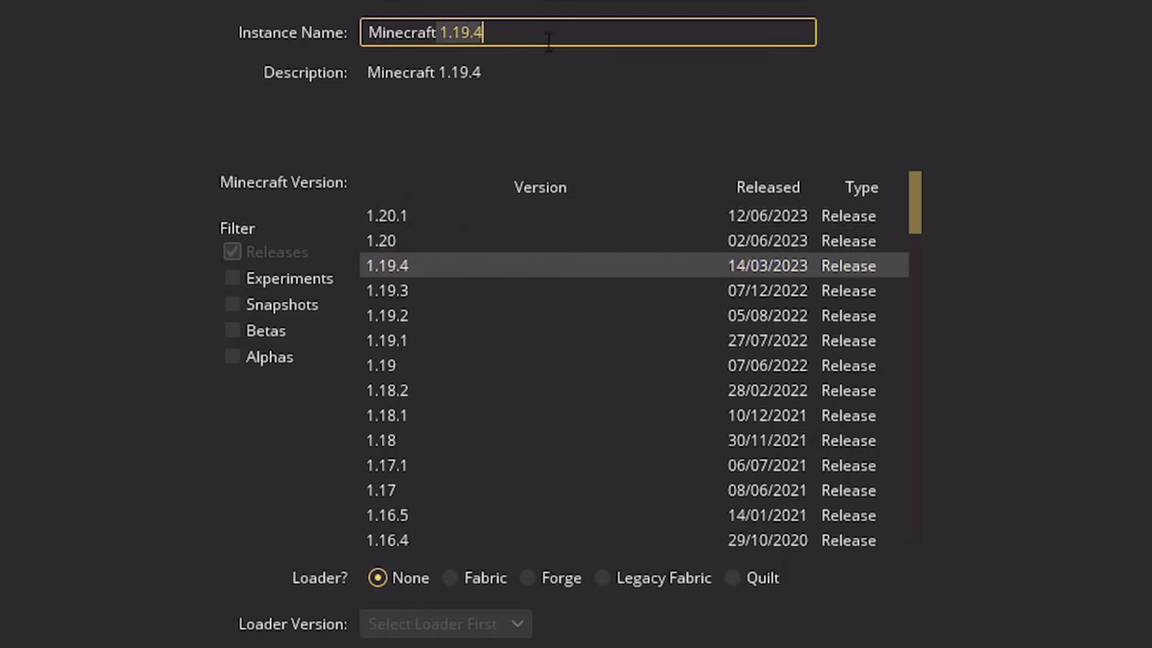
{"action": "left_click", "coordinate": [385, 291]}
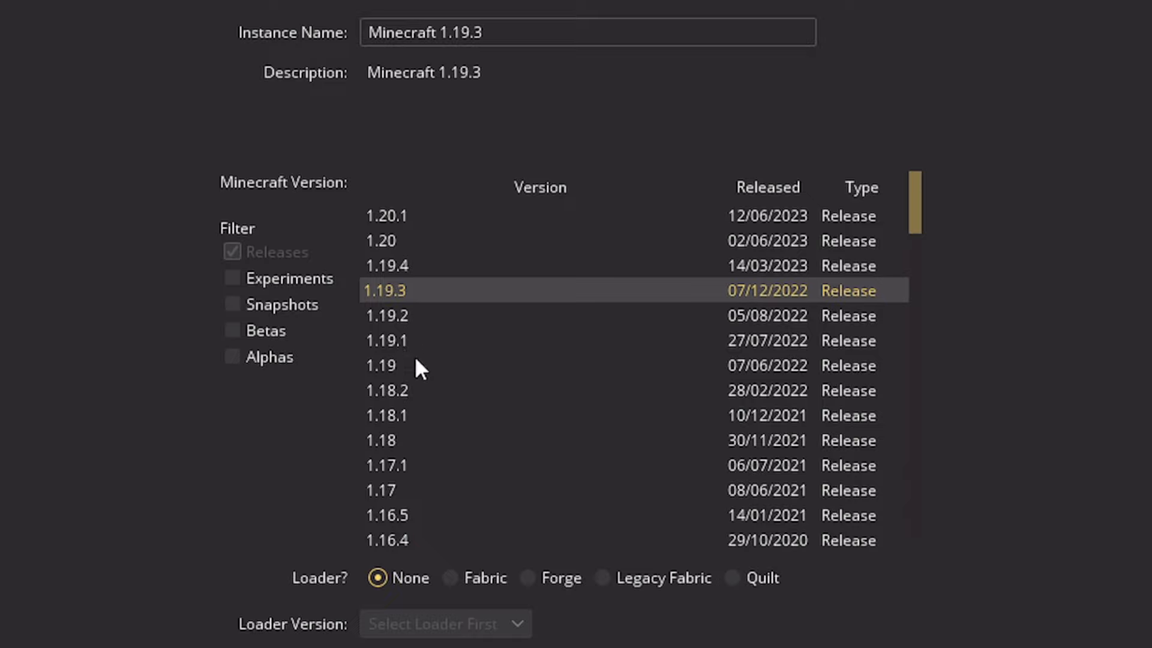
{"action": "left_click", "coordinate": [380, 440]}
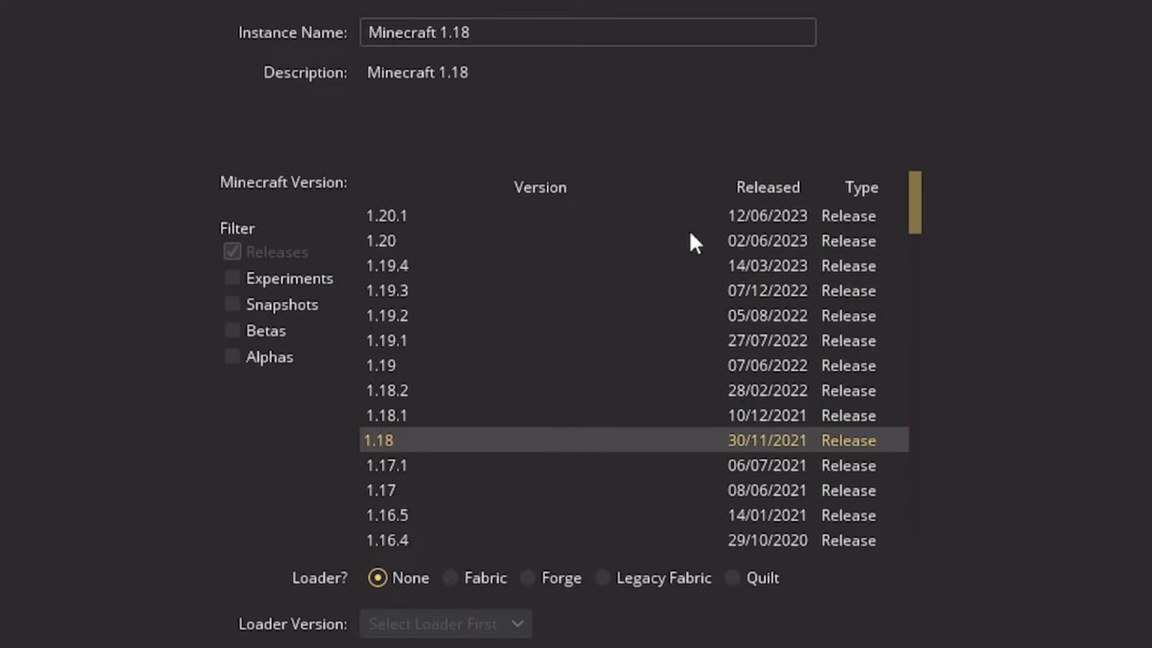
{"action": "scroll", "scroll_direction": "down", "scroll_amount": 3}
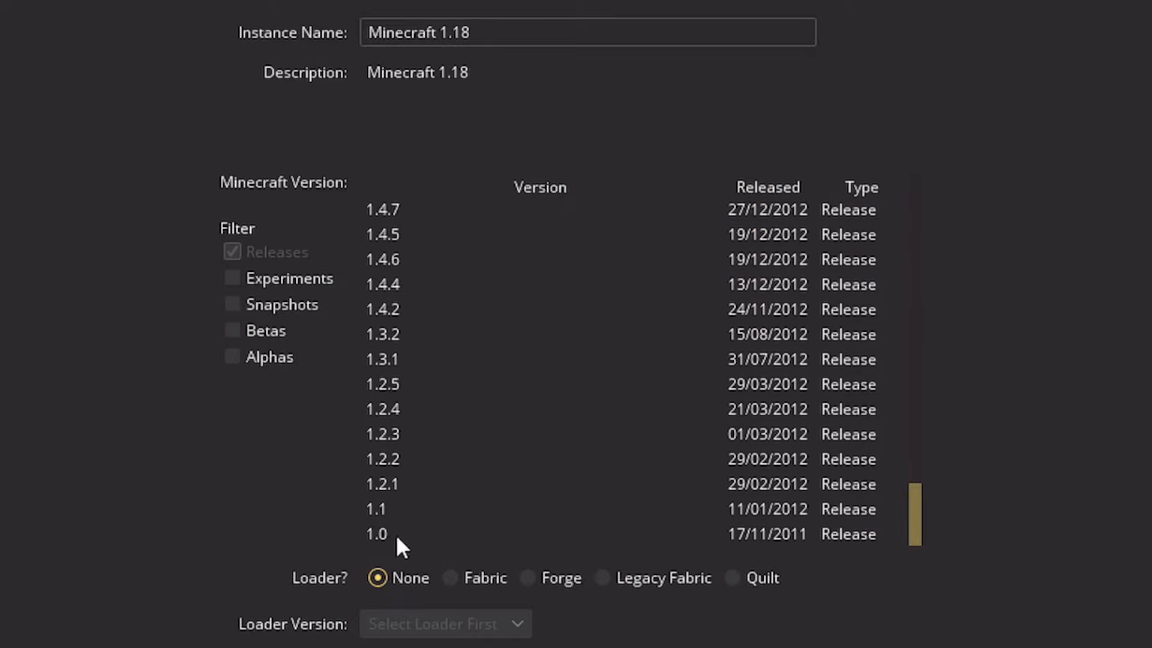
{"action": "left_click", "coordinate": [376, 533]}
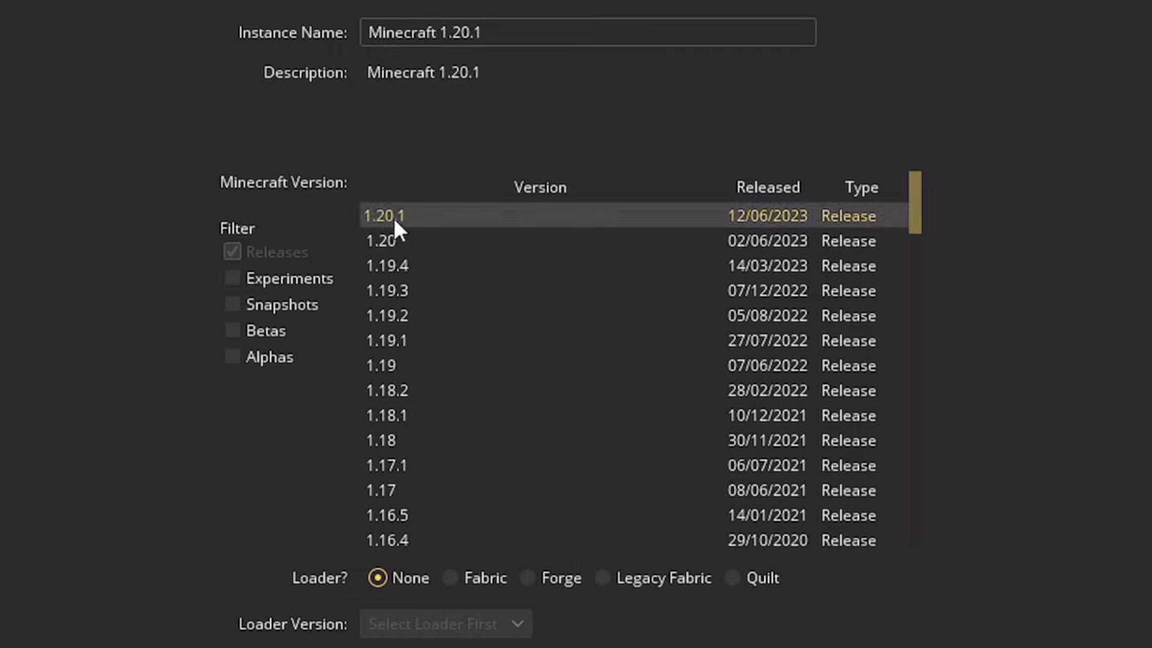
Cycle the version list through Experiments, Snapshots and Betas filters.
{"action": "left_click", "coordinate": [233, 278]}
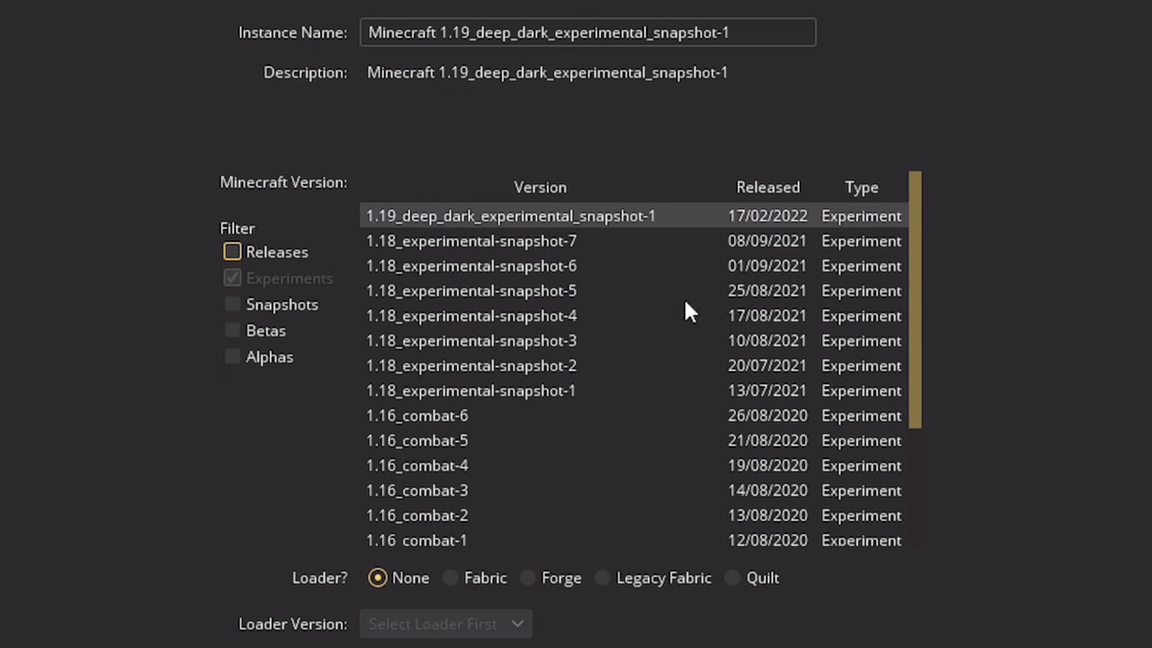
{"action": "scroll", "scroll_direction": "down", "scroll_amount": 3}
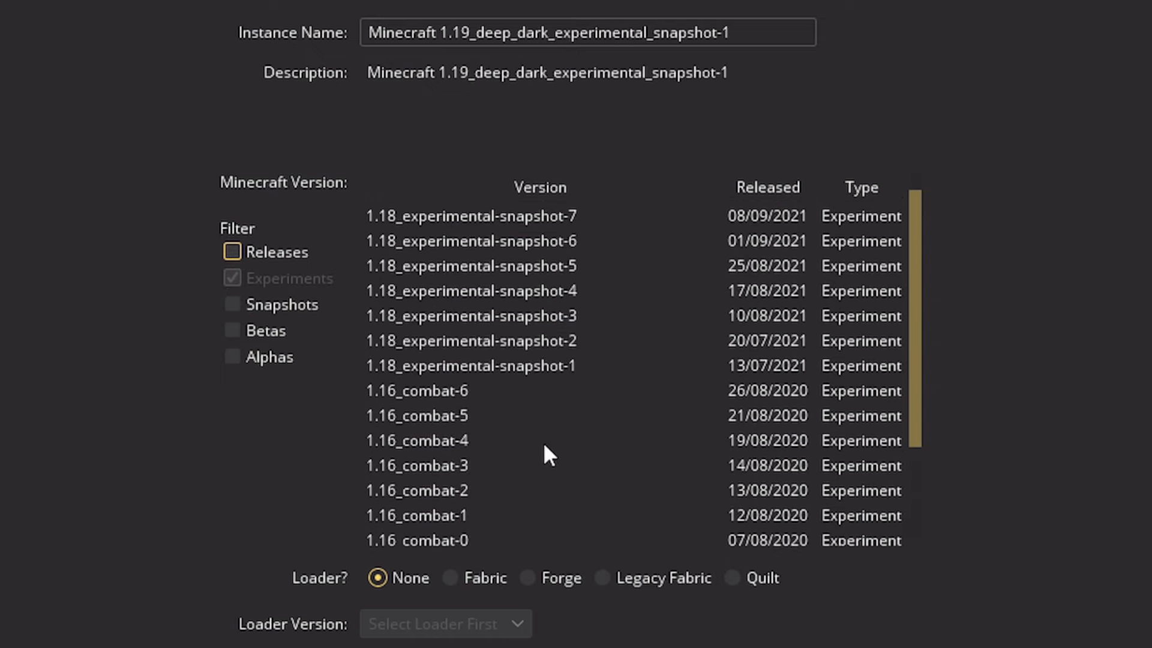
{"action": "left_click", "coordinate": [231, 303]}
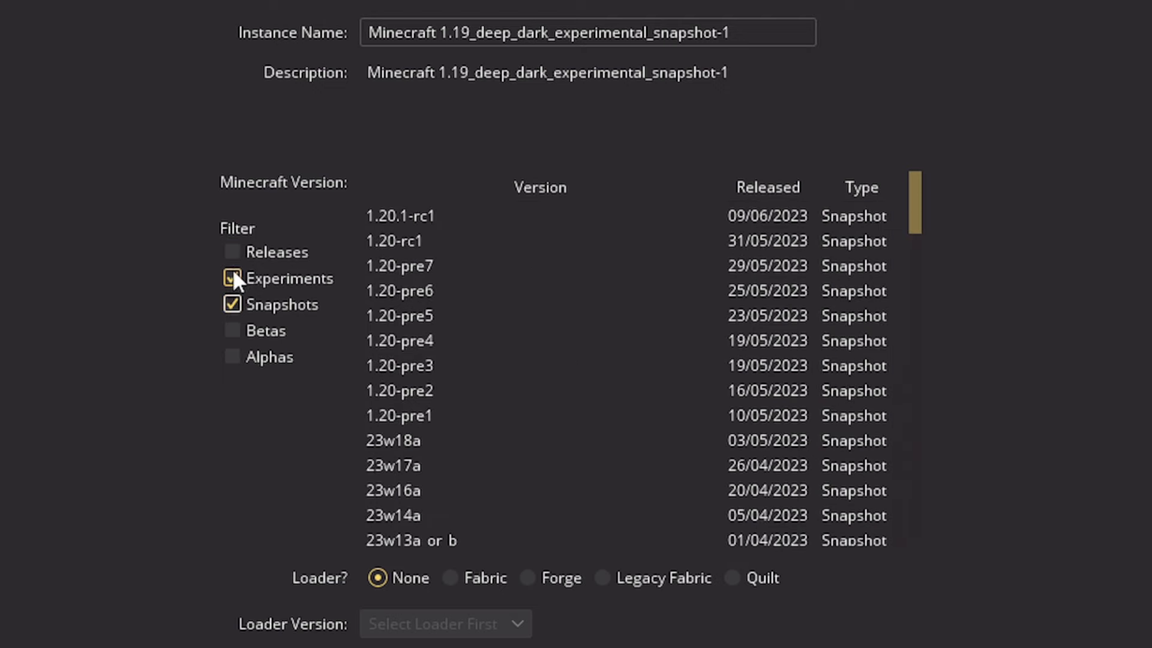
{"action": "left_click", "coordinate": [231, 278]}
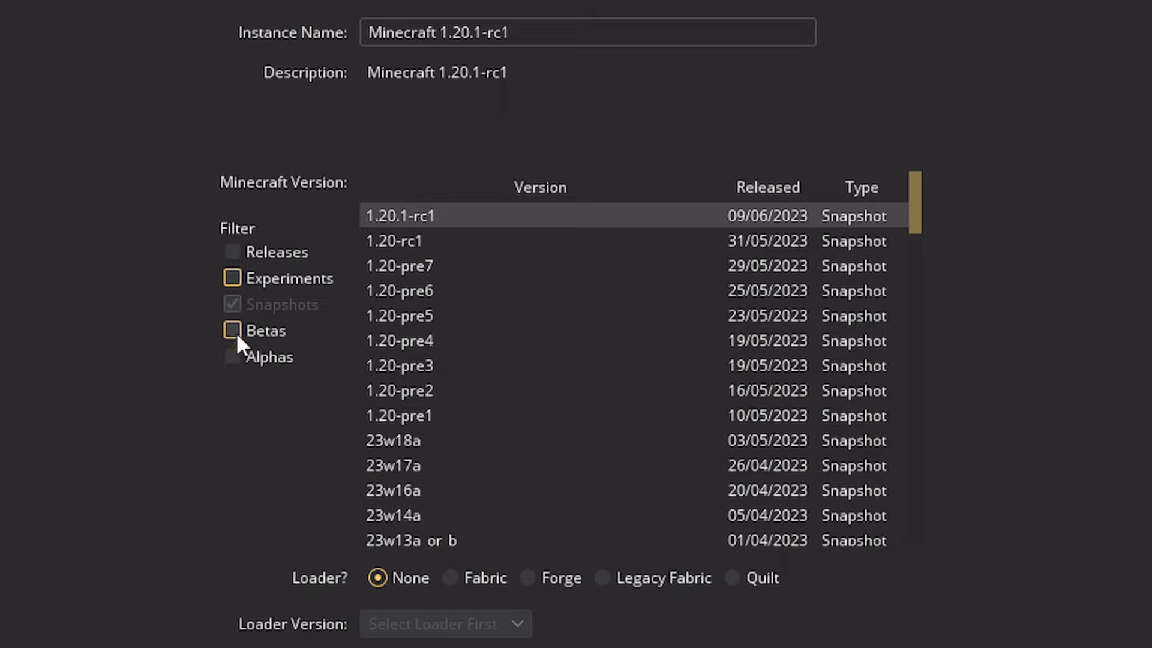
{"action": "left_click", "coordinate": [232, 330]}
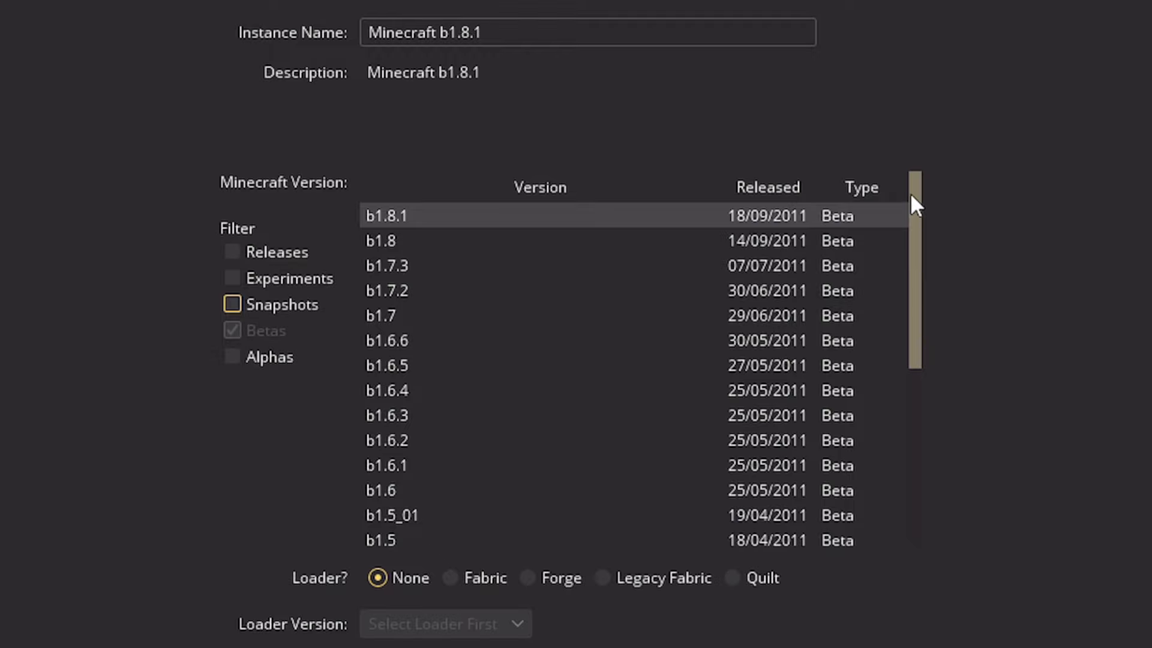
{"action": "mouse_move", "coordinate": [915, 205]}
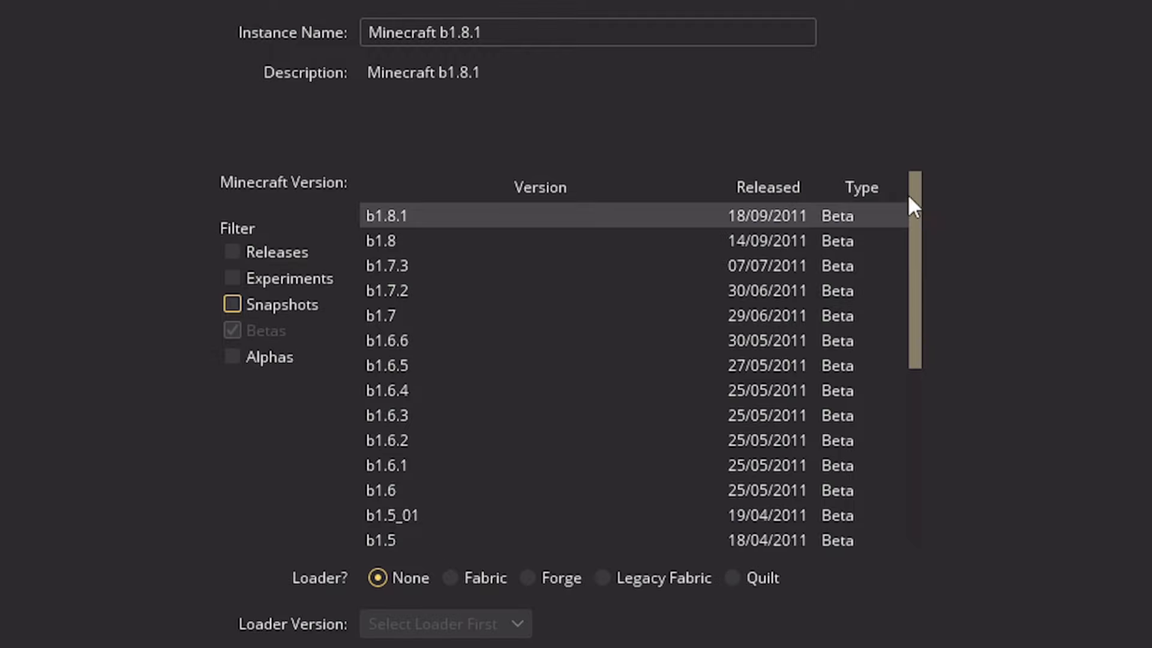
Switch the version list to show only Alpha versions.
{"action": "scroll", "scroll_direction": "down", "scroll_amount": 3}
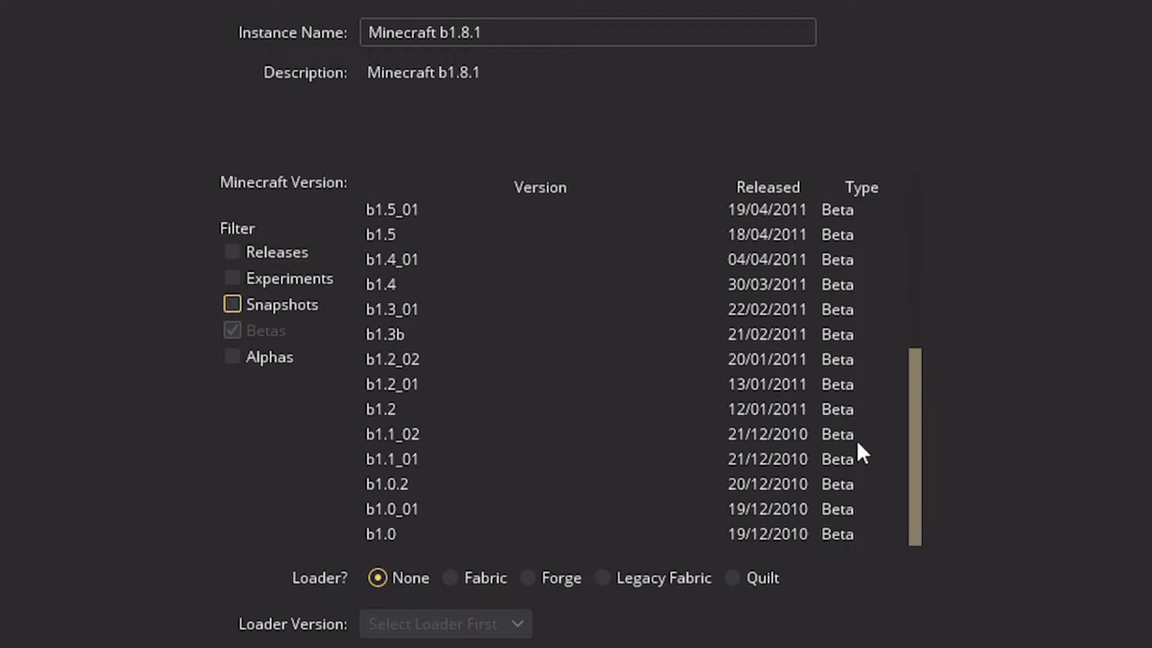
{"action": "scroll", "scroll_direction": "up", "scroll_amount": 3}
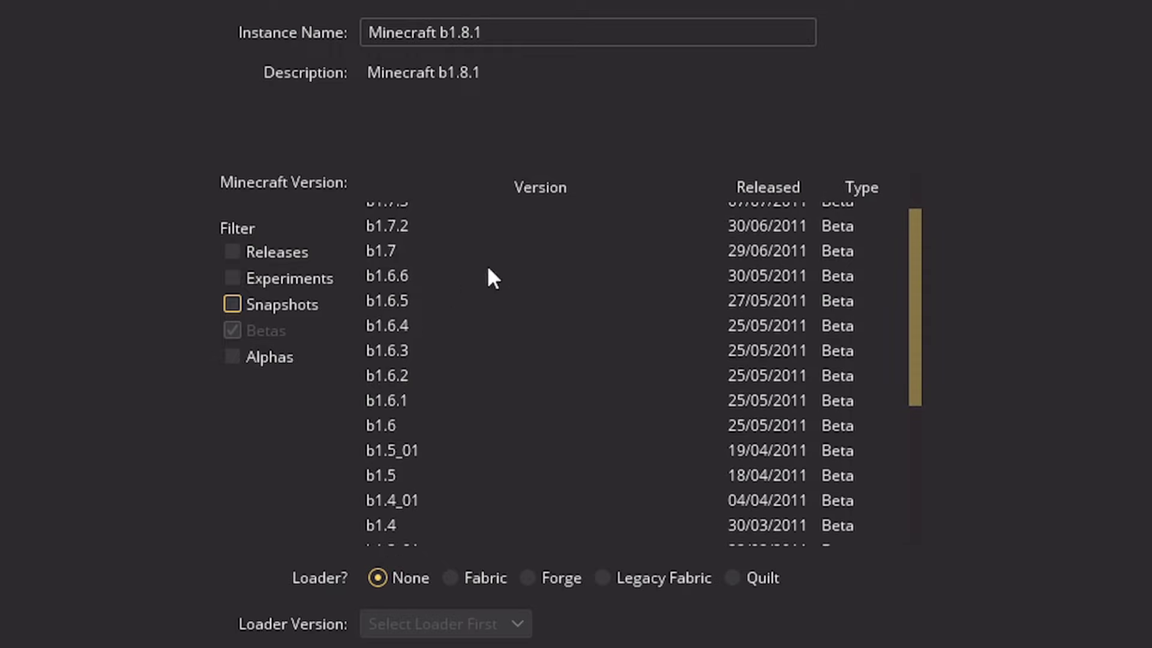
{"action": "left_click", "coordinate": [231, 356]}
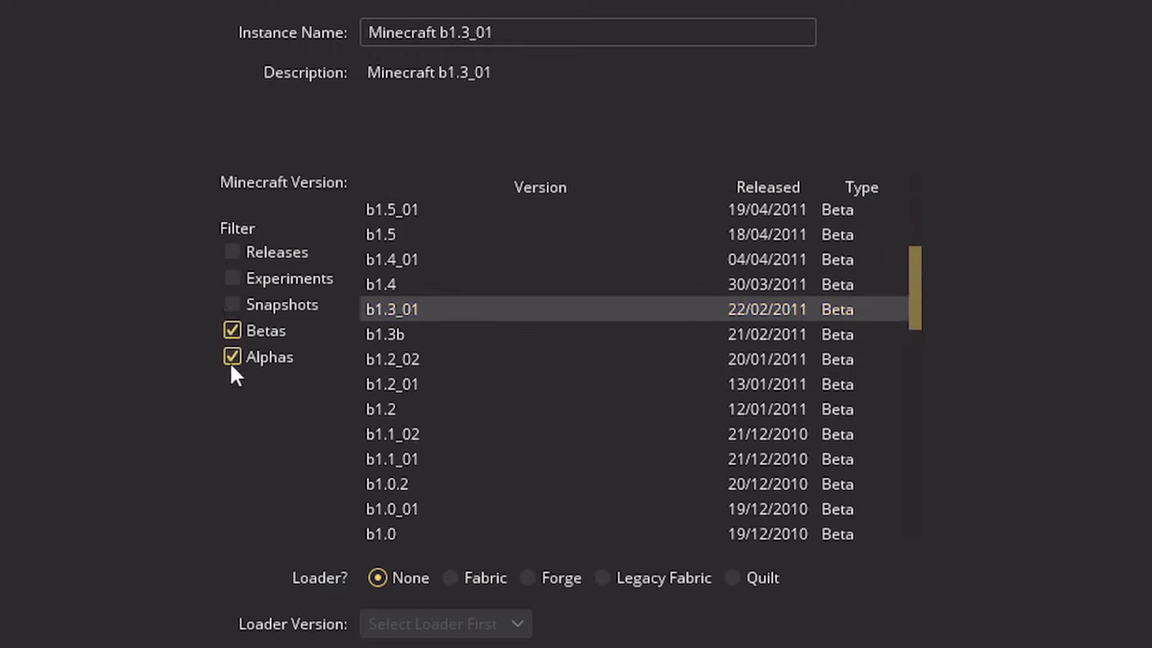
{"action": "left_click", "coordinate": [231, 330]}
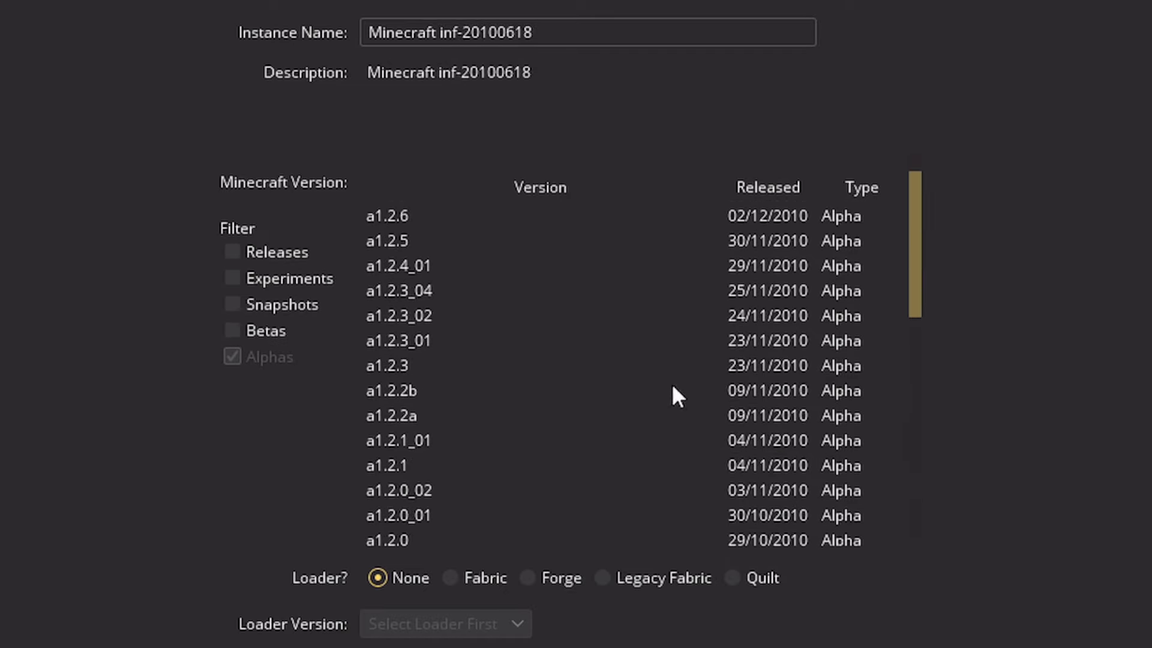
{"action": "mouse_move", "coordinate": [316, 398]}
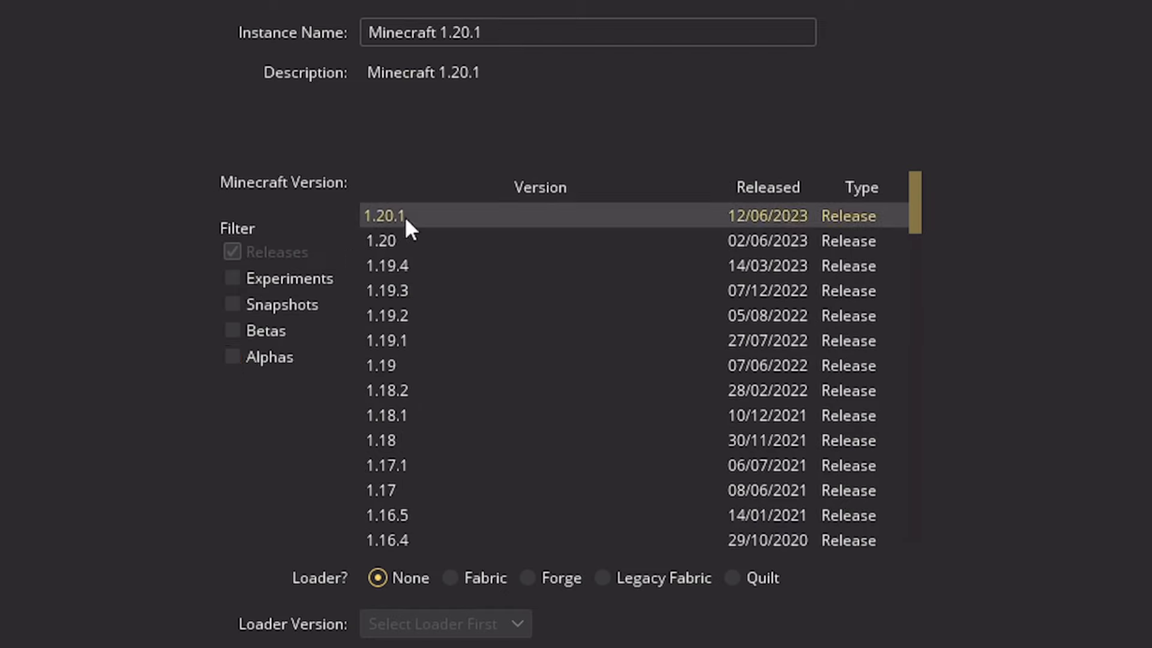
{"action": "mouse_move", "coordinate": [379, 577]}
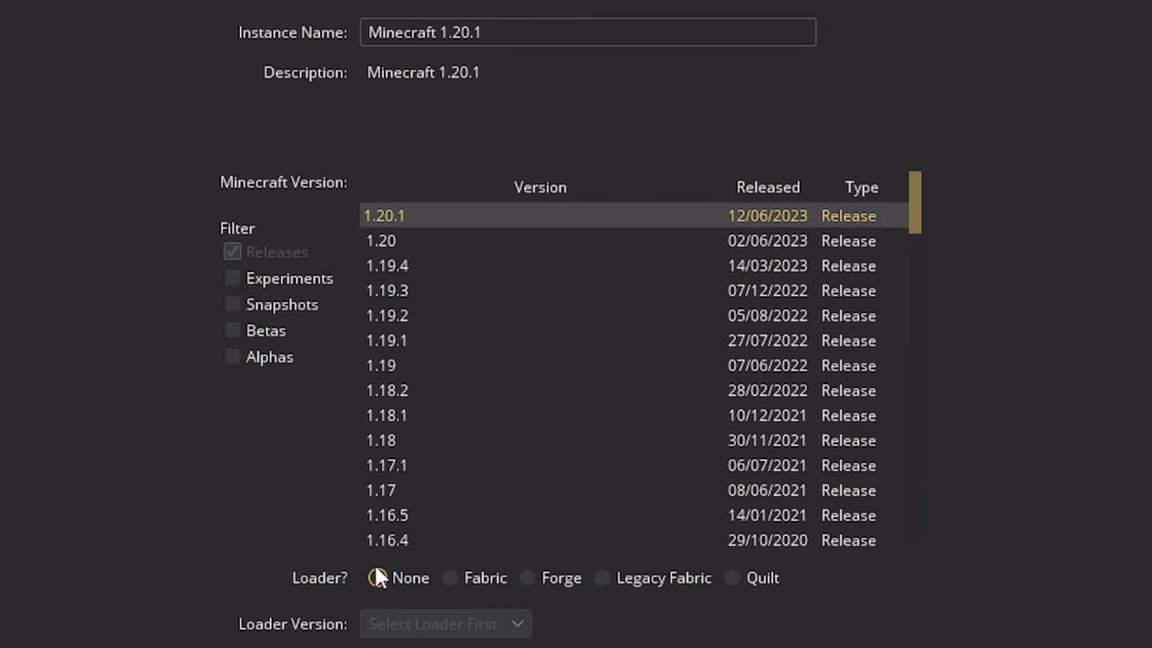
Choose the Forge loader for a Minecraft 1.20.1 vanilla instance, keeping loader version 47.0.35.
{"action": "left_click", "coordinate": [378, 577]}
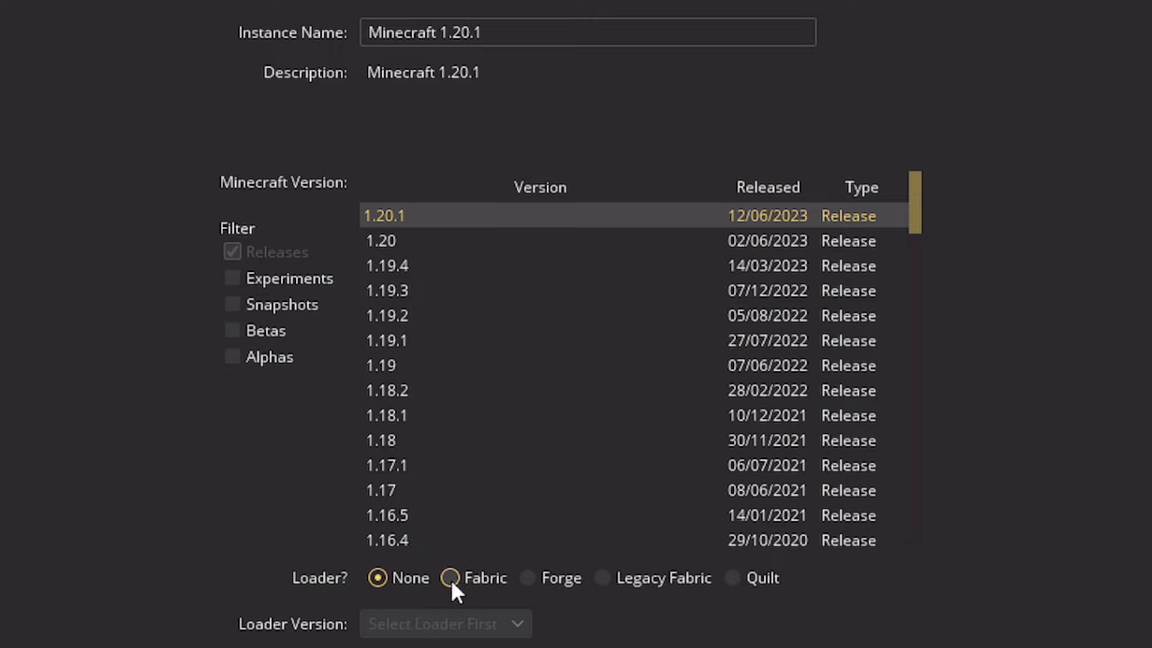
{"action": "left_click", "coordinate": [450, 577]}
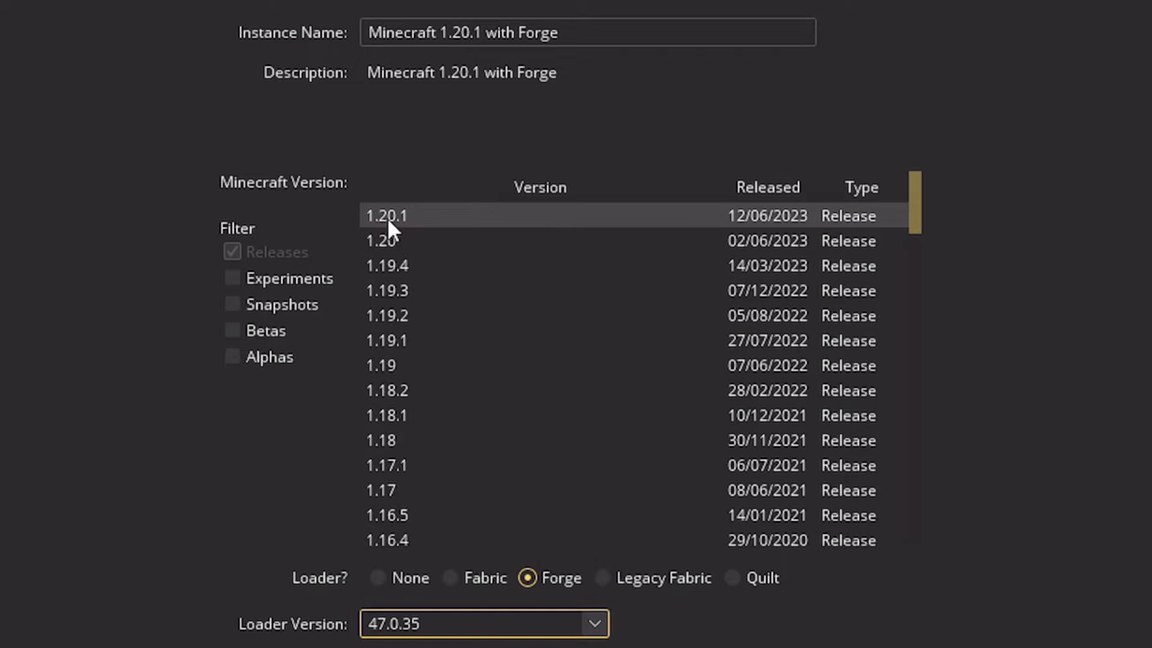
{"action": "left_click", "coordinate": [639, 566]}
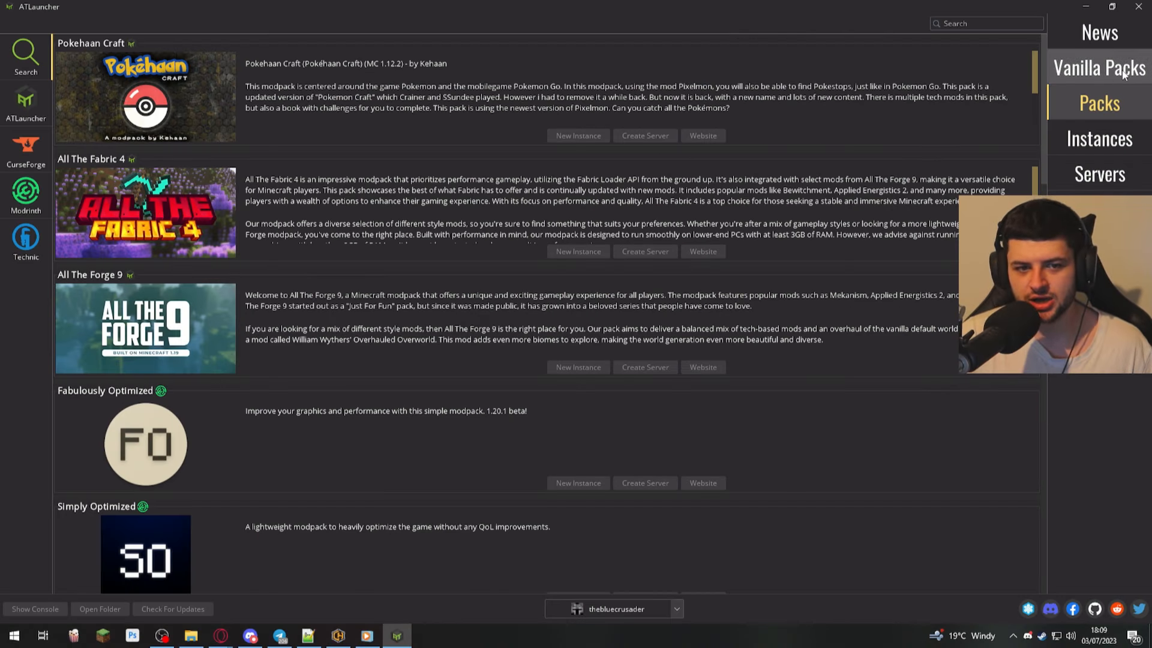
Browse ATLauncher's own modpack catalogue from the Packs tab.
{"action": "left_click", "coordinate": [1098, 68]}
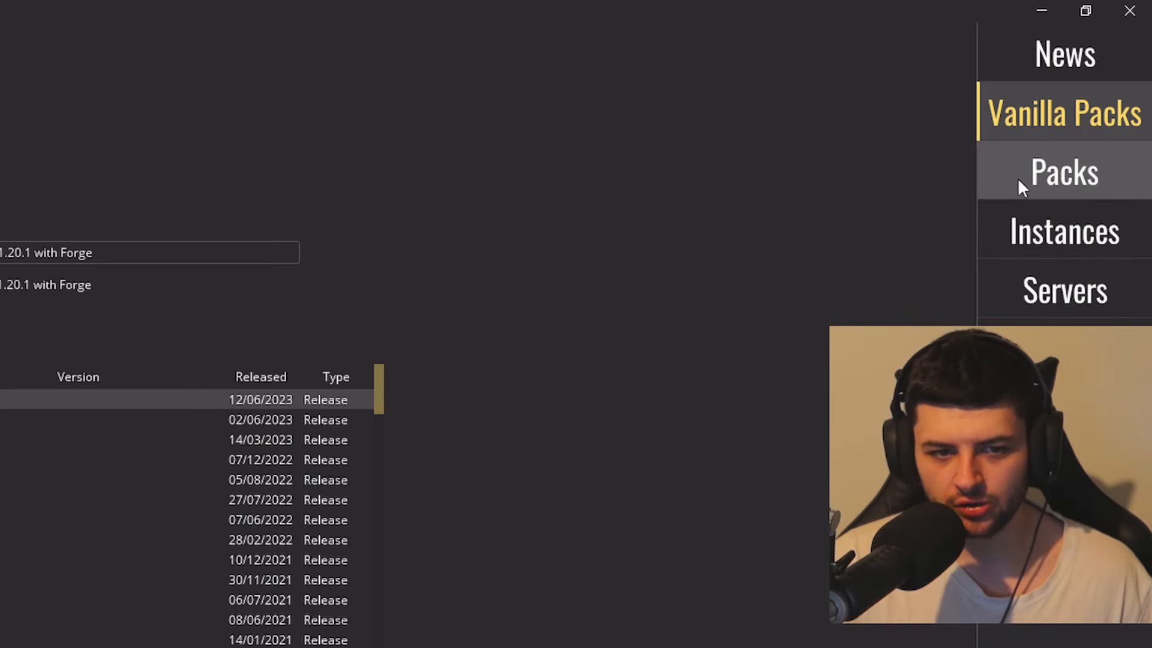
{"action": "left_click", "coordinate": [1063, 170]}
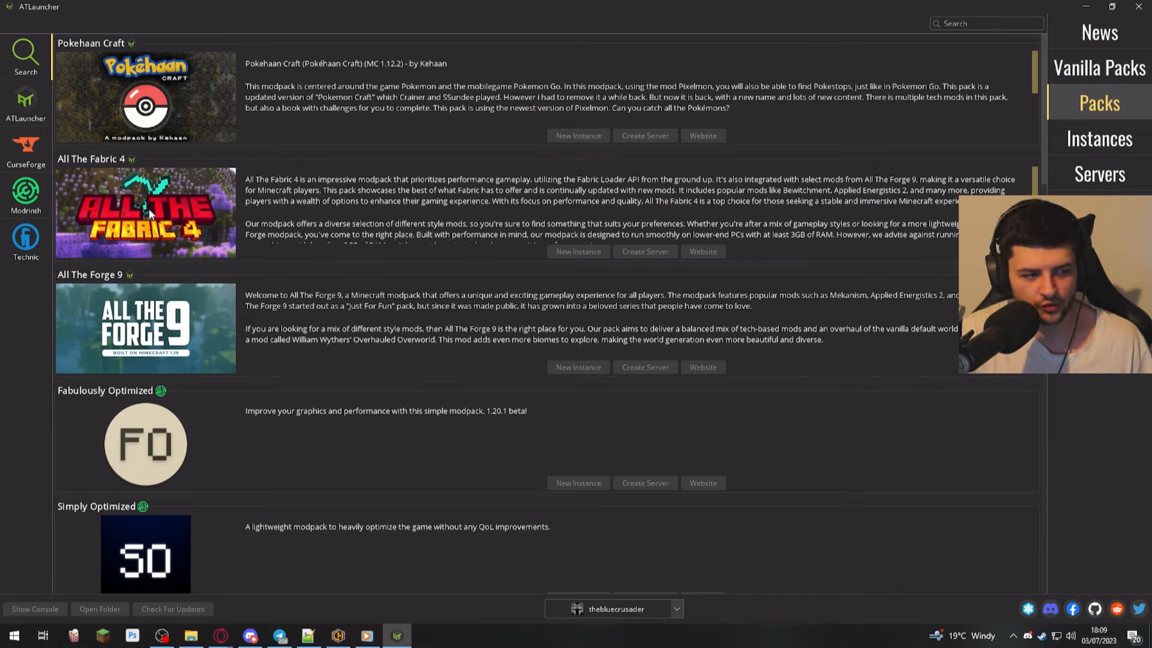
{"action": "scroll", "scroll_direction": "down", "scroll_amount": 3}
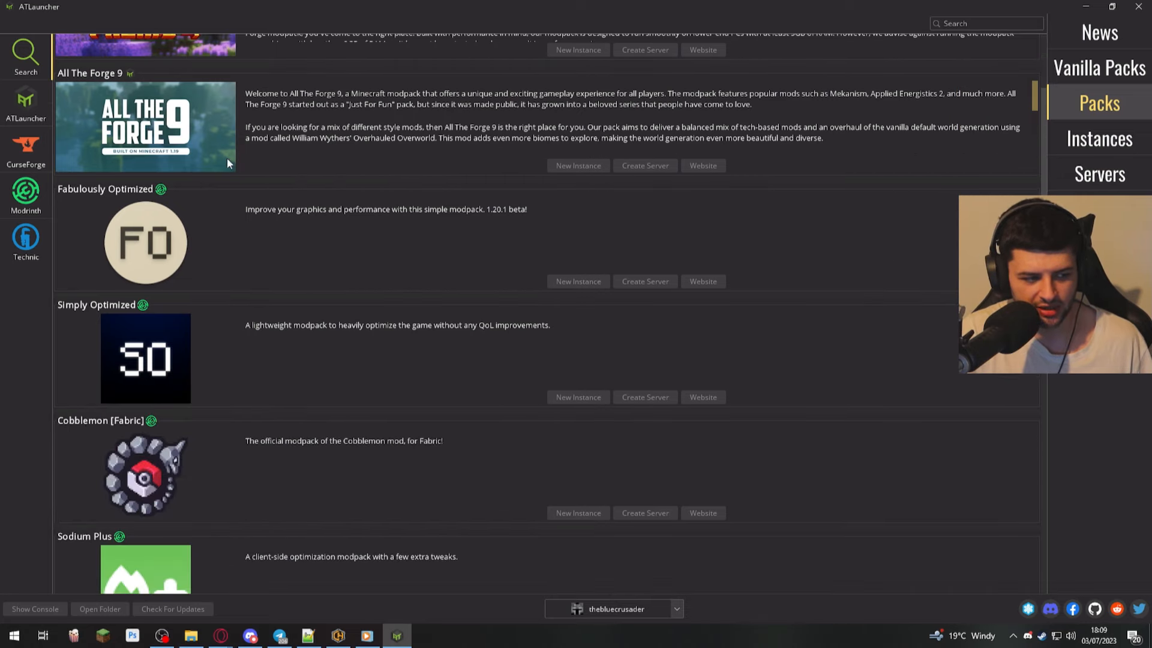
{"action": "scroll", "scroll_direction": "down", "scroll_amount": 3}
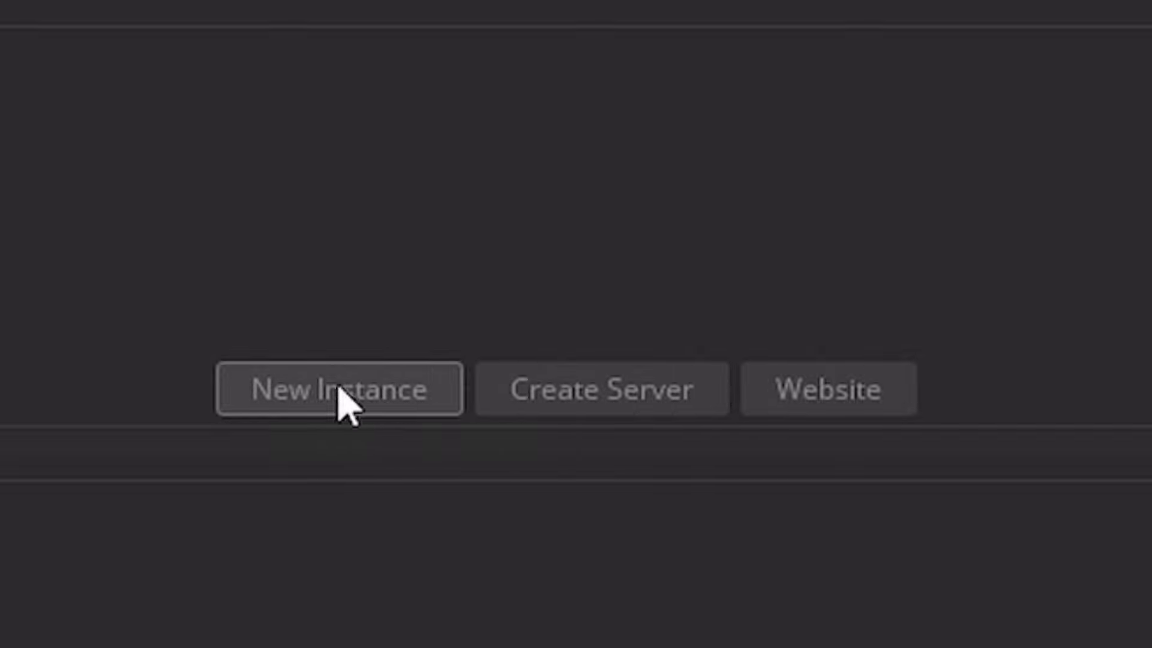
{"action": "mouse_move", "coordinate": [135, 422]}
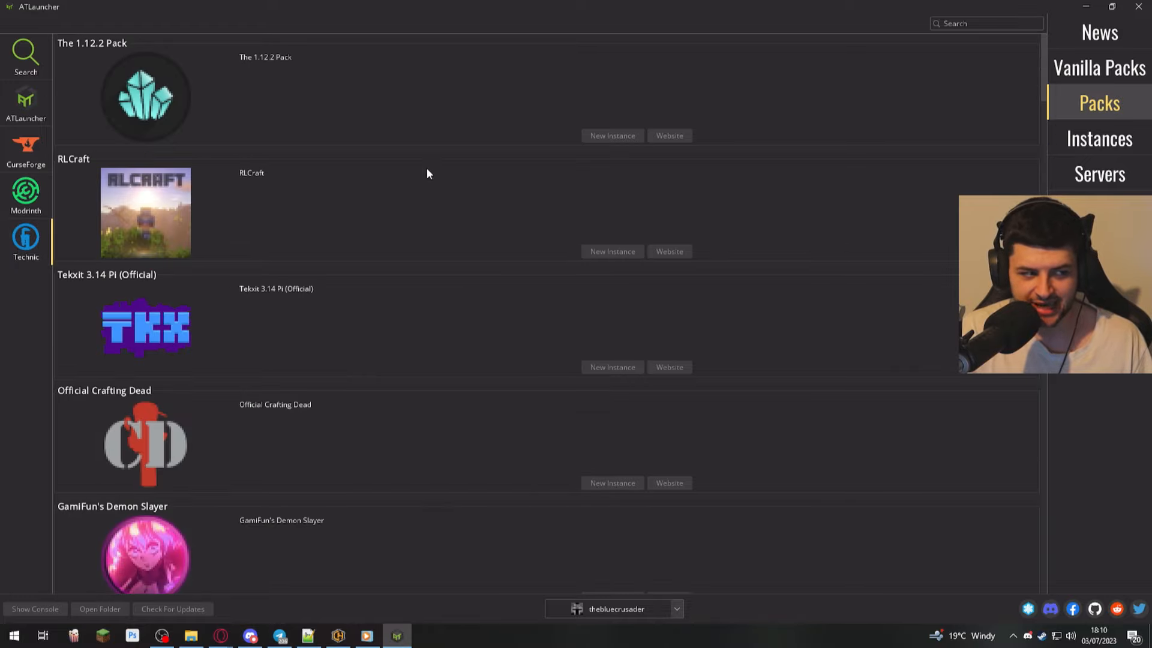
Look through the Technic pack list, then move to the Modrinth listings.
{"action": "scroll", "scroll_direction": "down", "scroll_amount": 3}
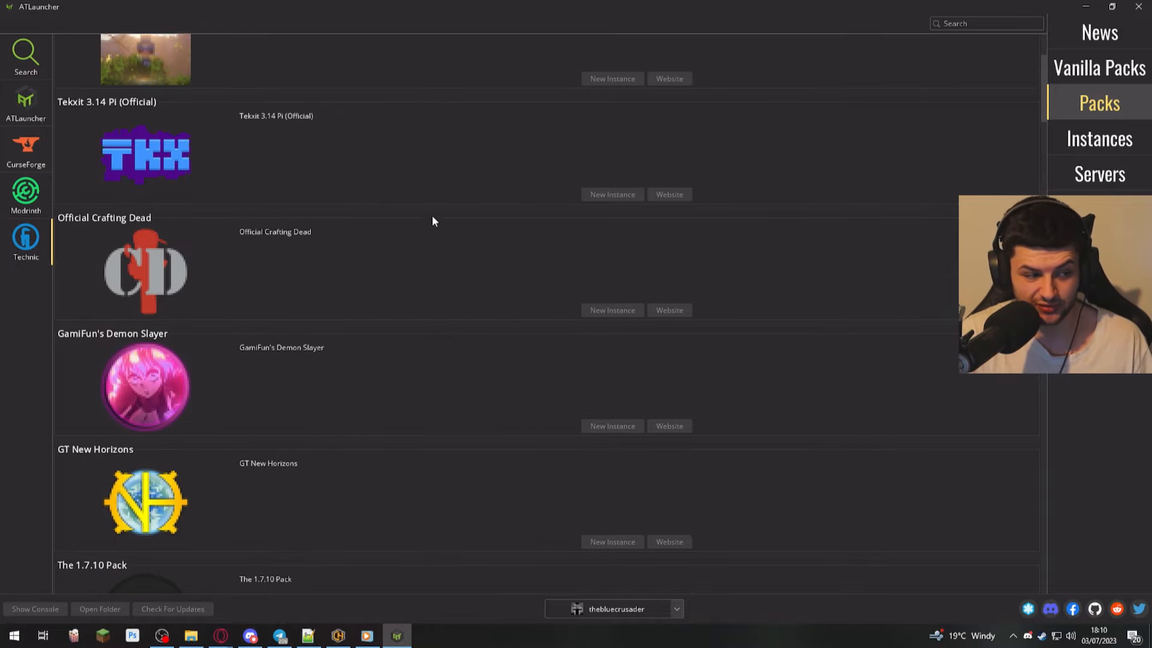
{"action": "scroll", "scroll_direction": "down", "scroll_amount": 3}
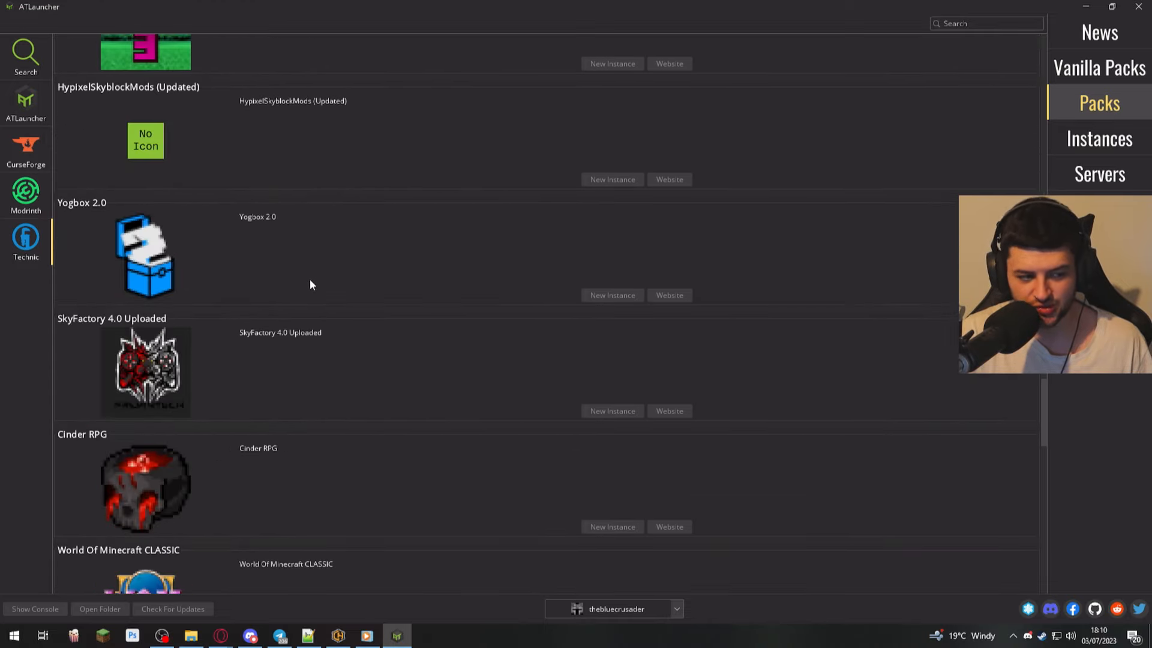
{"action": "scroll", "scroll_direction": "down", "scroll_amount": 3}
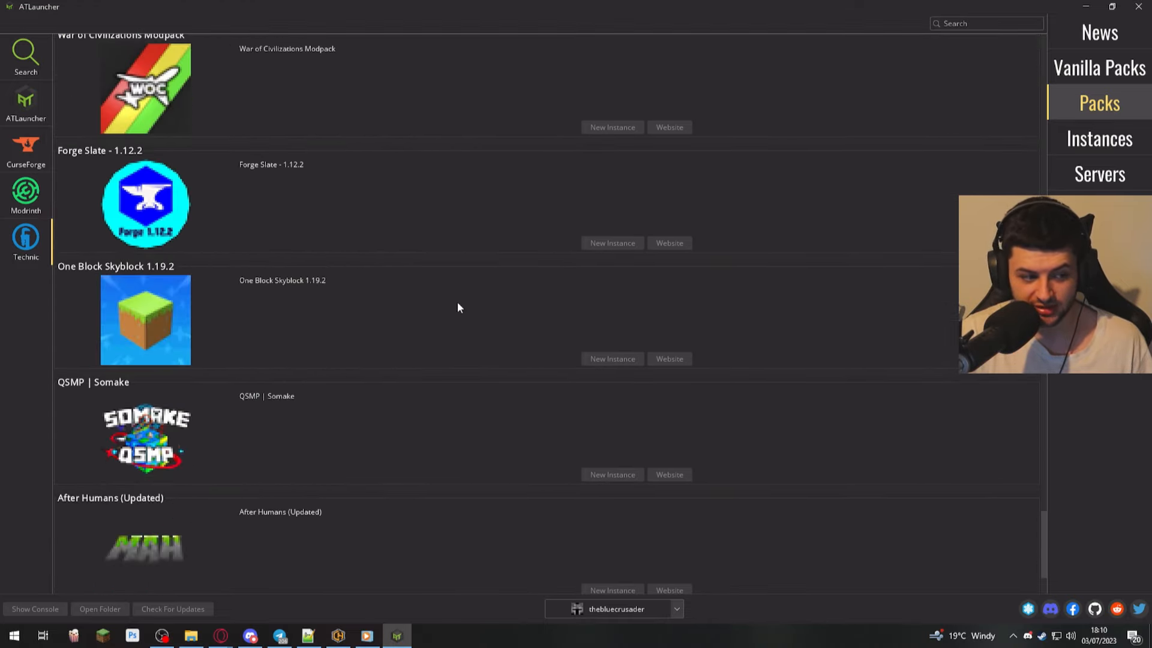
{"action": "left_click", "coordinate": [25, 192]}
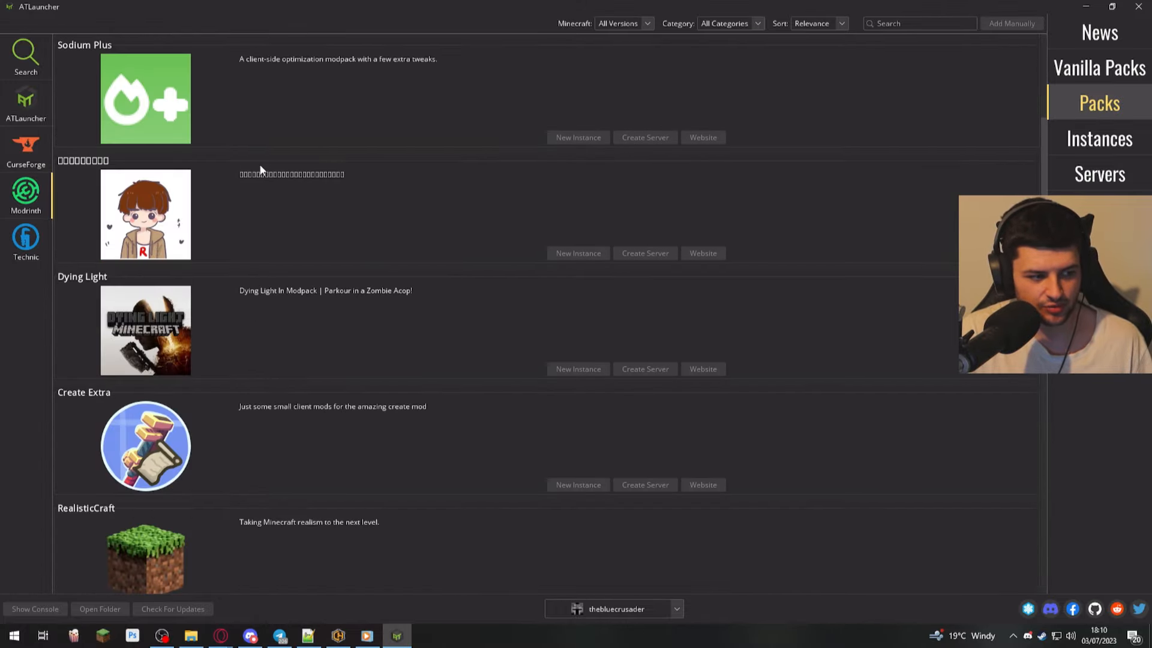
Browse CurseForge packs, then ATLauncher's list by popularity down to Block 19 and Breakfast Special.
{"action": "scroll", "scroll_direction": "down", "scroll_amount": 3}
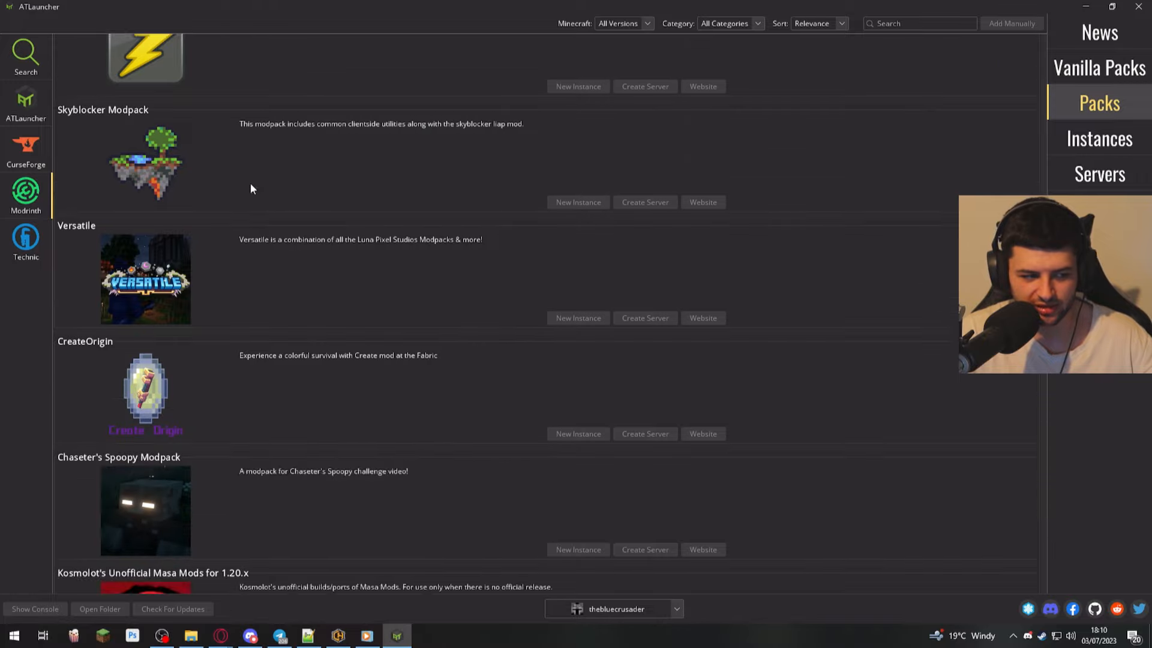
{"action": "left_click", "coordinate": [794, 23]}
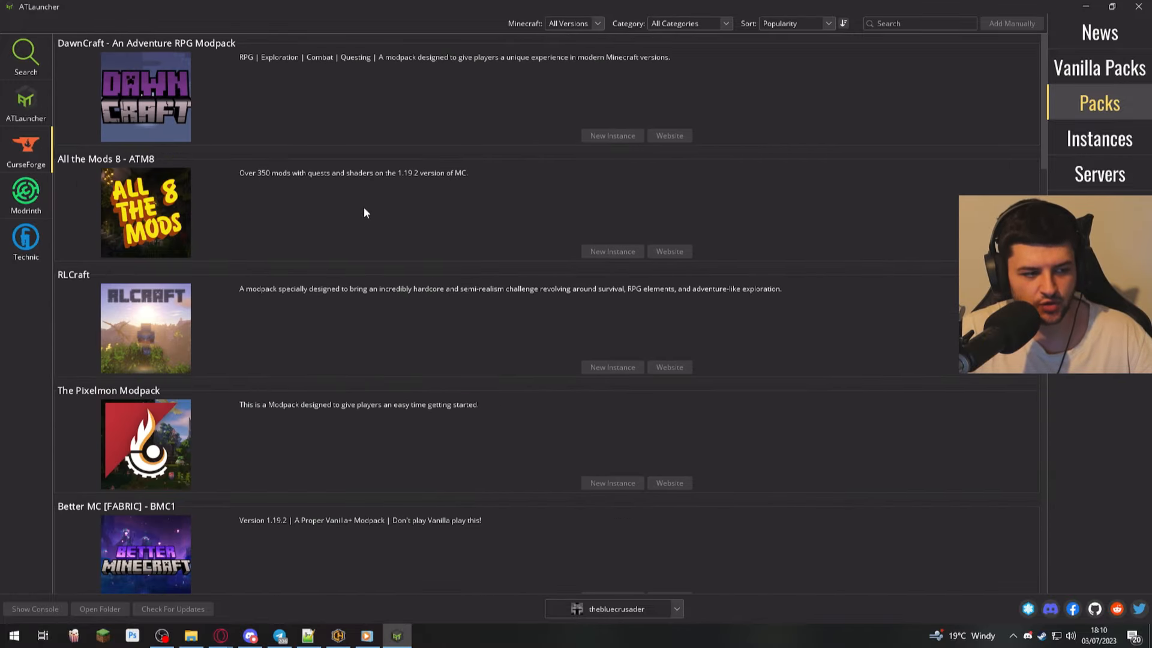
{"action": "scroll", "scroll_direction": "down", "scroll_amount": 3}
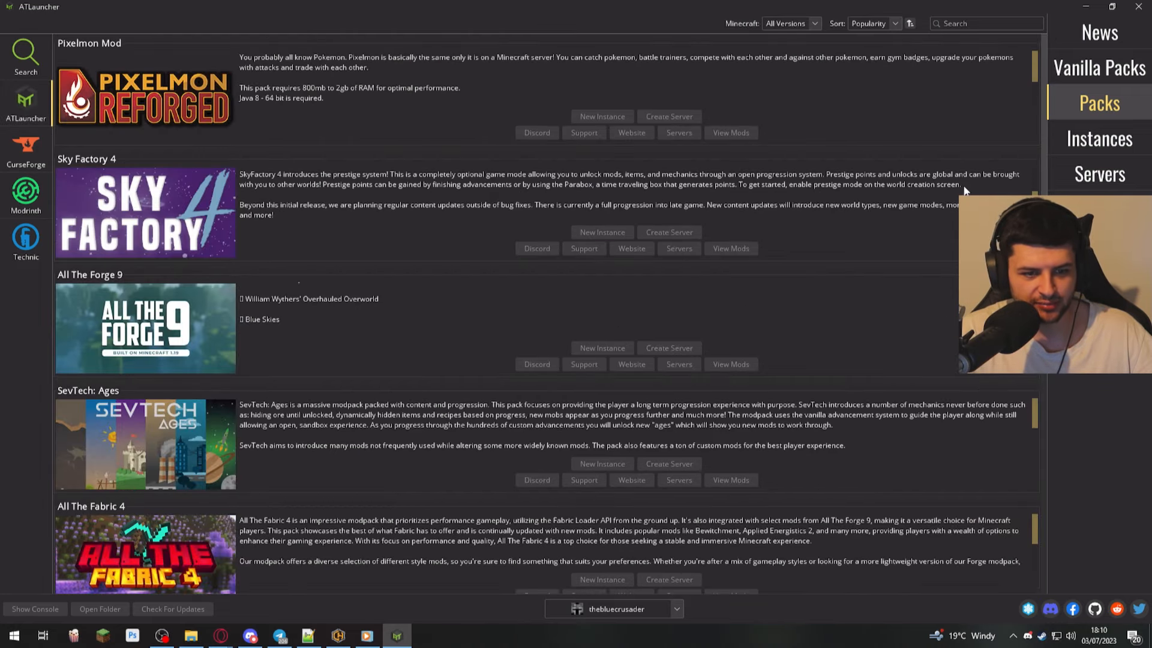
{"action": "scroll", "scroll_direction": "down", "scroll_amount": 3}
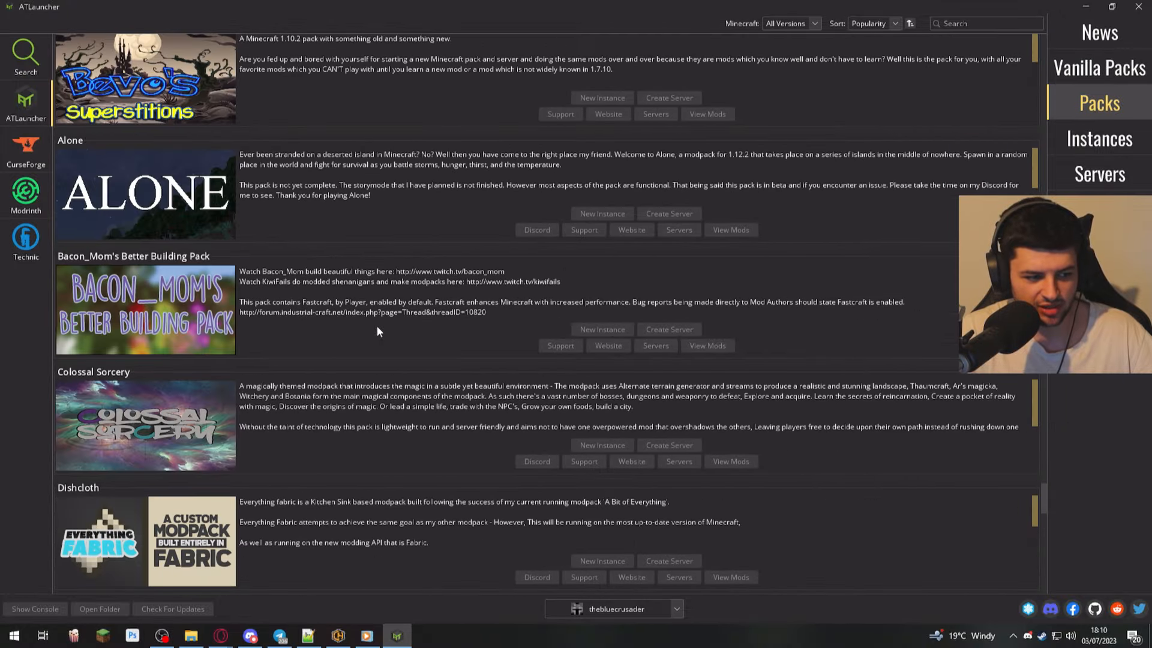
{"action": "scroll", "scroll_direction": "down", "scroll_amount": 3}
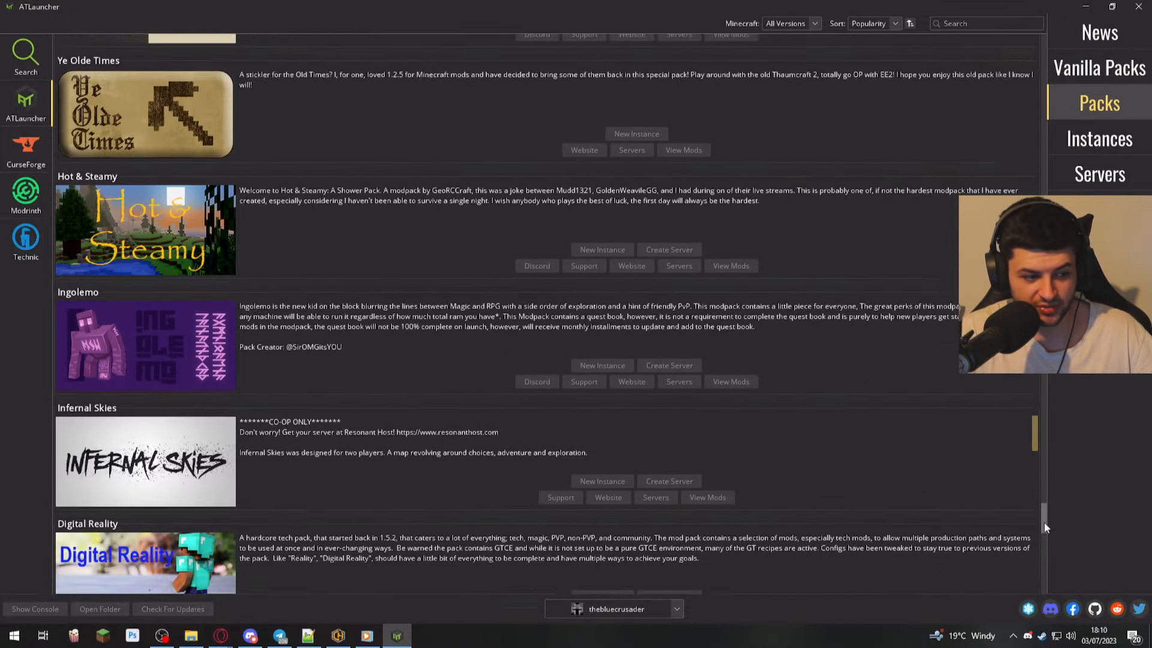
{"action": "scroll", "scroll_direction": "down", "scroll_amount": 3}
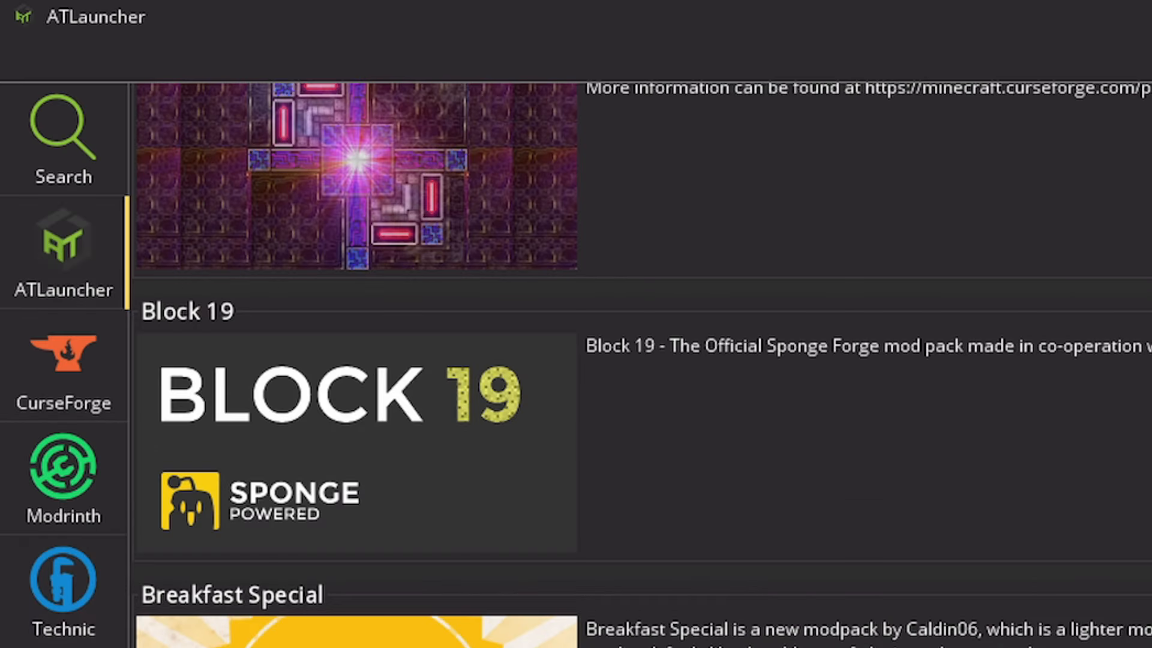
Review the Minecraft version filter and set CurseForge's category to Adventure and RPG.
{"action": "left_click", "coordinate": [629, 22]}
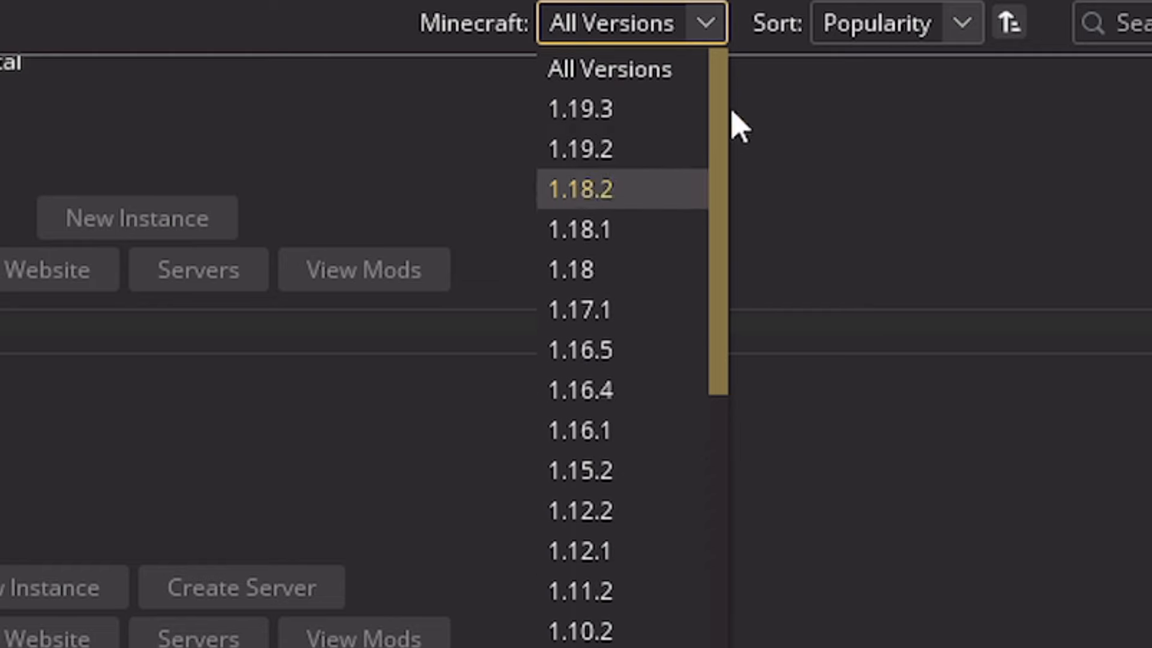
{"action": "left_click", "coordinate": [895, 22]}
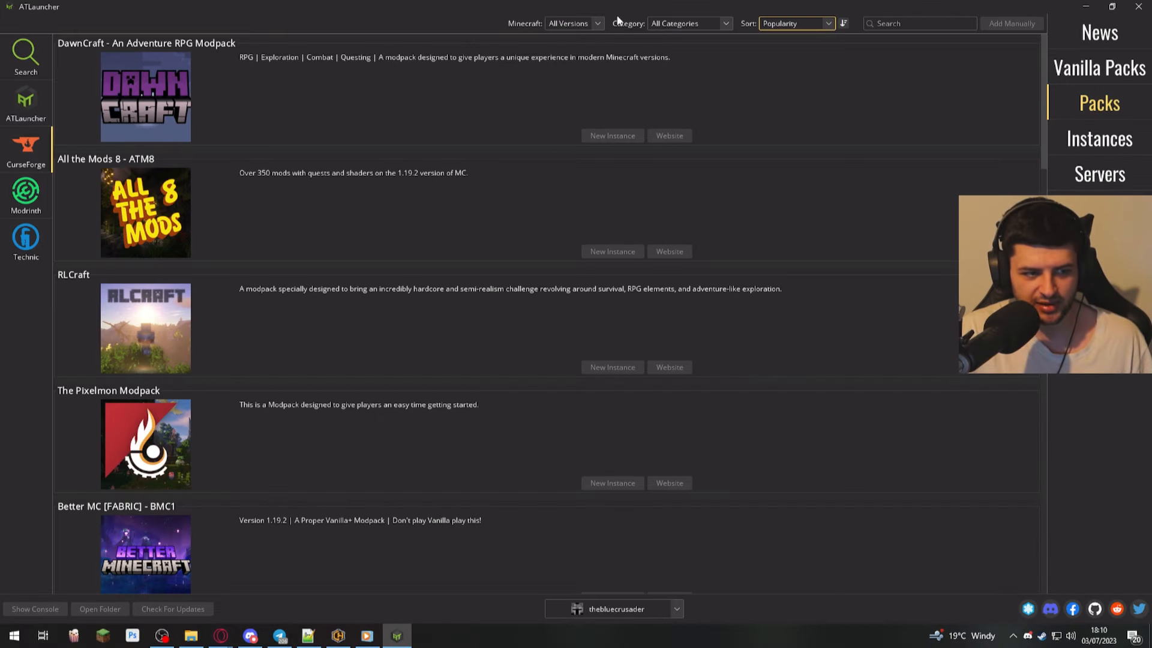
{"action": "left_click", "coordinate": [688, 23]}
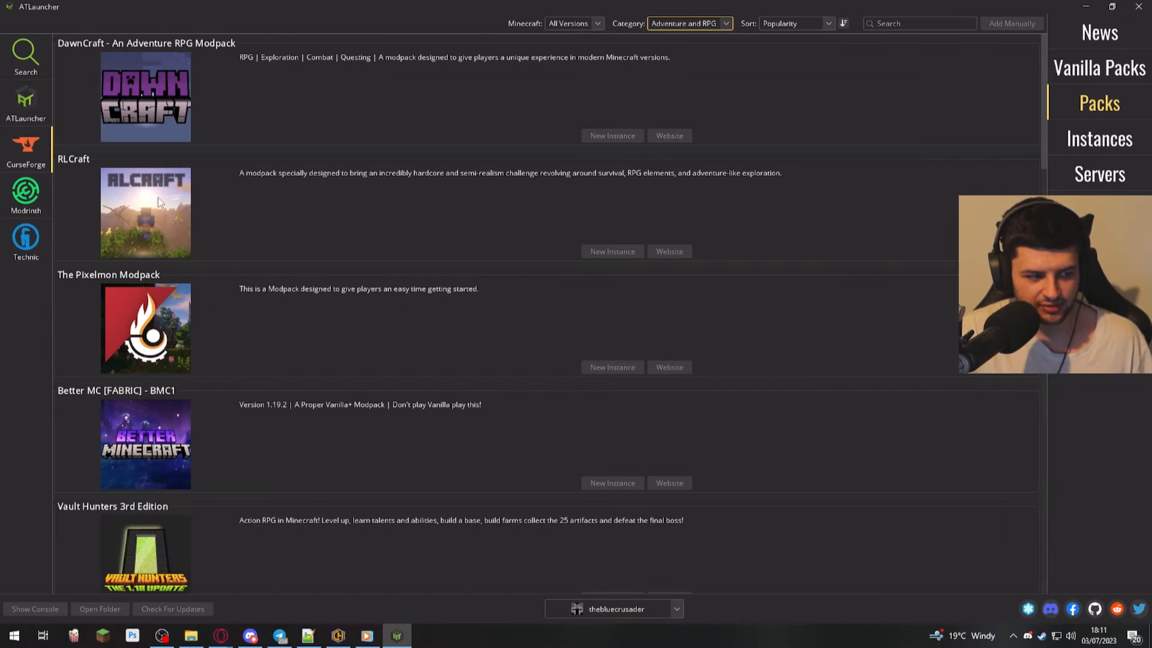
Switch to Modrinth and review its pack categories.
{"action": "left_click", "coordinate": [731, 23]}
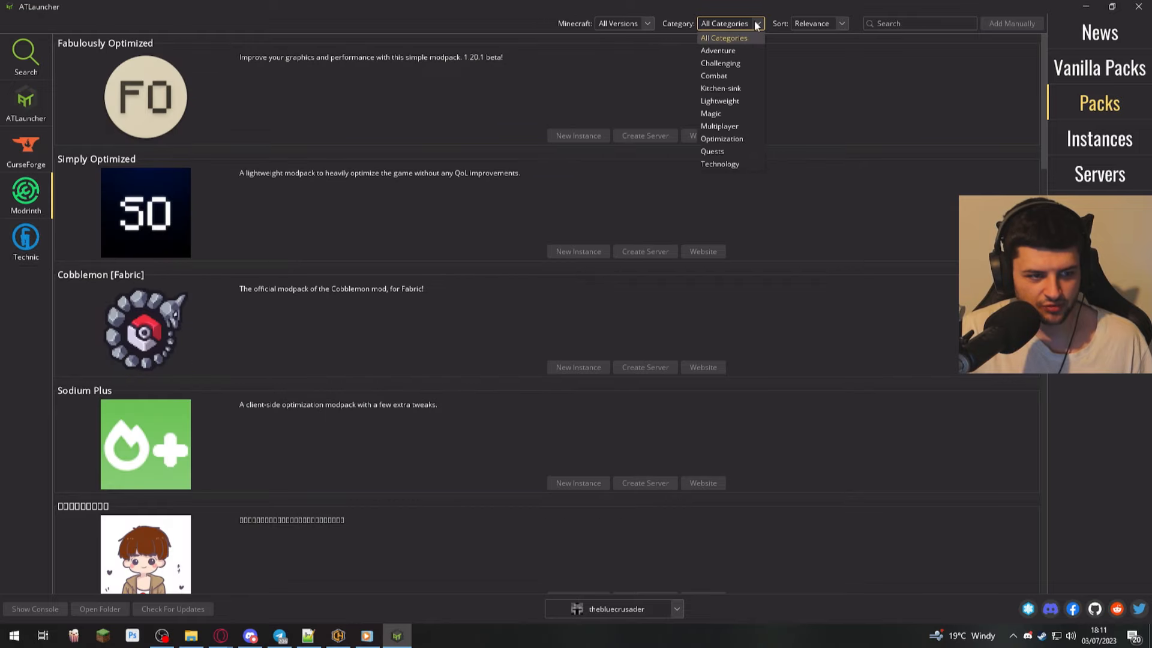
{"action": "left_click", "coordinate": [712, 151]}
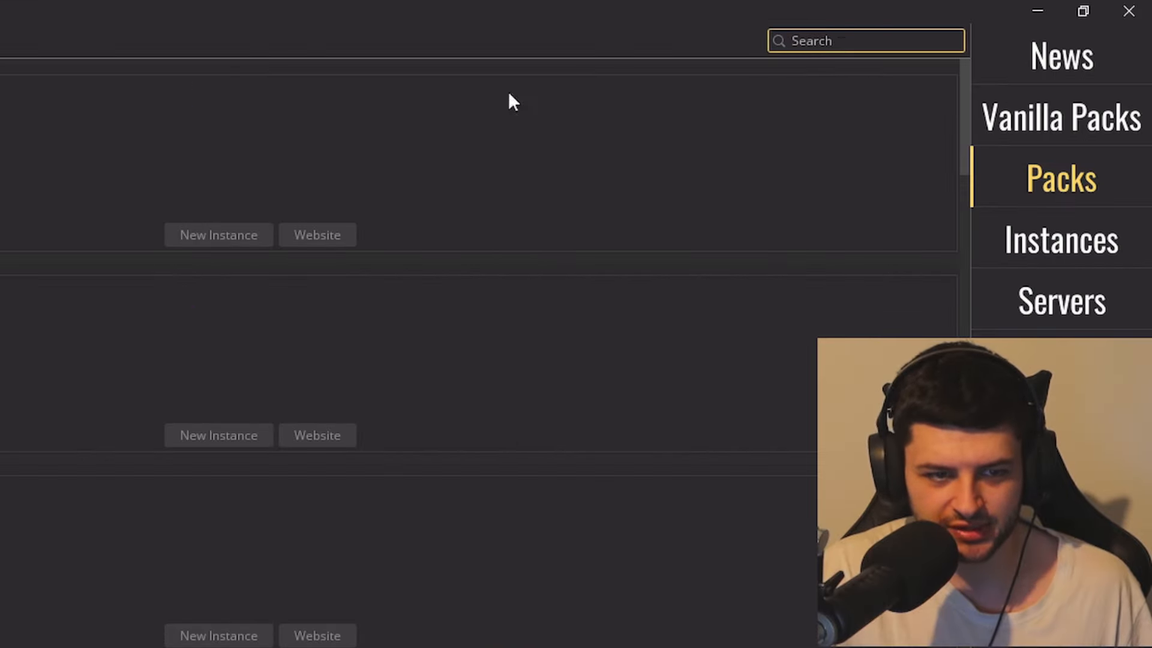
Search Technic for 'tekkit classic' and install Tekkit Classic version 3.1.3 (Latest).
{"action": "type", "text": "te"}
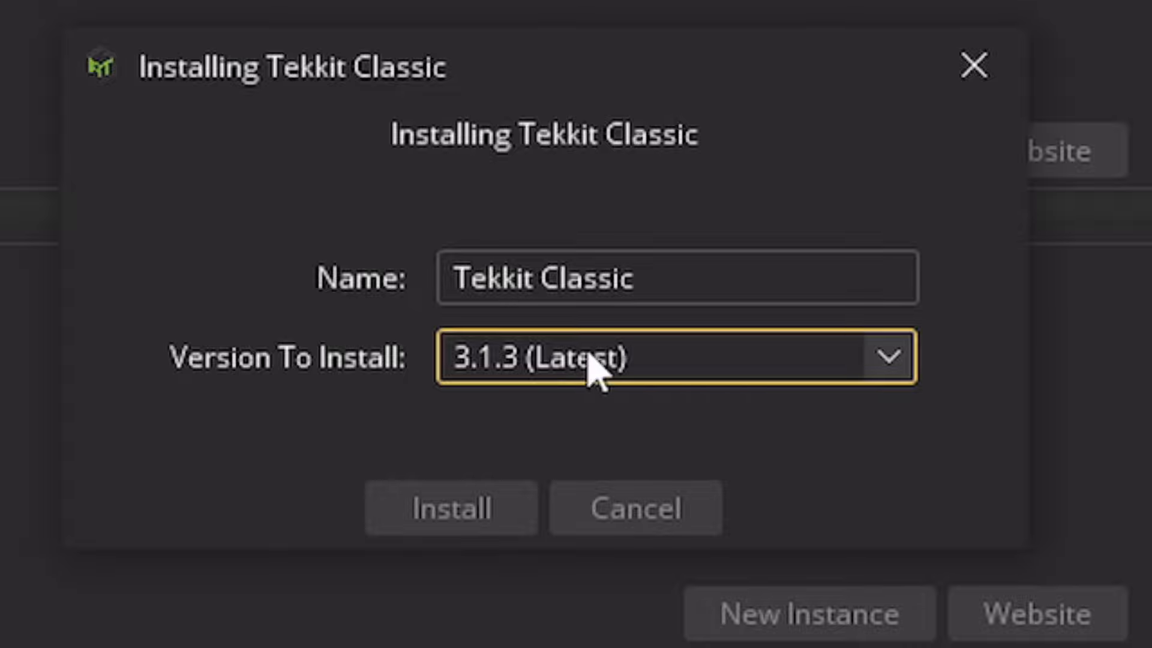
{"action": "left_click", "coordinate": [450, 508]}
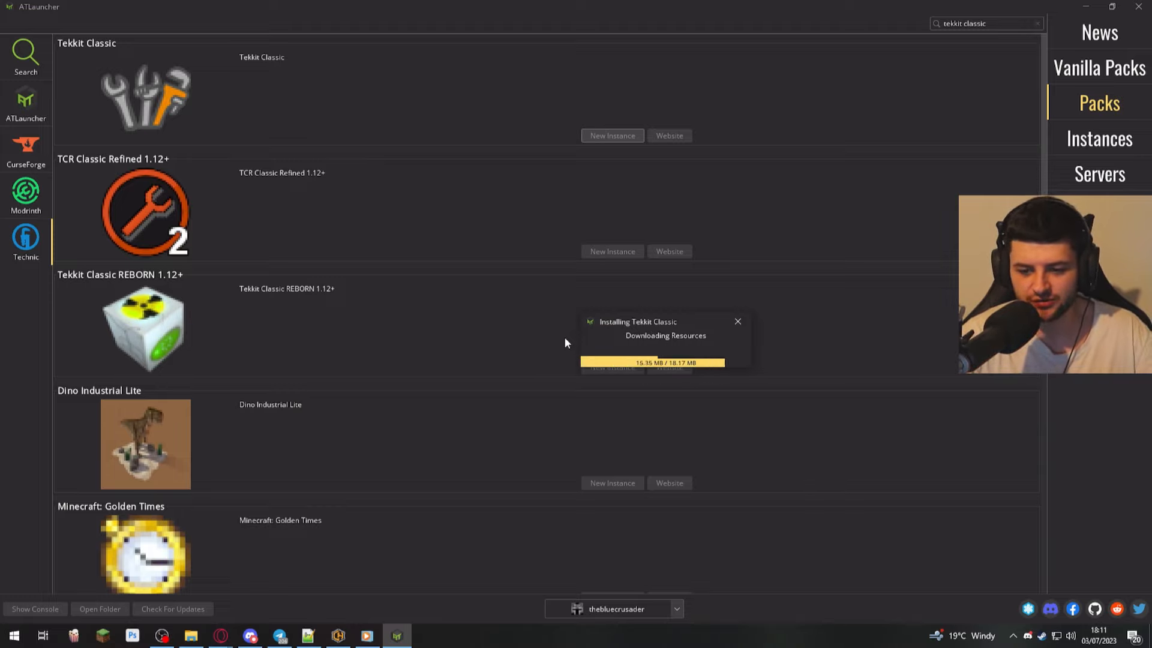
{"action": "mouse_move", "coordinate": [828, 325]}
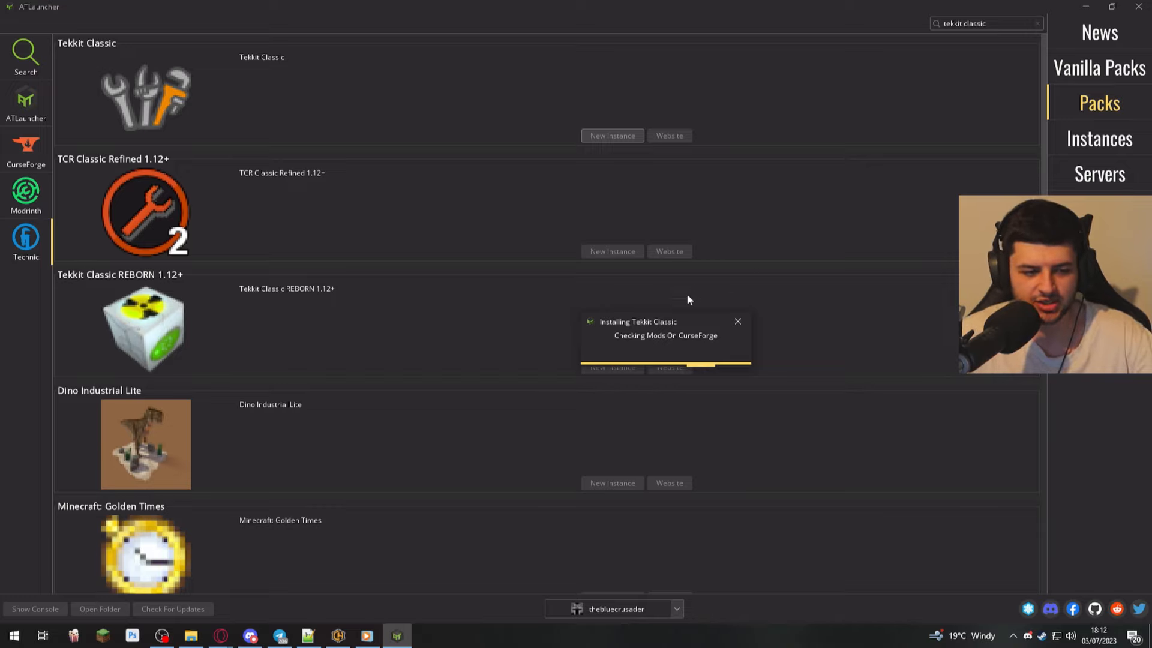
{"action": "mouse_move", "coordinate": [655, 345]}
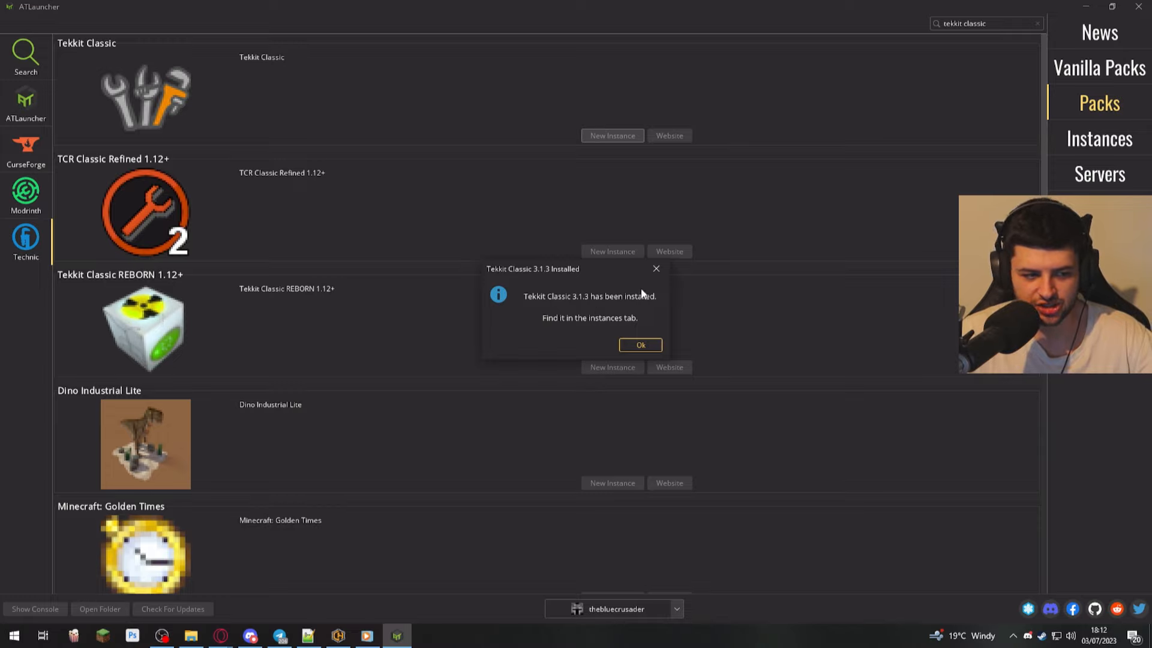
{"action": "mouse_move", "coordinate": [637, 325]}
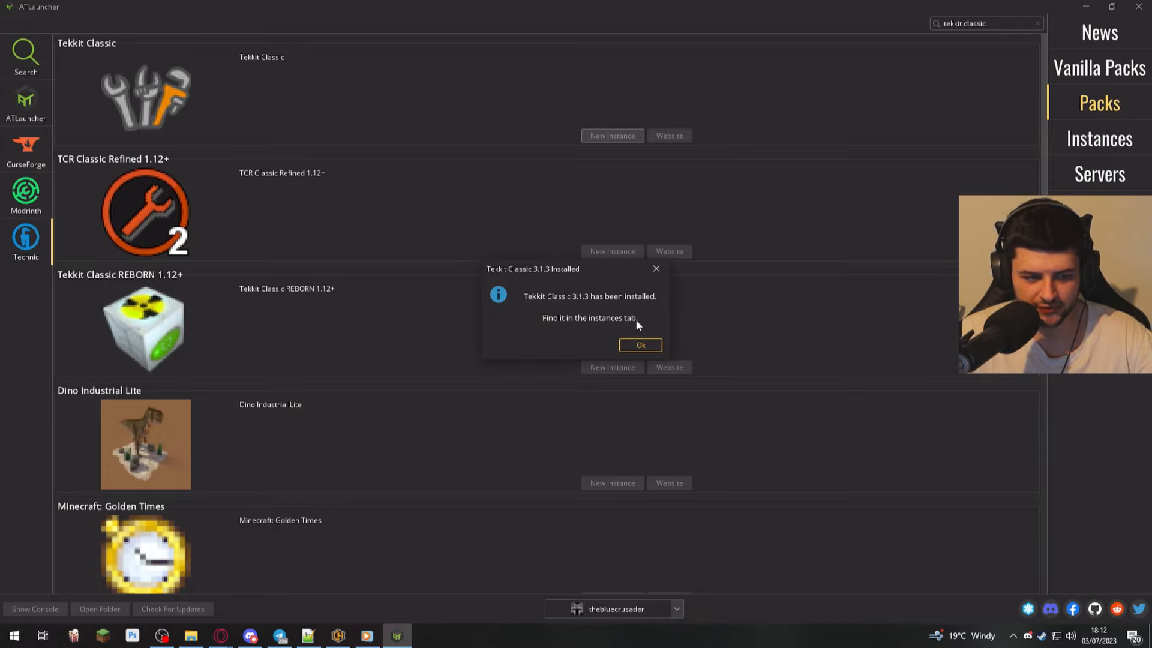
Dismiss the install message and review Tekkit Classic's Play and Edit Instance choices.
{"action": "left_click", "coordinate": [638, 345]}
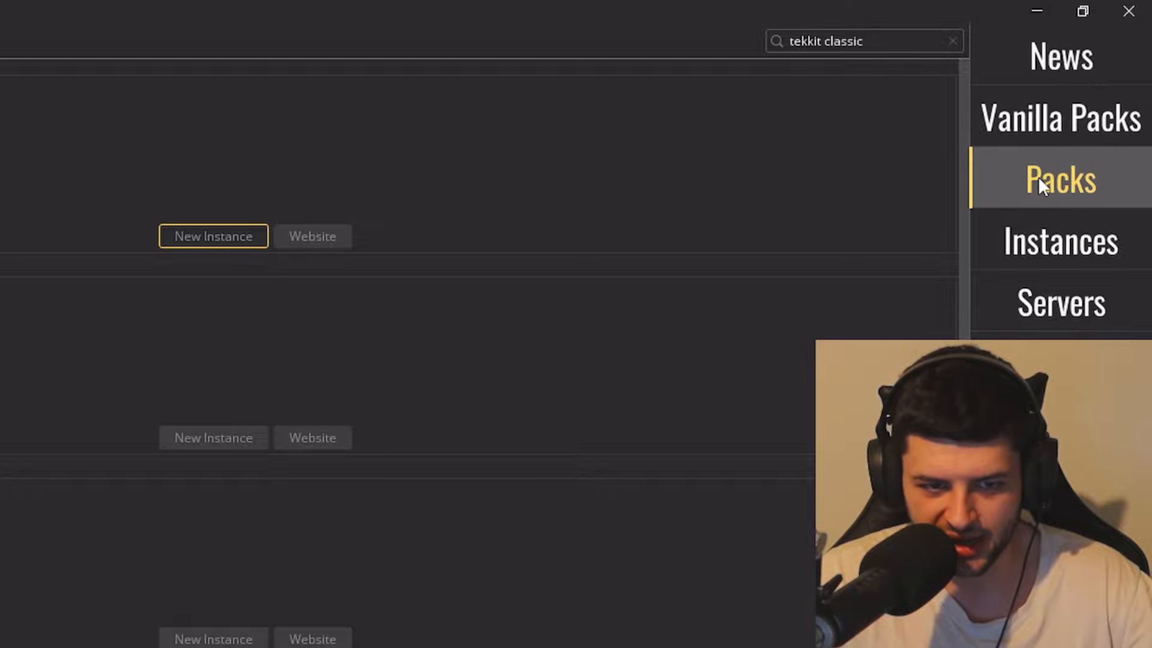
{"action": "mouse_move", "coordinate": [1058, 129]}
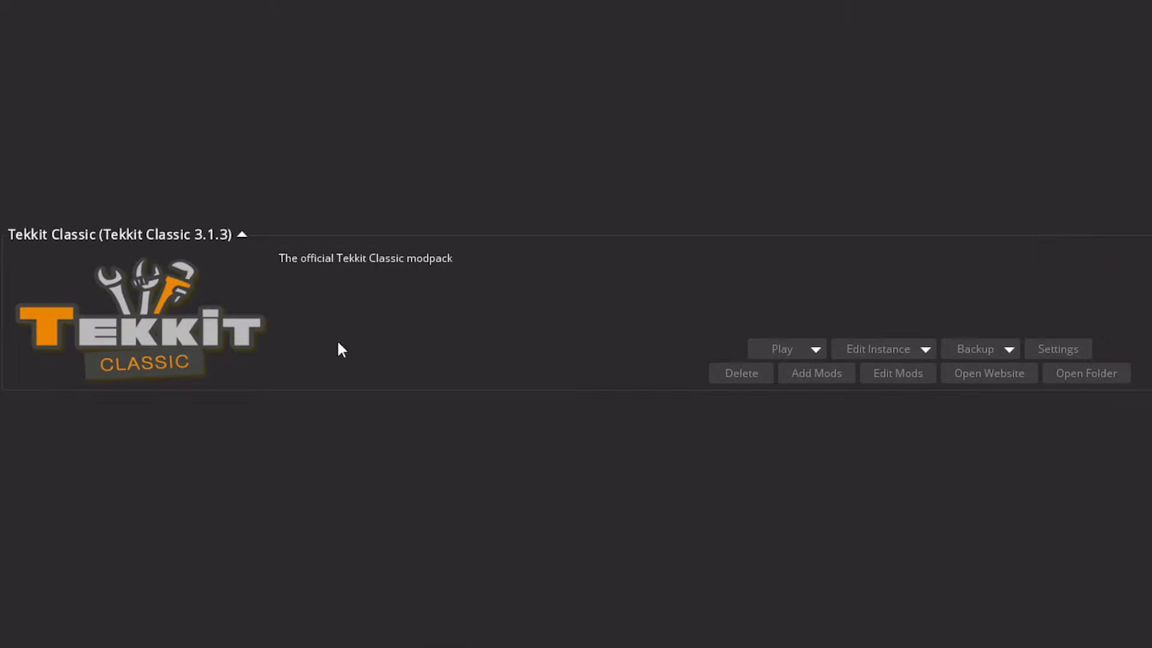
{"action": "left_click", "coordinate": [813, 348]}
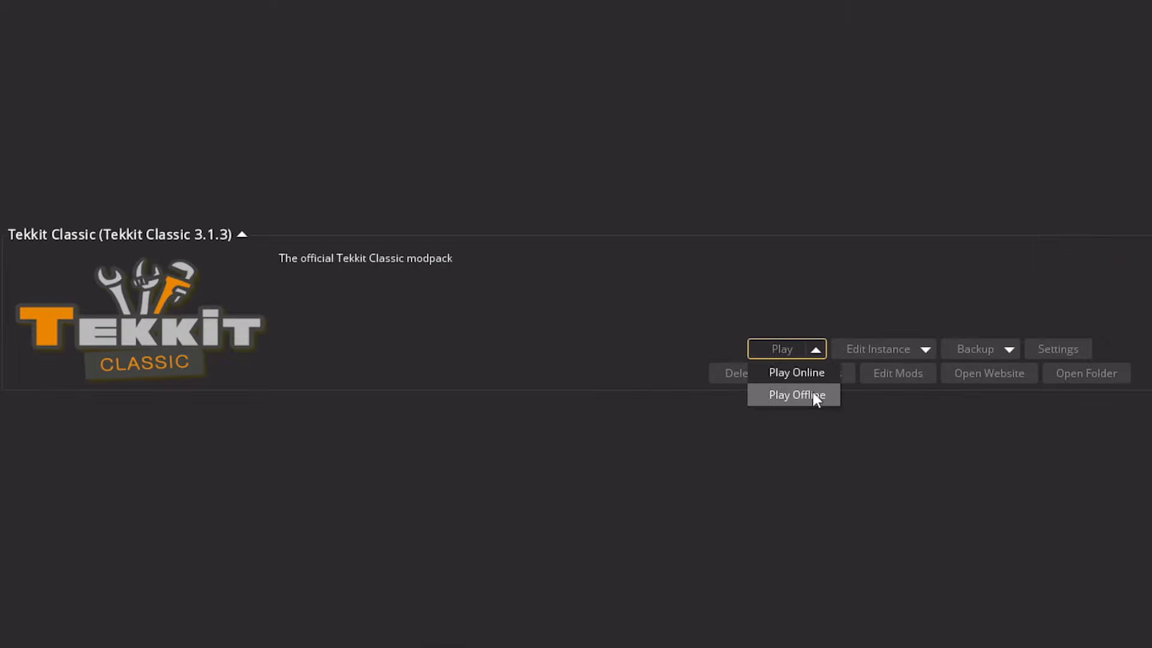
{"action": "left_click", "coordinate": [877, 348]}
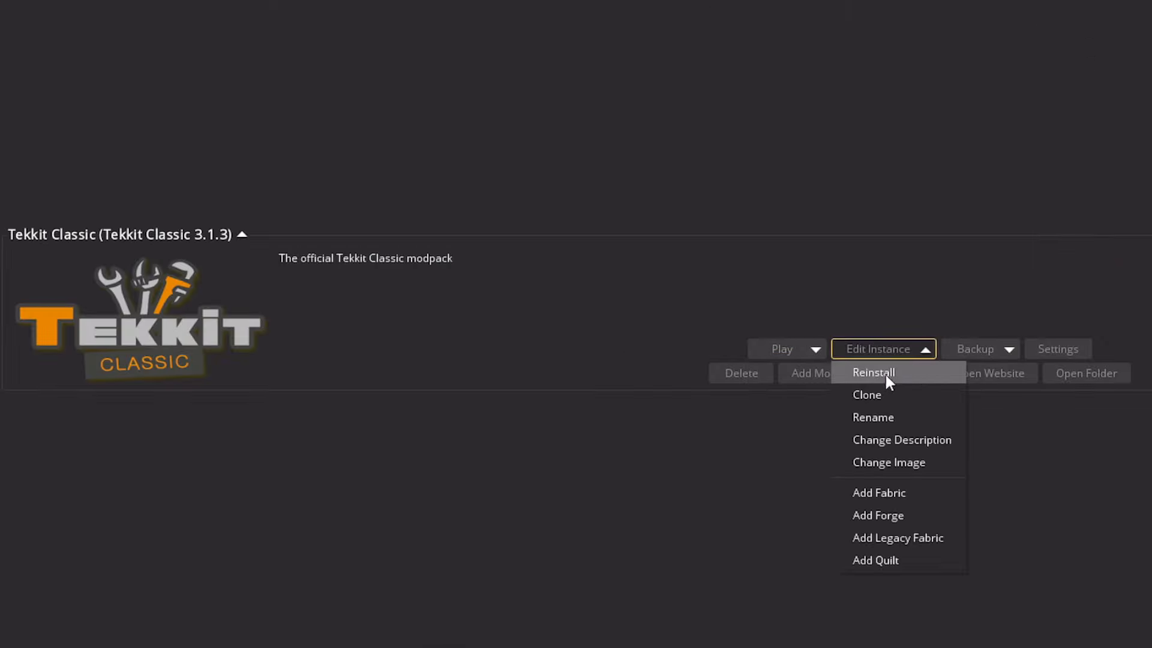
{"action": "mouse_move", "coordinate": [888, 537]}
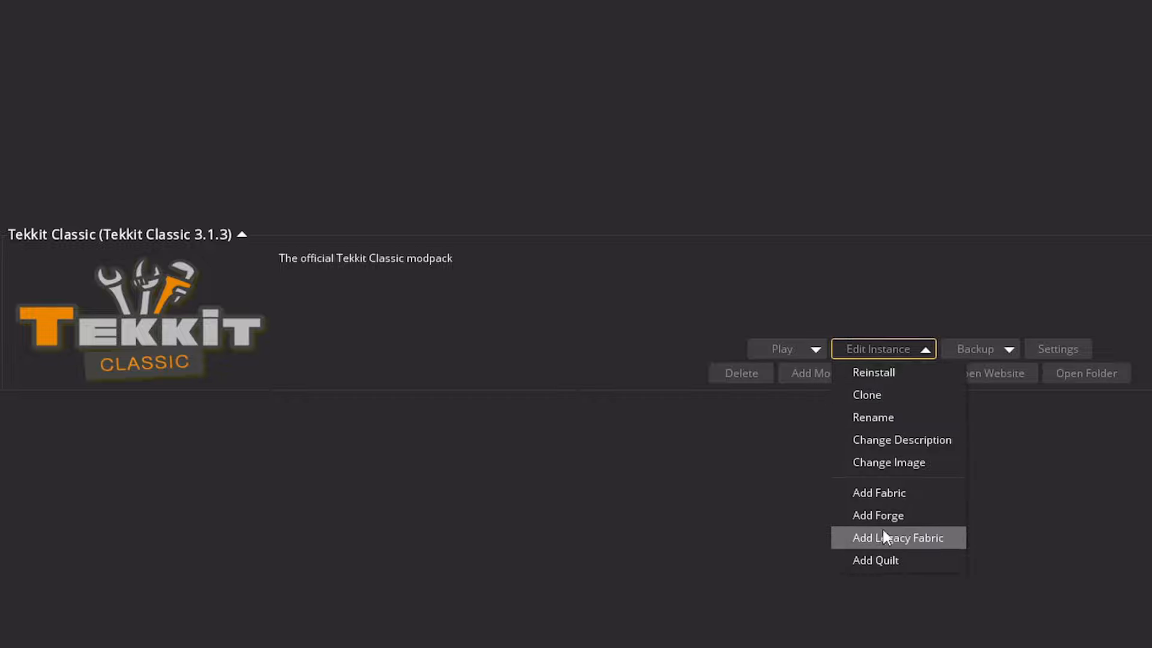
{"action": "mouse_move", "coordinate": [886, 560]}
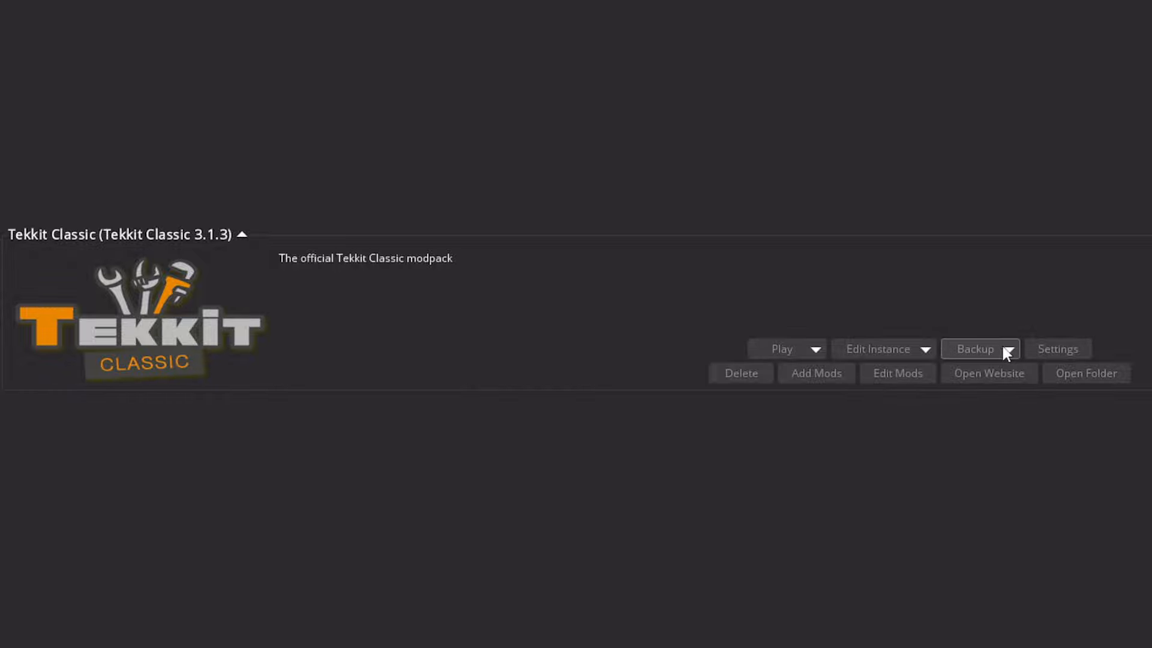
{"action": "left_click", "coordinate": [1056, 348]}
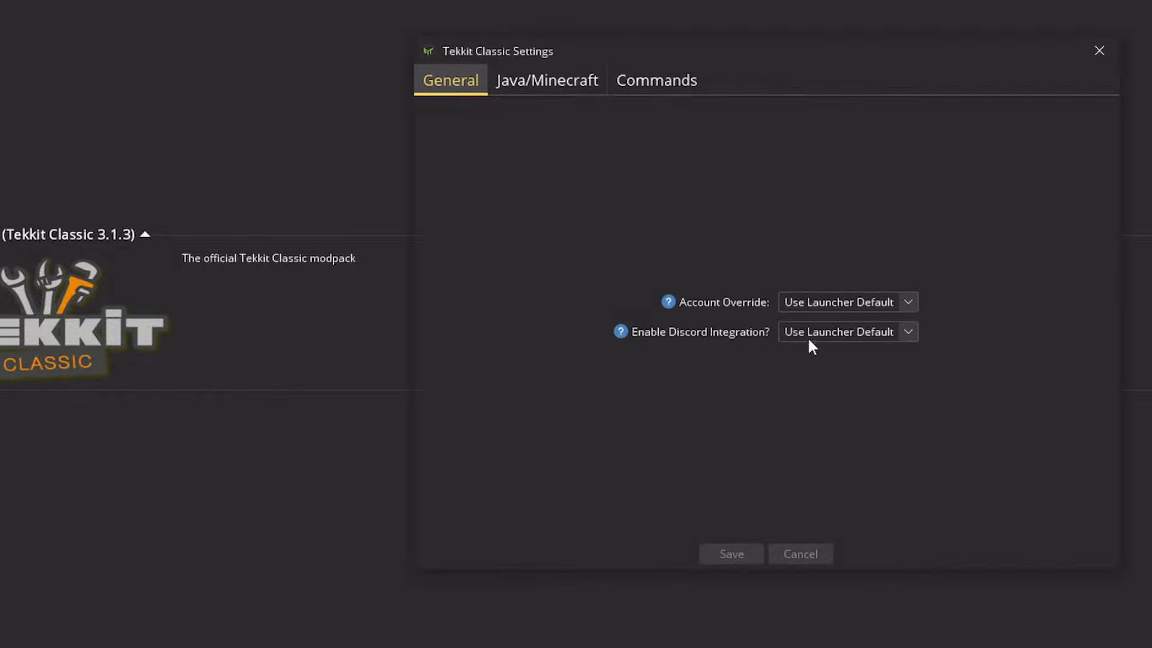
{"action": "left_click", "coordinate": [547, 81]}
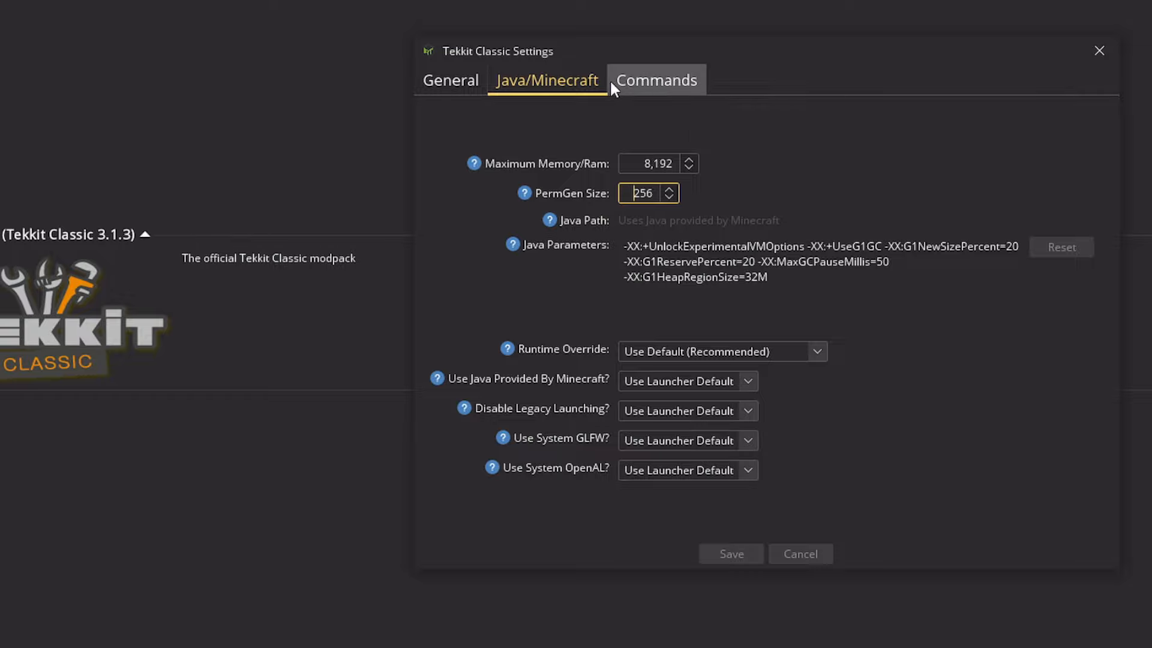
{"action": "left_click", "coordinate": [656, 81]}
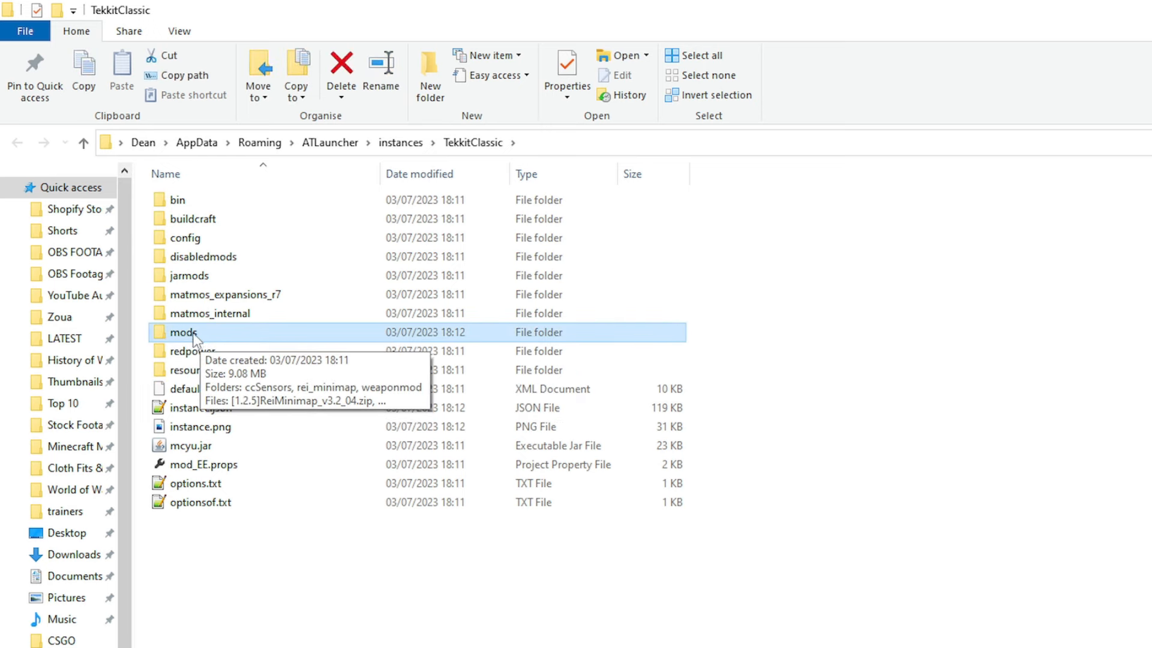
{"action": "double_click", "coordinate": [185, 332]}
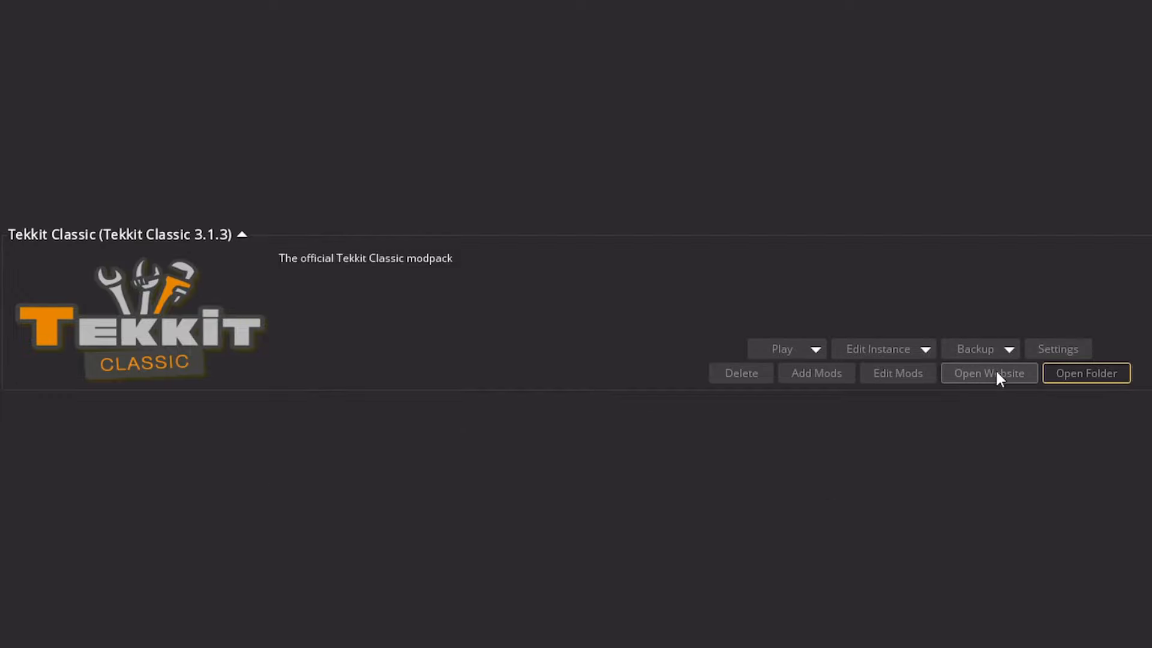
View Tekkit Classic's mod list and bring up the browser for adding mods.
{"action": "left_click", "coordinate": [897, 372]}
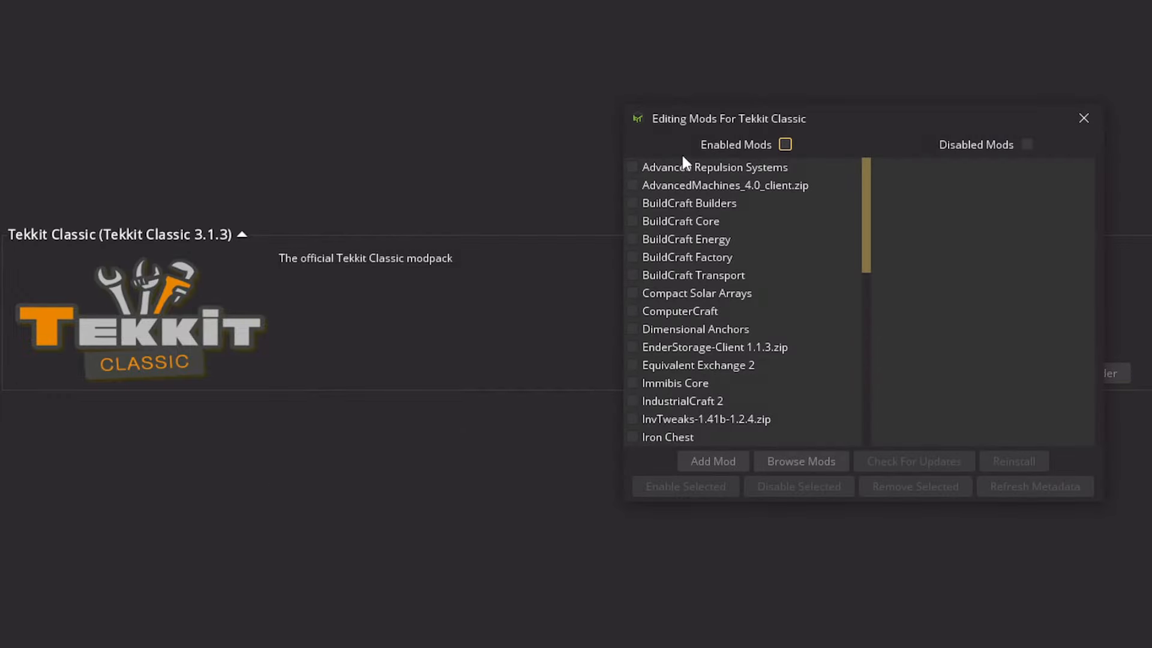
{"action": "left_click", "coordinate": [632, 257]}
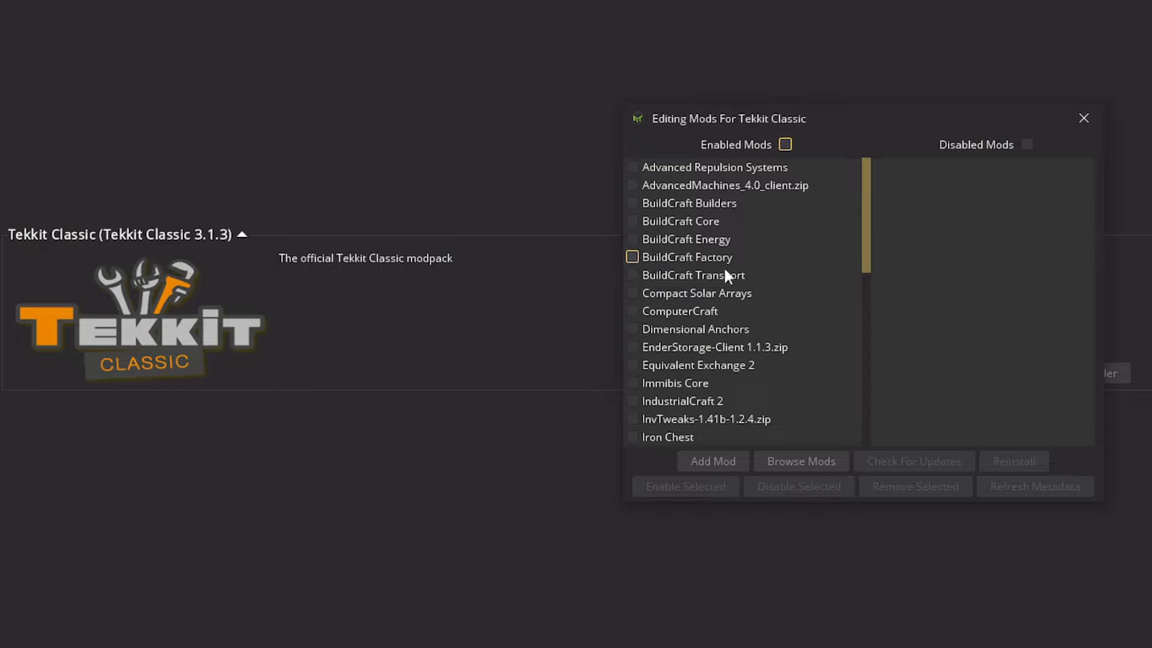
{"action": "left_click", "coordinate": [633, 293]}
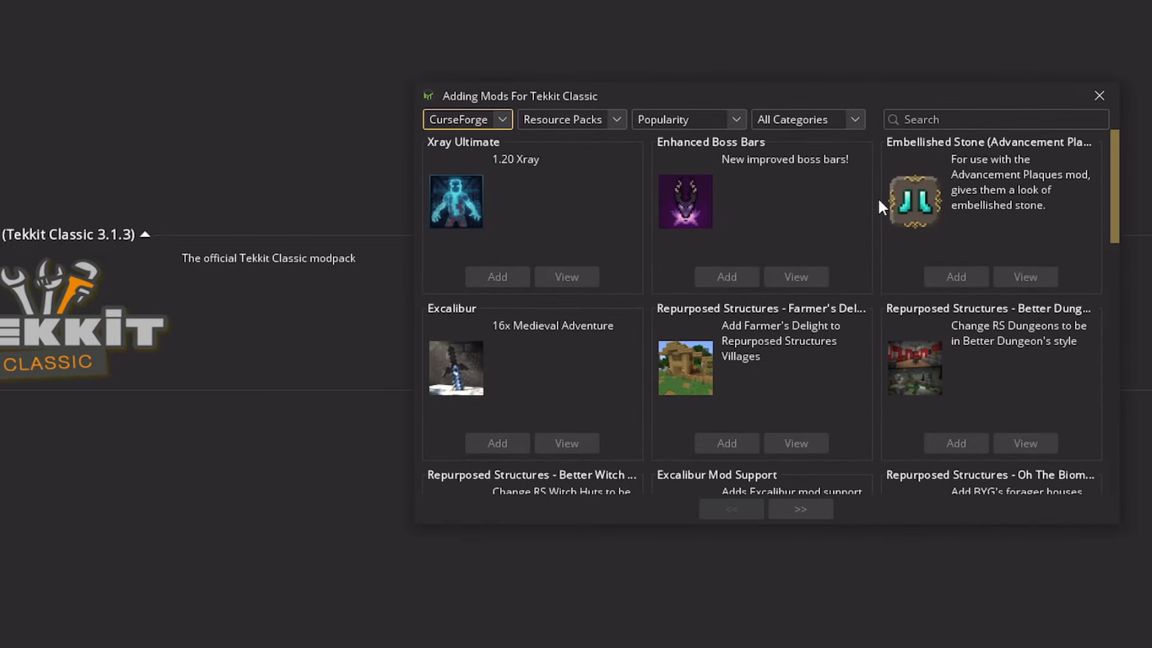
{"action": "mouse_move", "coordinate": [619, 126]}
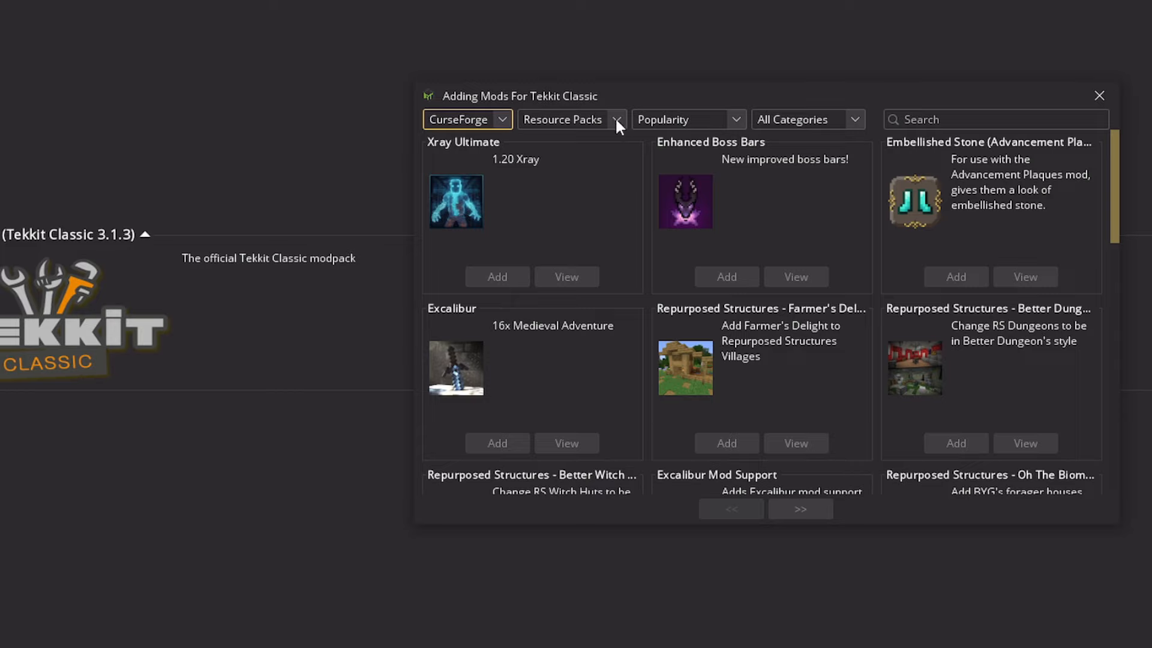
Check the resource pack categories, browse worlds instead, then close the mod browser.
{"action": "left_click", "coordinate": [807, 119]}
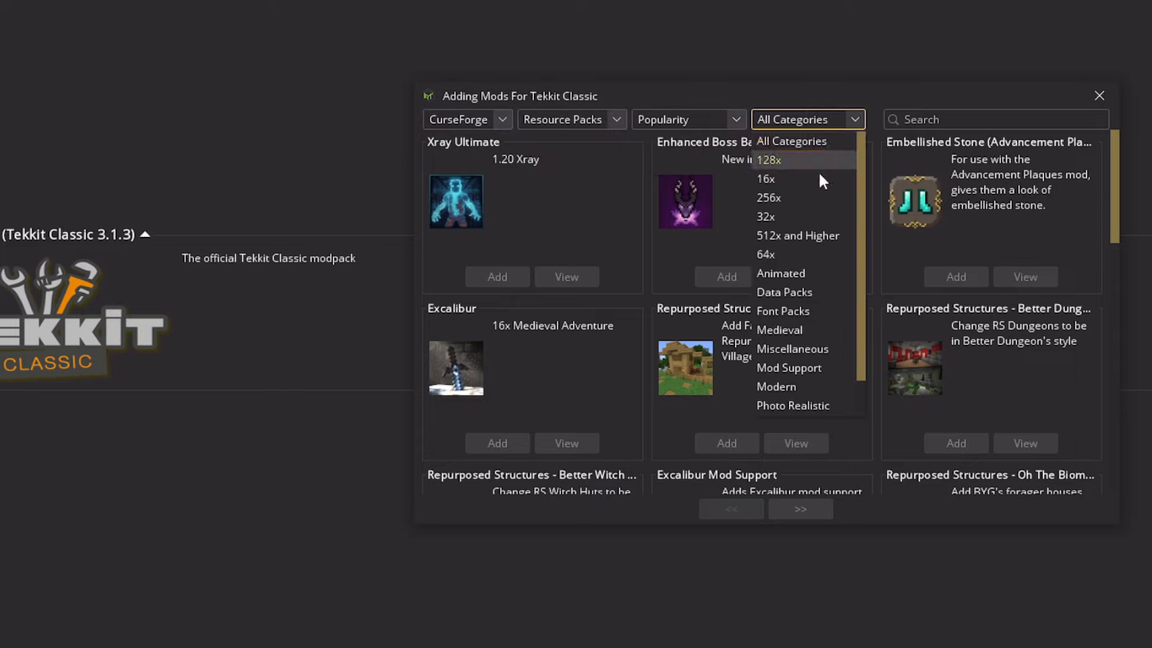
{"action": "left_click", "coordinate": [807, 118]}
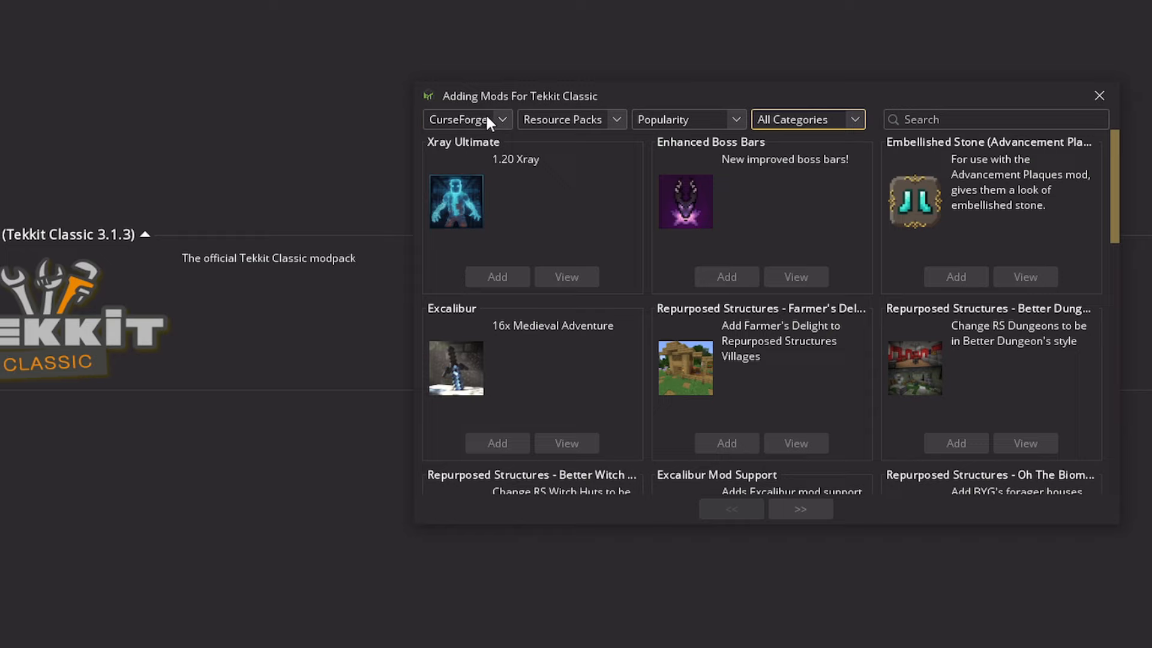
{"action": "left_click", "coordinate": [571, 119]}
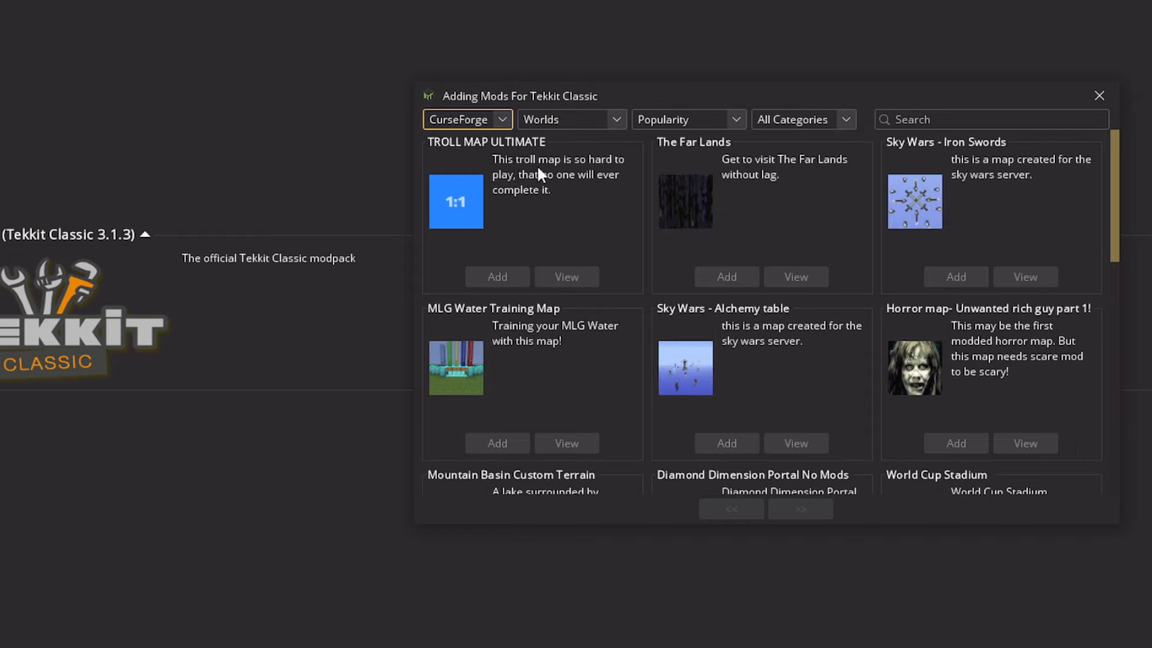
{"action": "scroll", "scroll_direction": "down", "scroll_amount": 3}
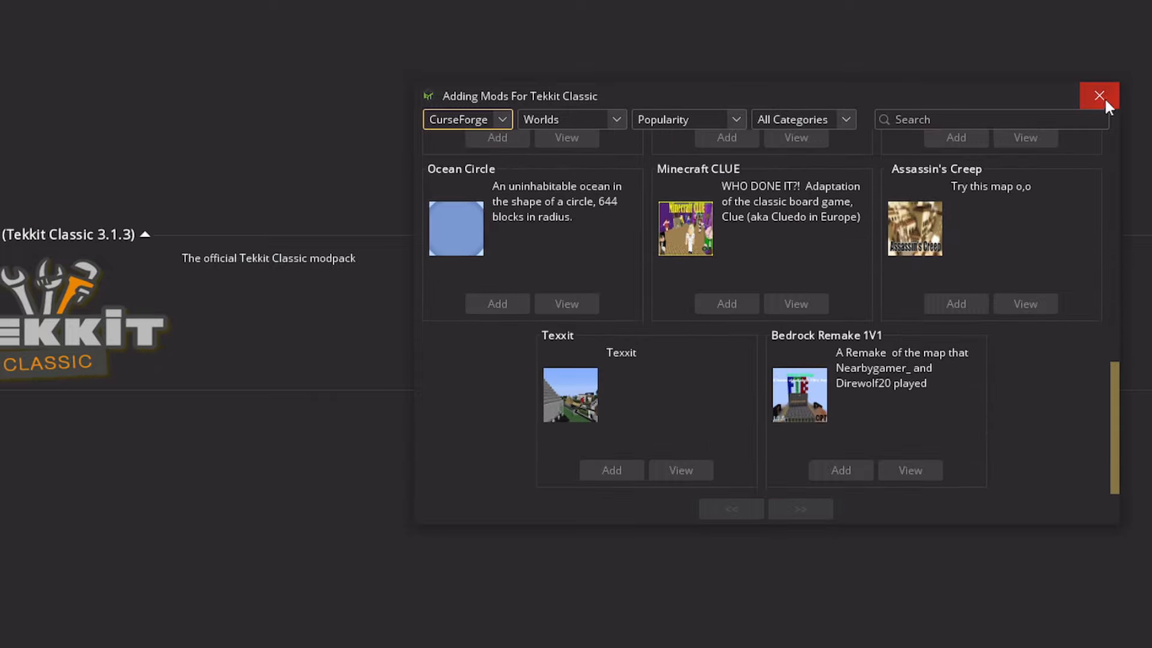
{"action": "left_click", "coordinate": [1098, 96]}
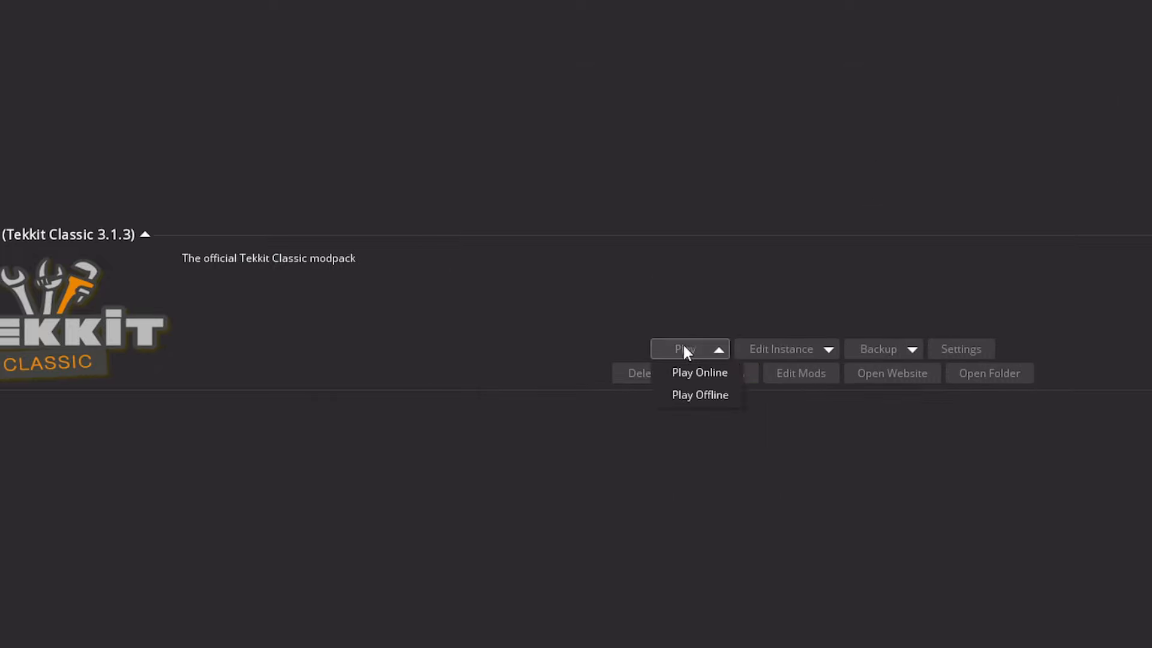
Launch Tekkit Classic offline, create a new Survival world and walk around the snowy forest.
{"action": "left_click", "coordinate": [698, 395]}
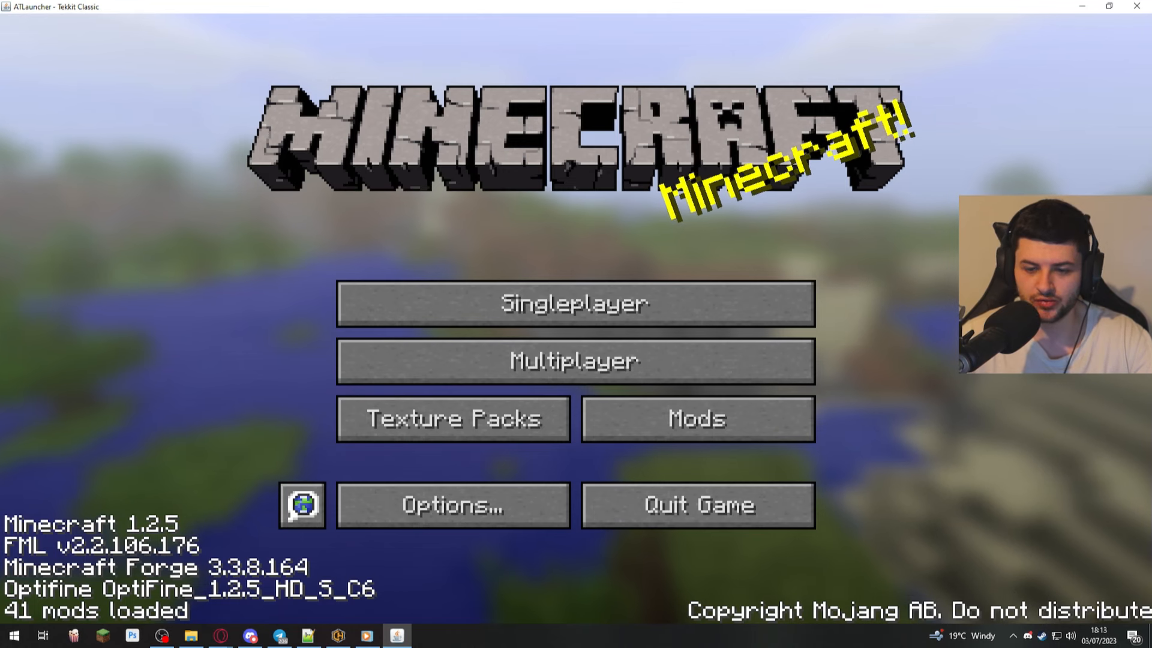
{"action": "mouse_move", "coordinate": [699, 334]}
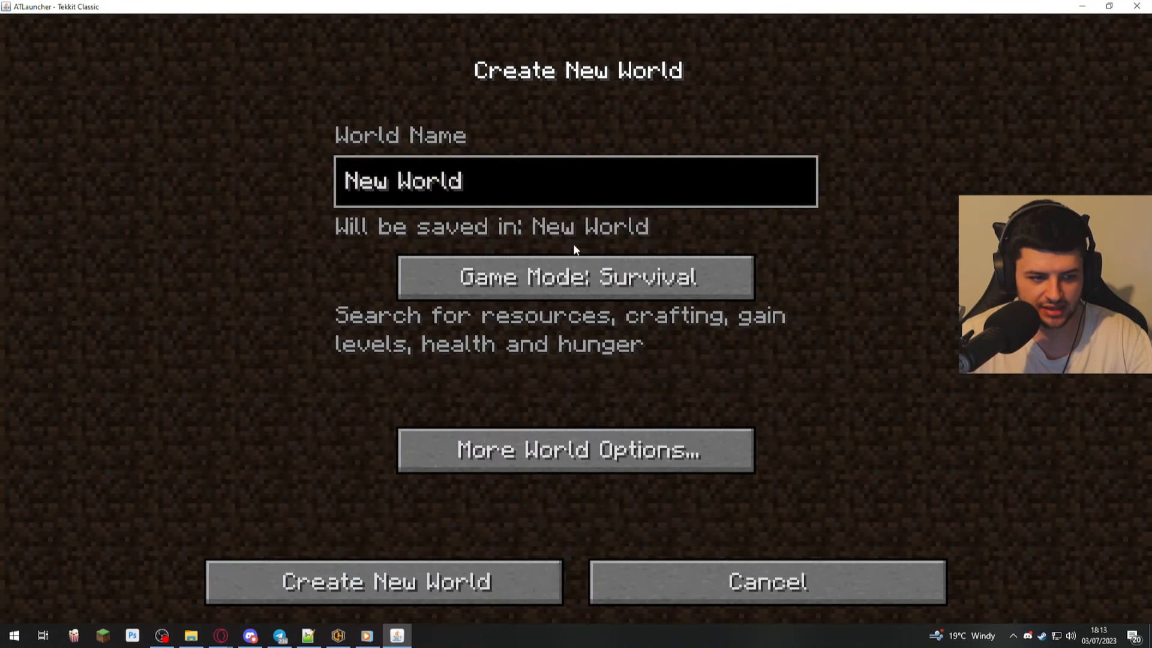
{"action": "left_click", "coordinate": [383, 581]}
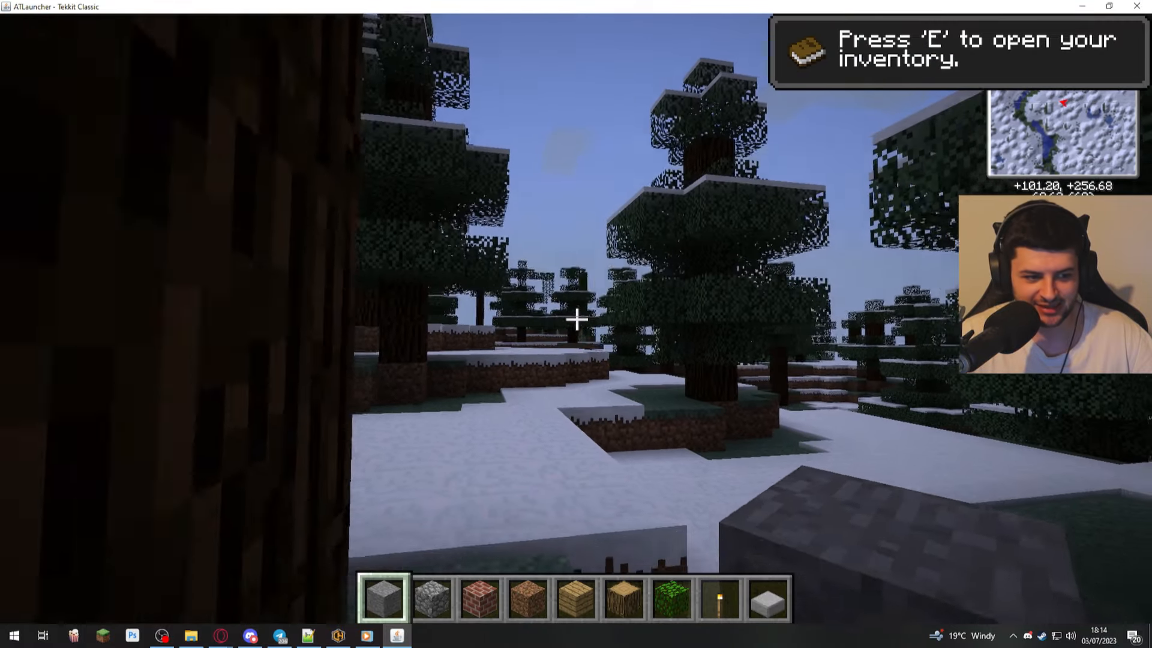
{"action": "key", "text": "e"}
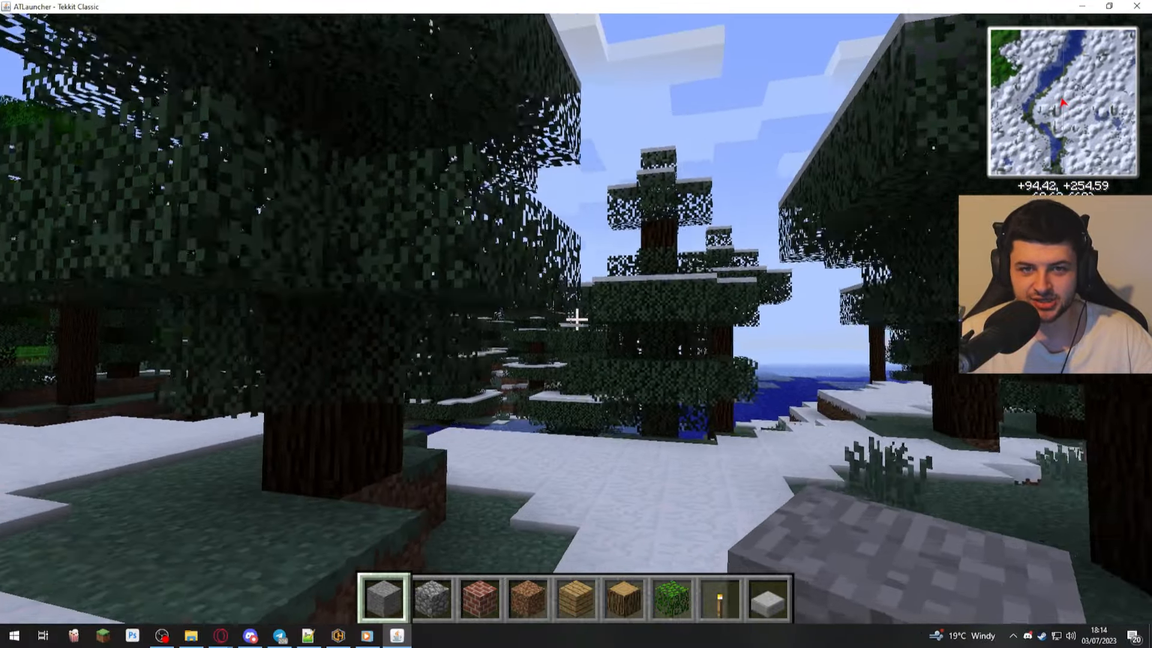
{"action": "mouse_move", "coordinate": [575, 319]}
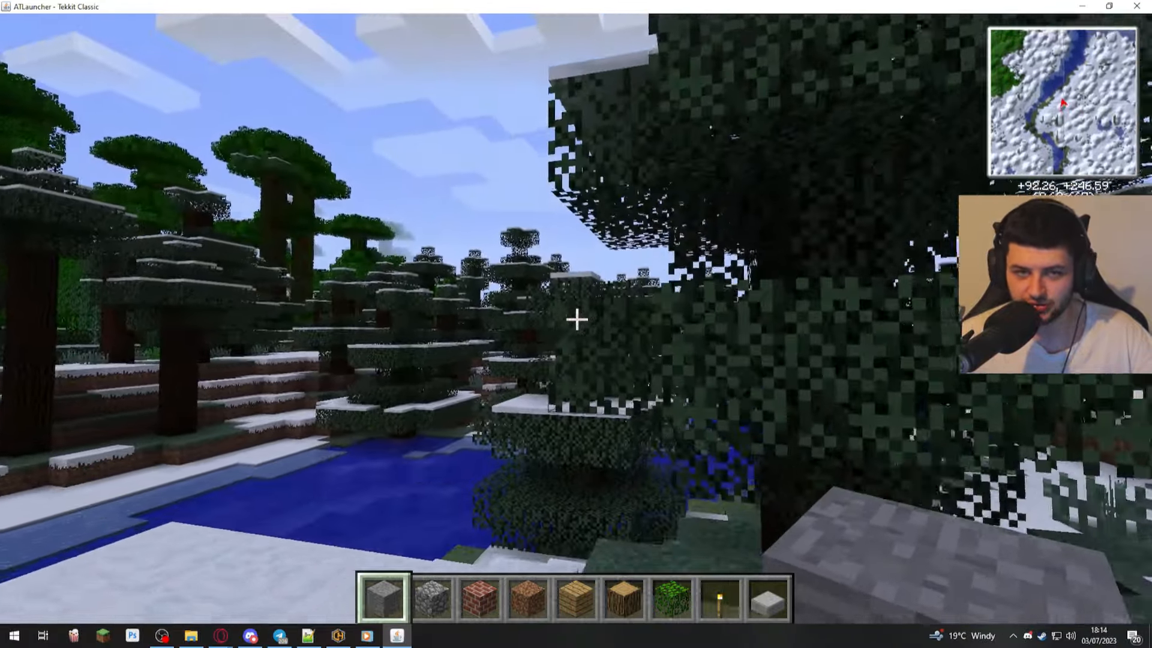
{"action": "mouse_move", "coordinate": [575, 321]}
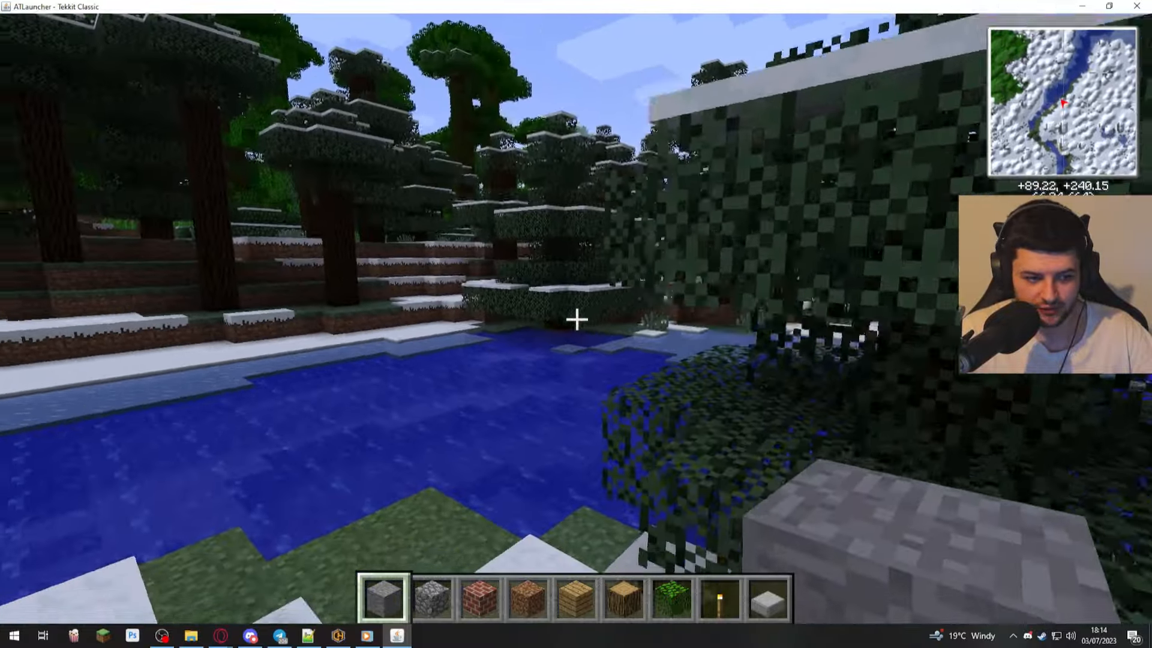